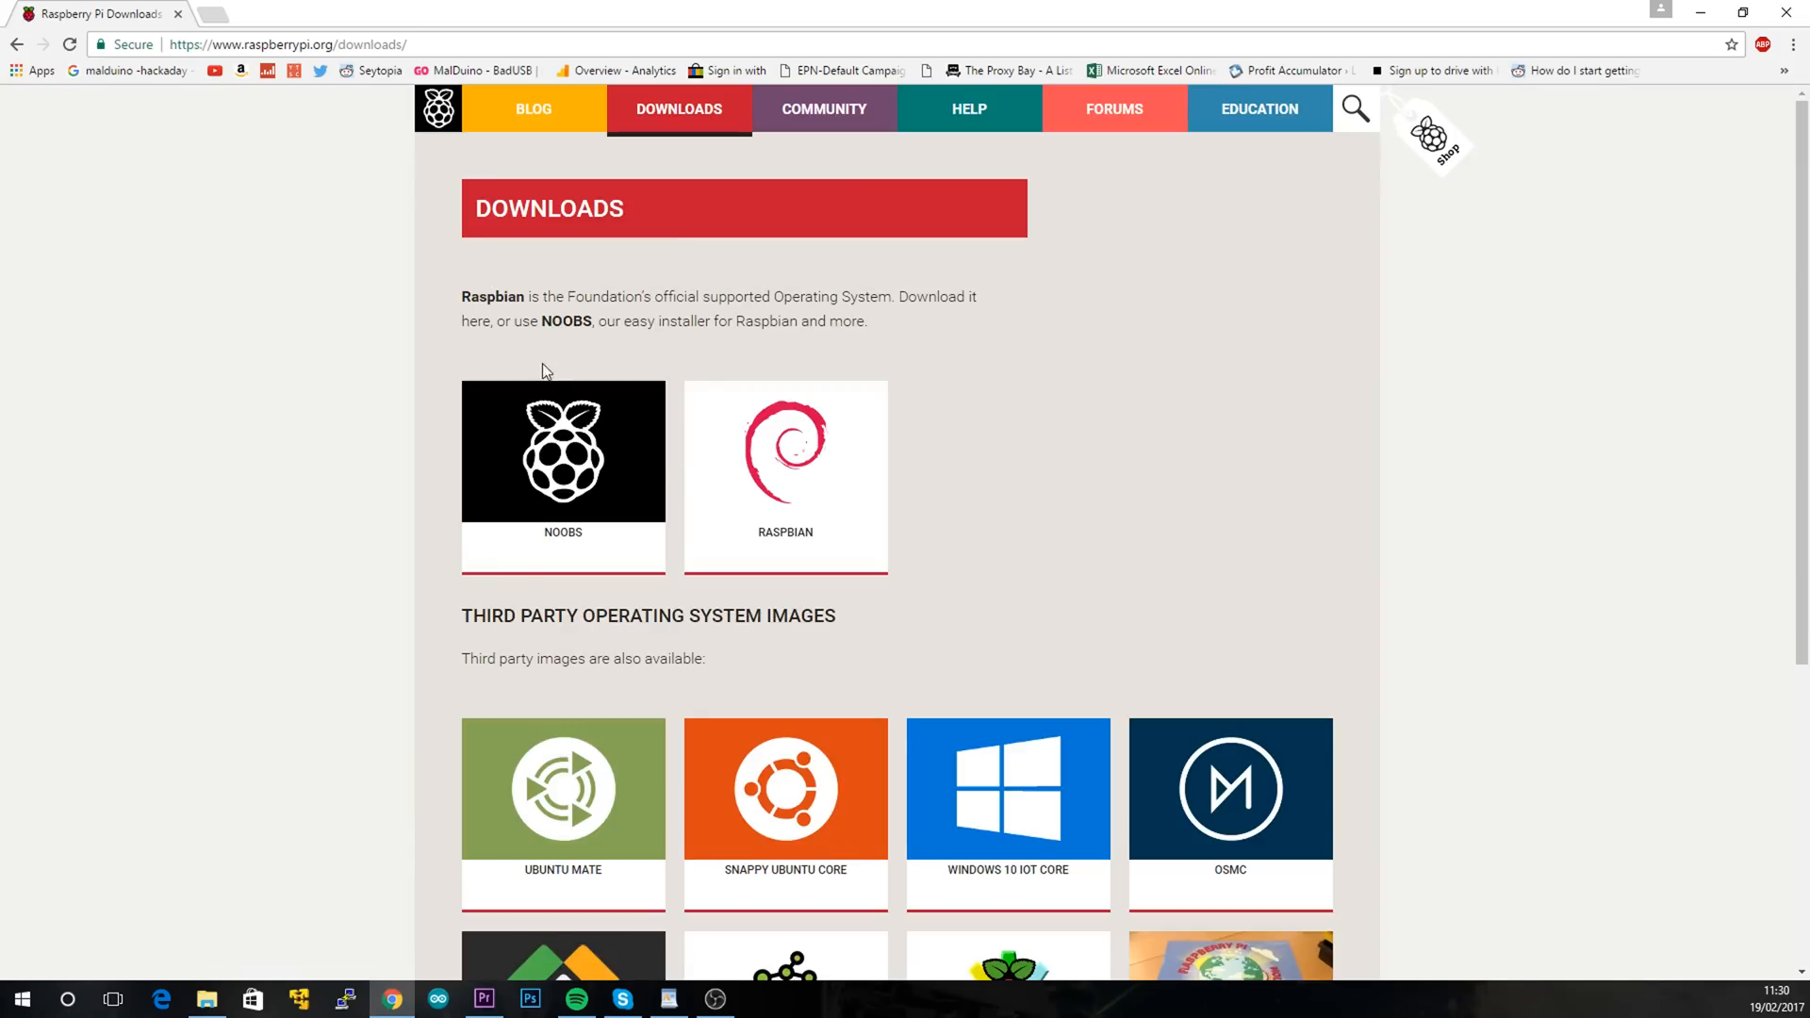
# Go from the raspberrypi.org Downloads listing to the Raspbian image download page
pyautogui.click(784, 475)
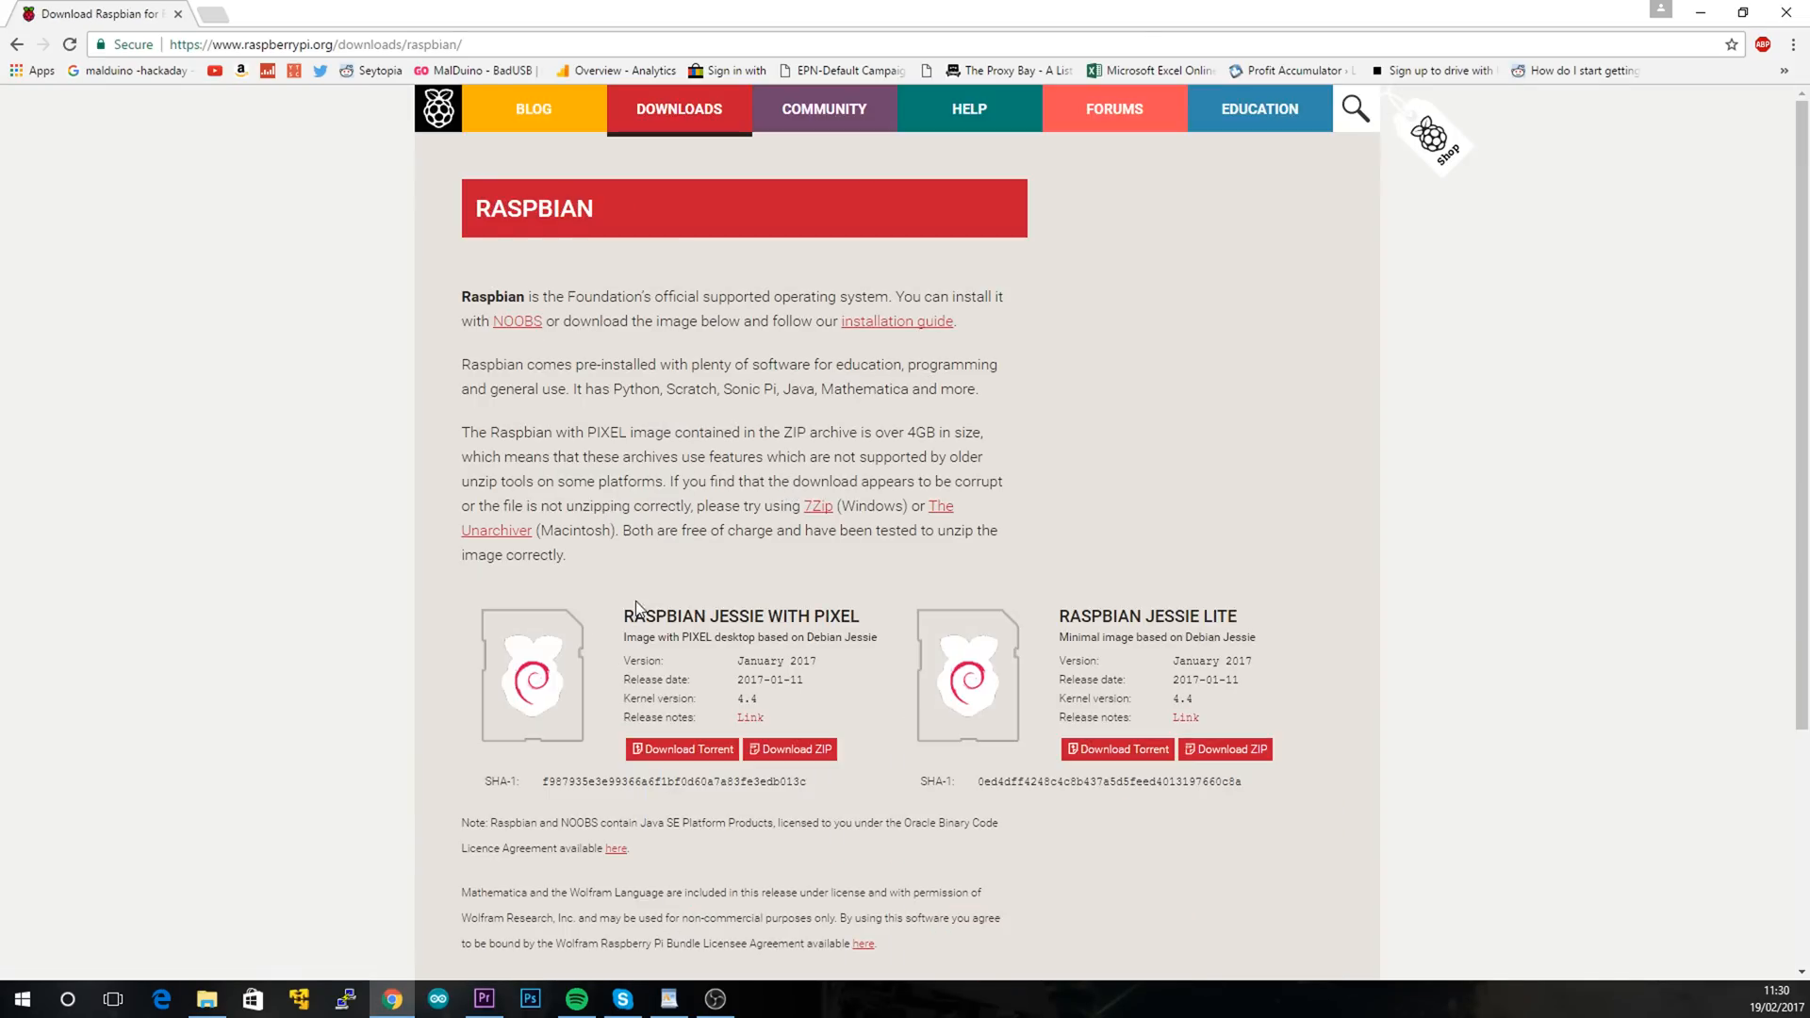
pyautogui.moveTo(790, 748)
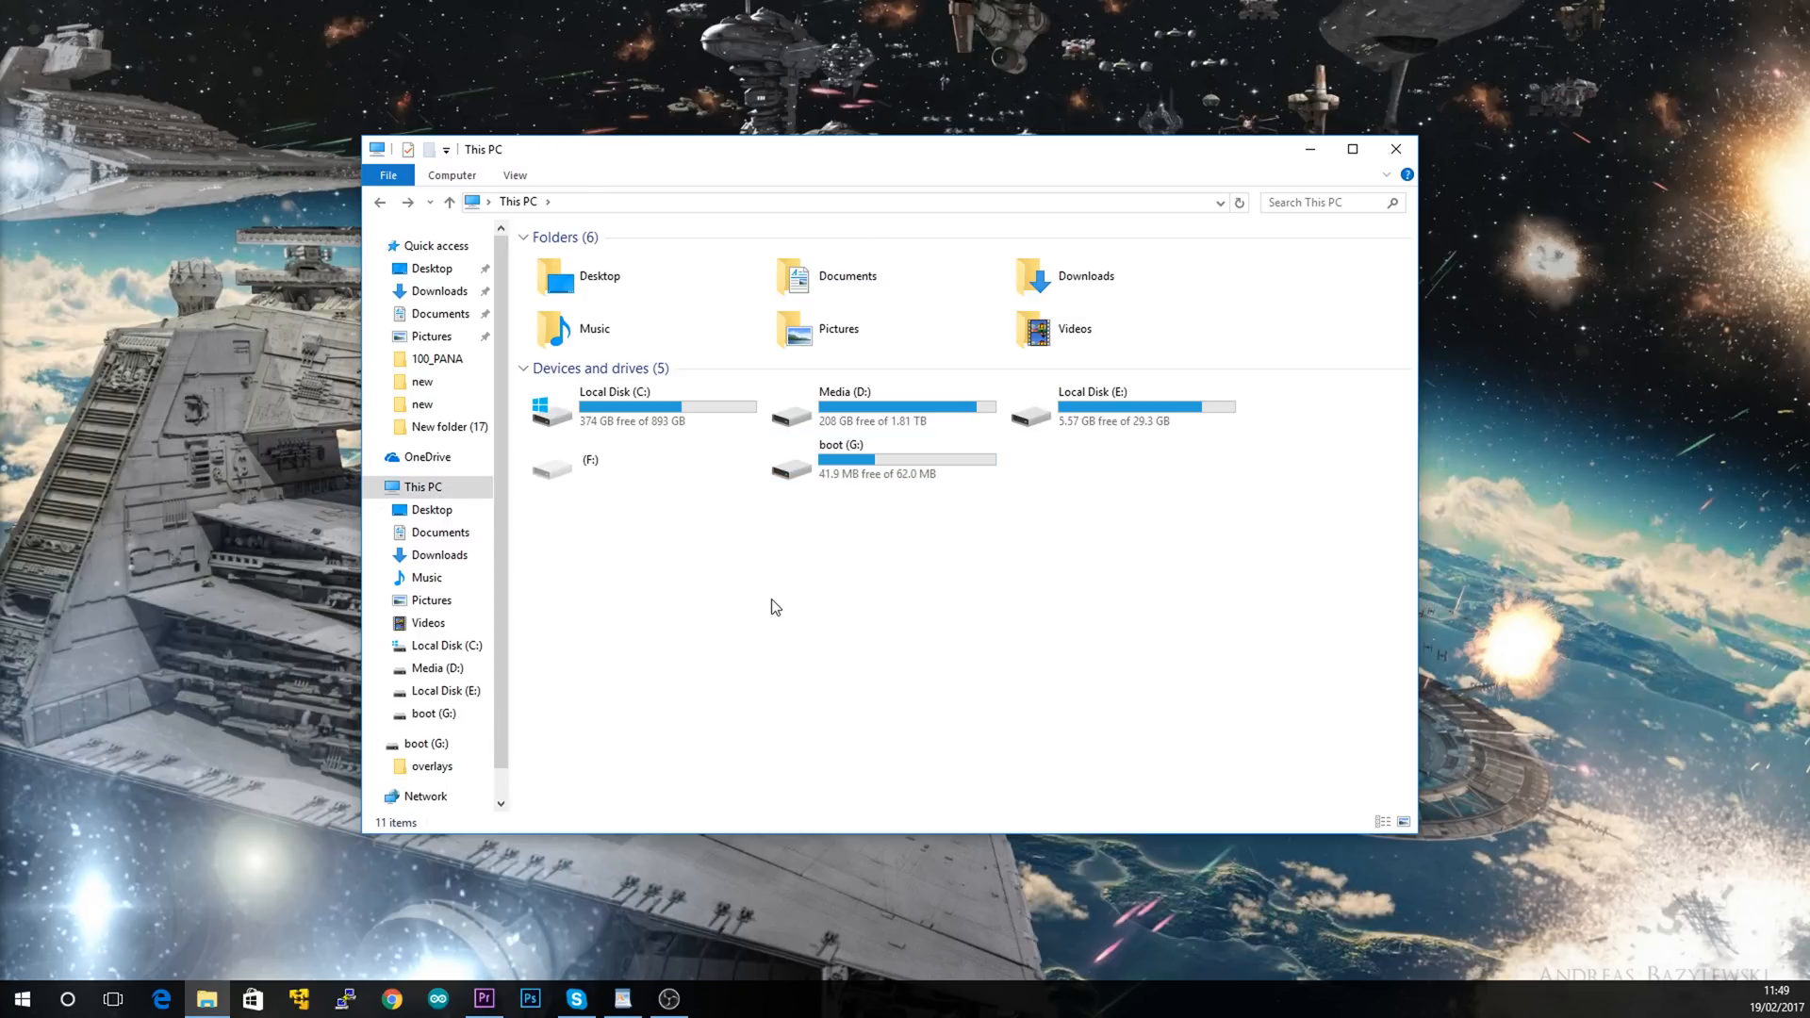
# Edit config.txt on the boot (G:) drive and add dtoverlay=dwc2 as a new last line
pyautogui.doubleClick(841, 458)
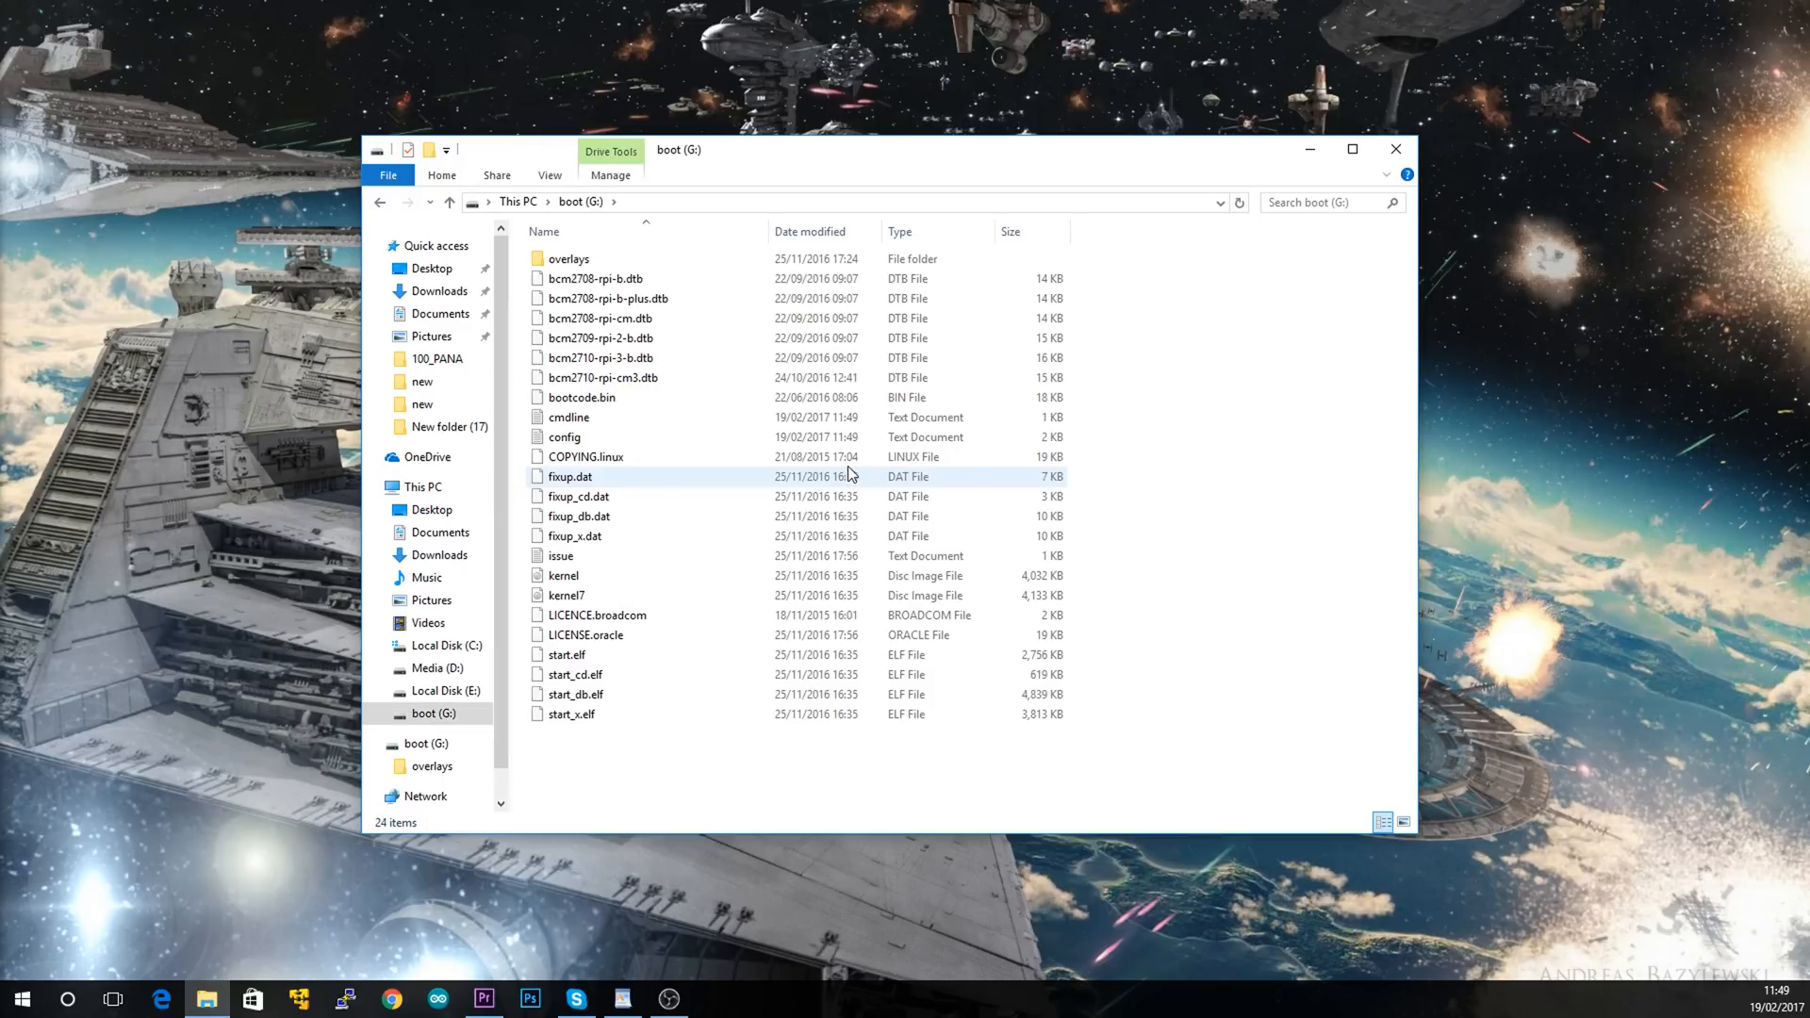
pyautogui.rightClick(564, 436)
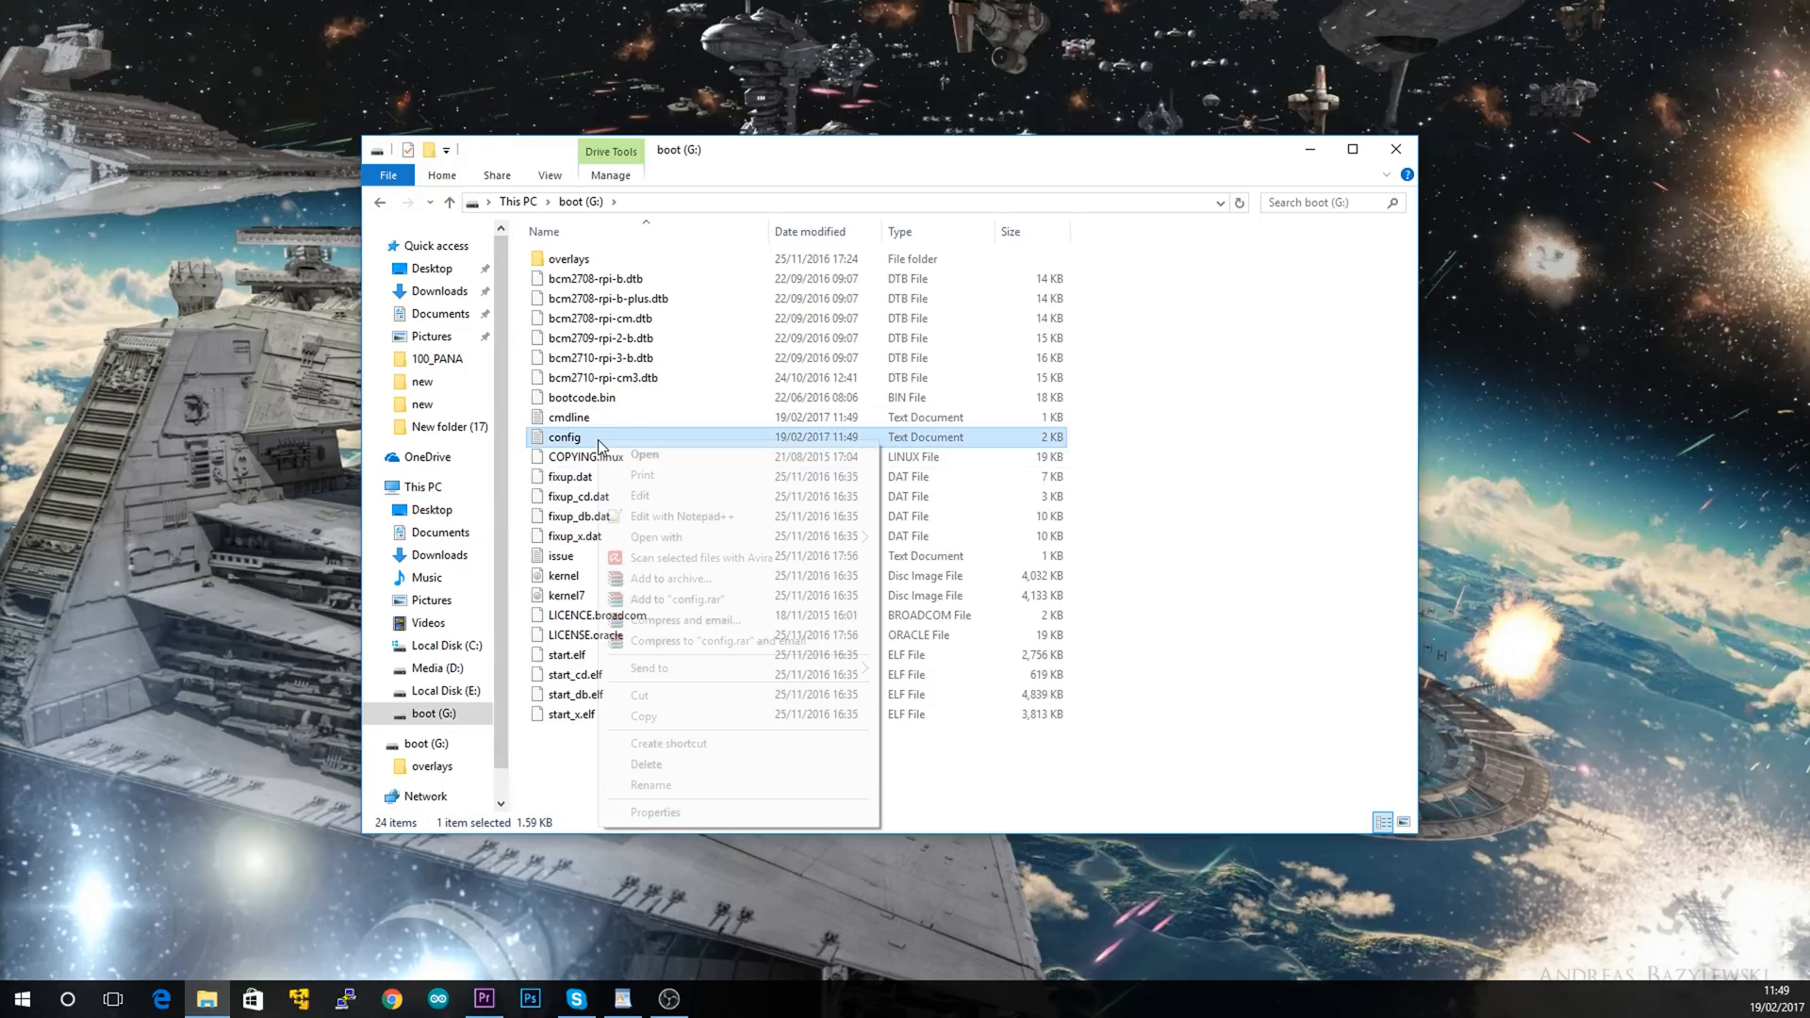
pyautogui.click(680, 517)
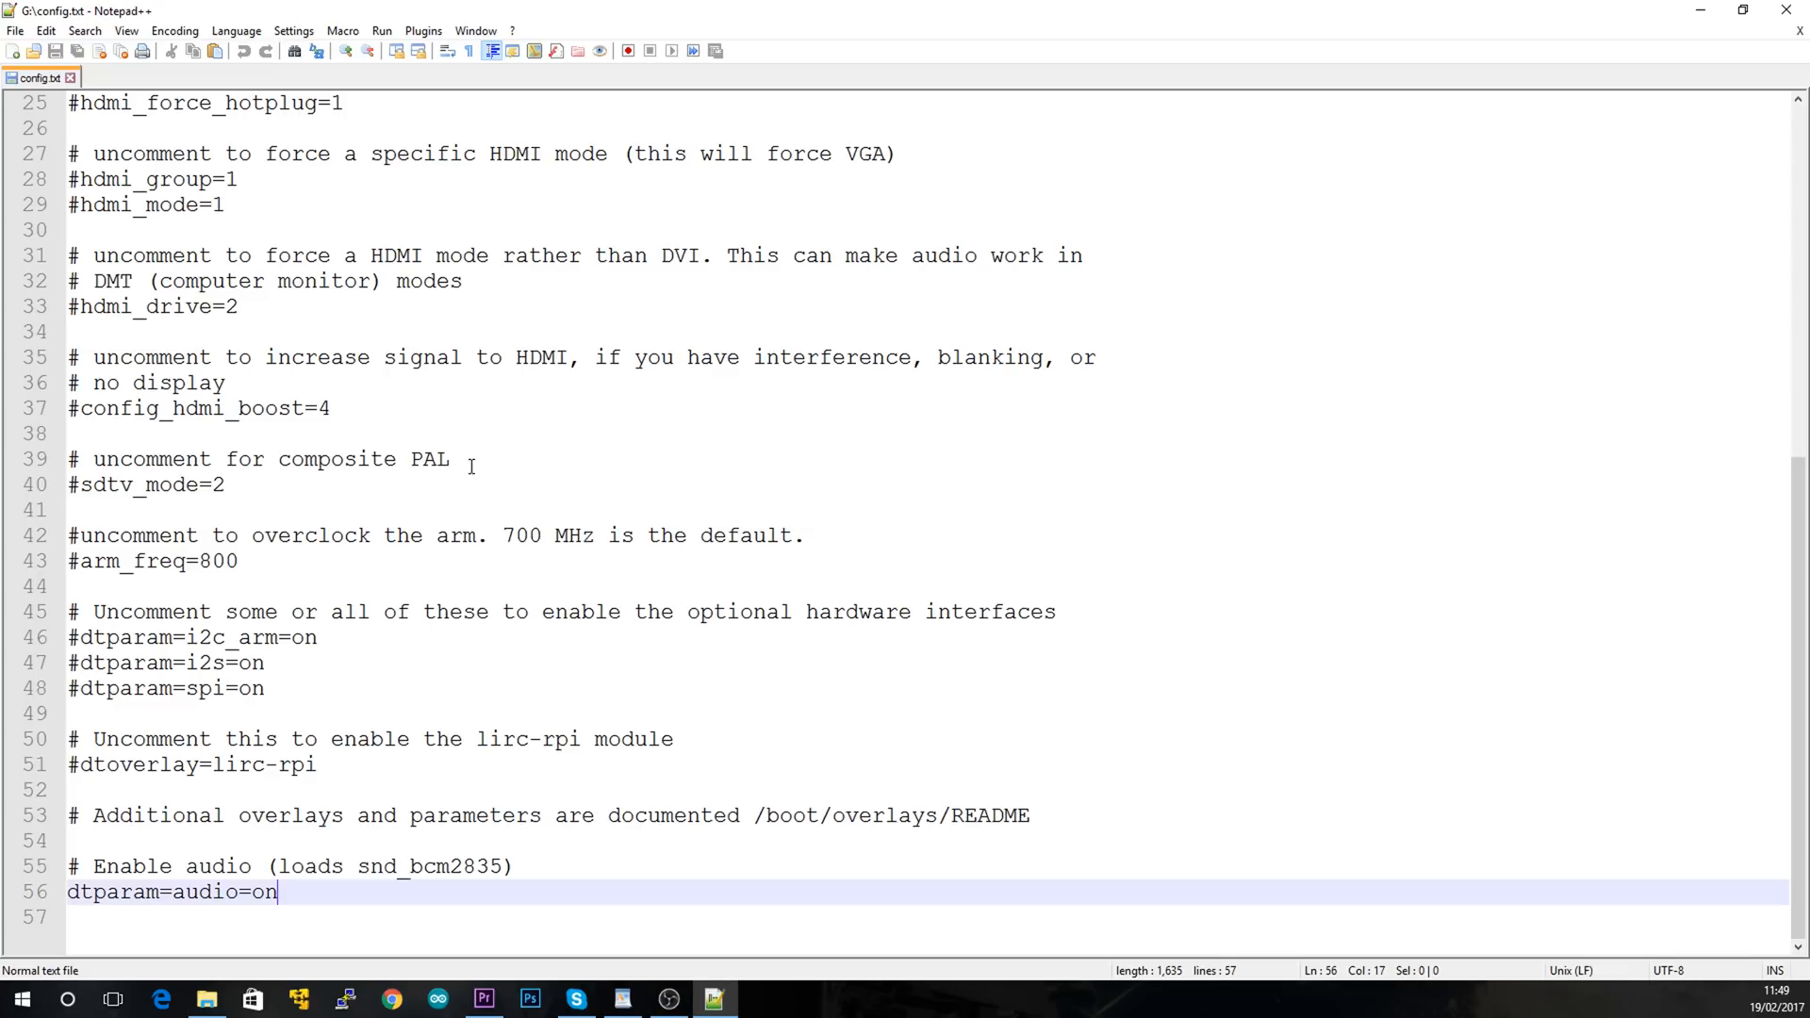
pyautogui.moveTo(302, 796)
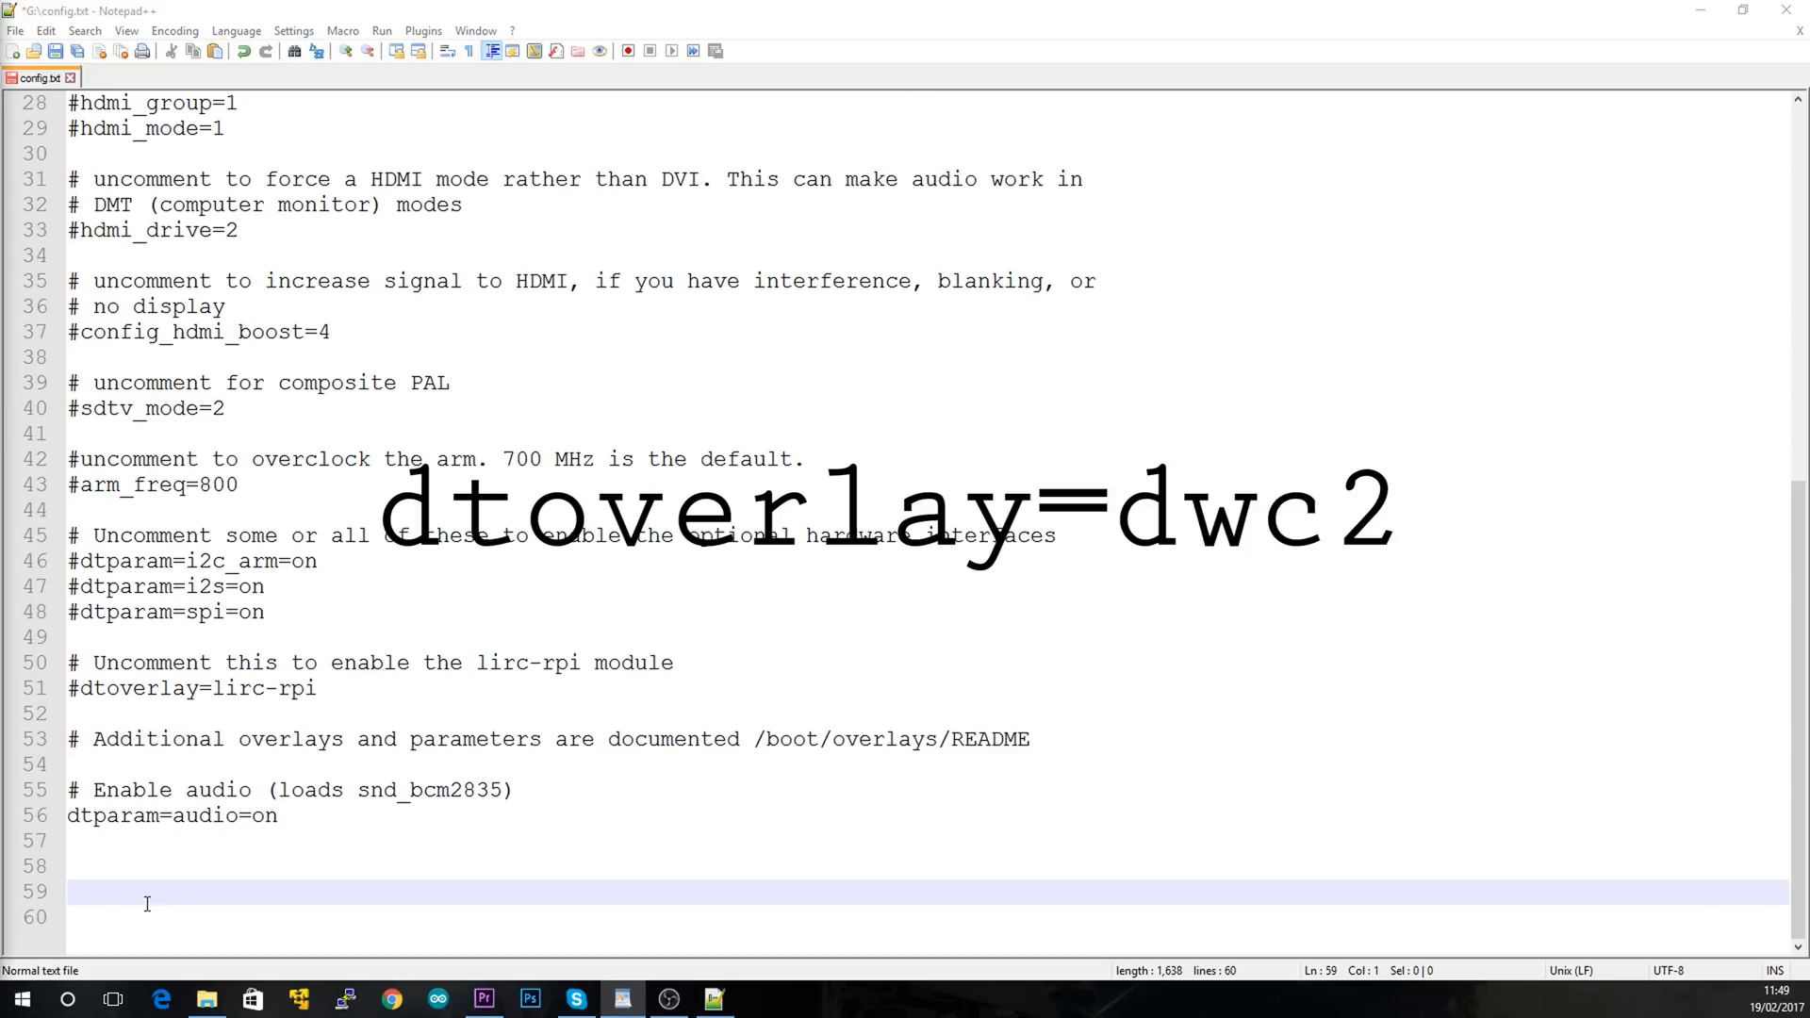
pyautogui.write('dtoverlay=dwc2')
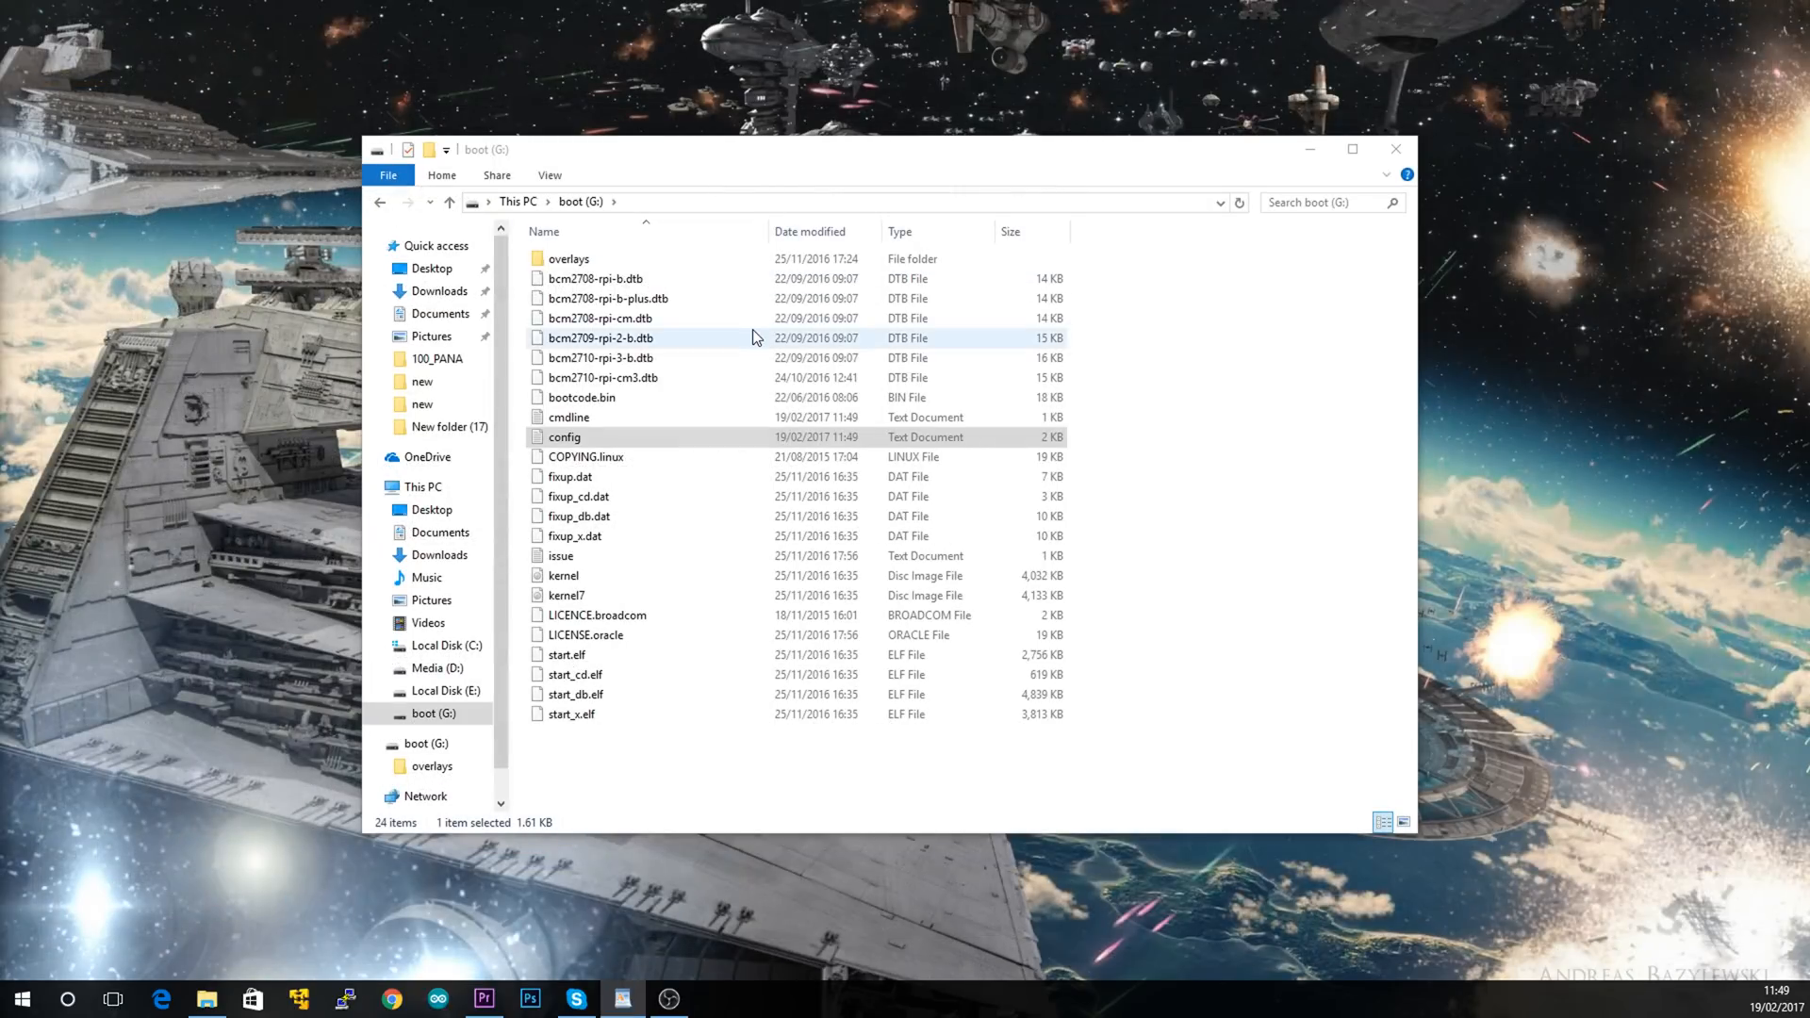
# Edit cmdline.txt and insert modules-load=dwc2,g_ether with a space right after rootwait
pyautogui.rightClick(568, 417)
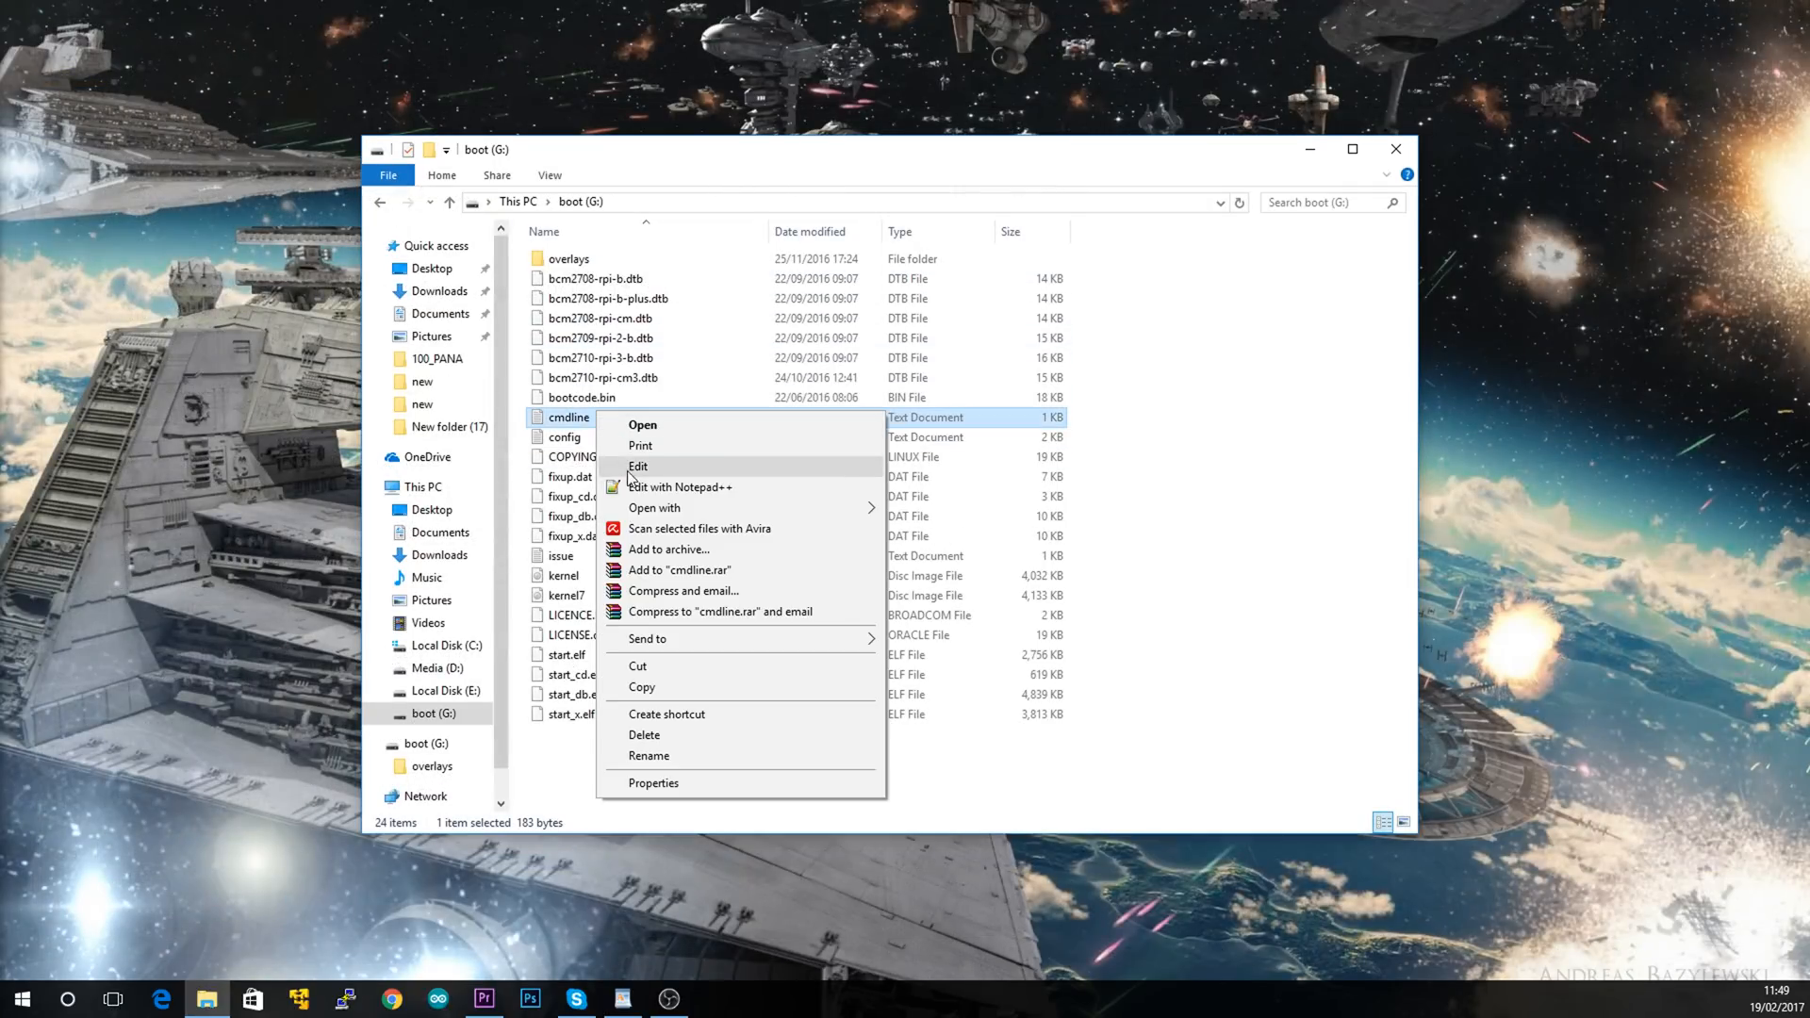
pyautogui.click(681, 486)
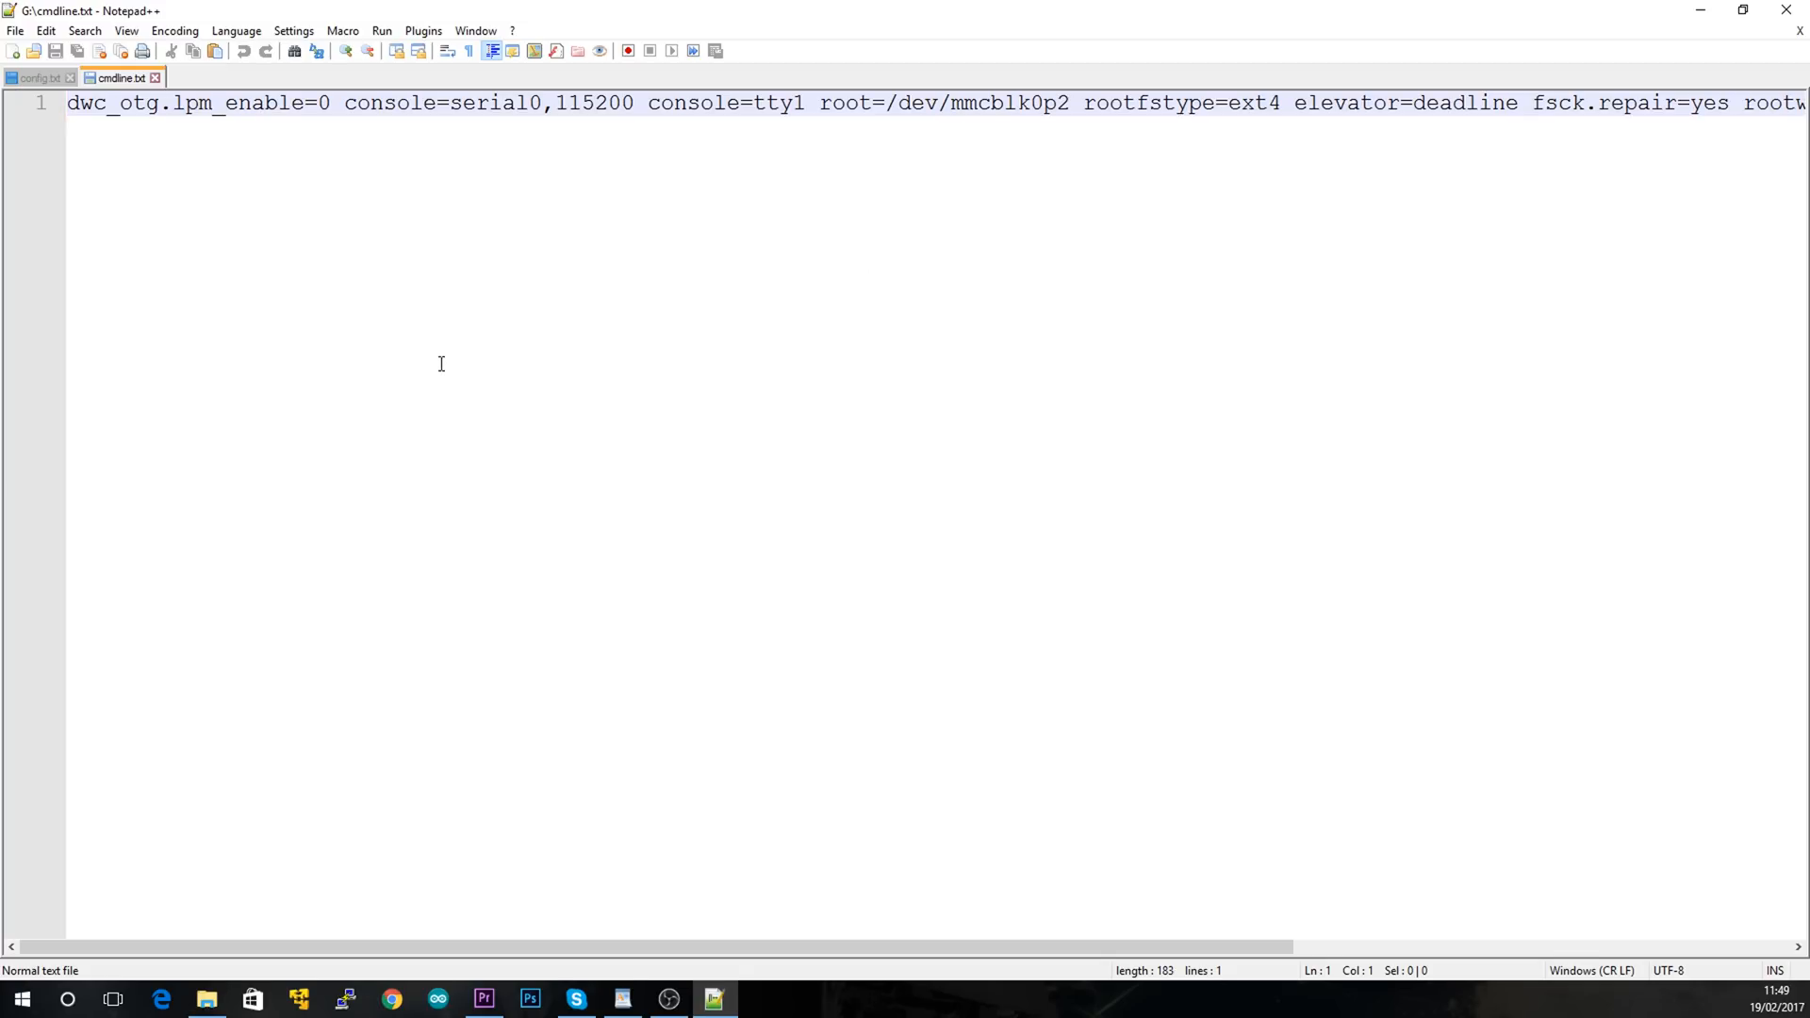
pyautogui.moveTo(651, 964)
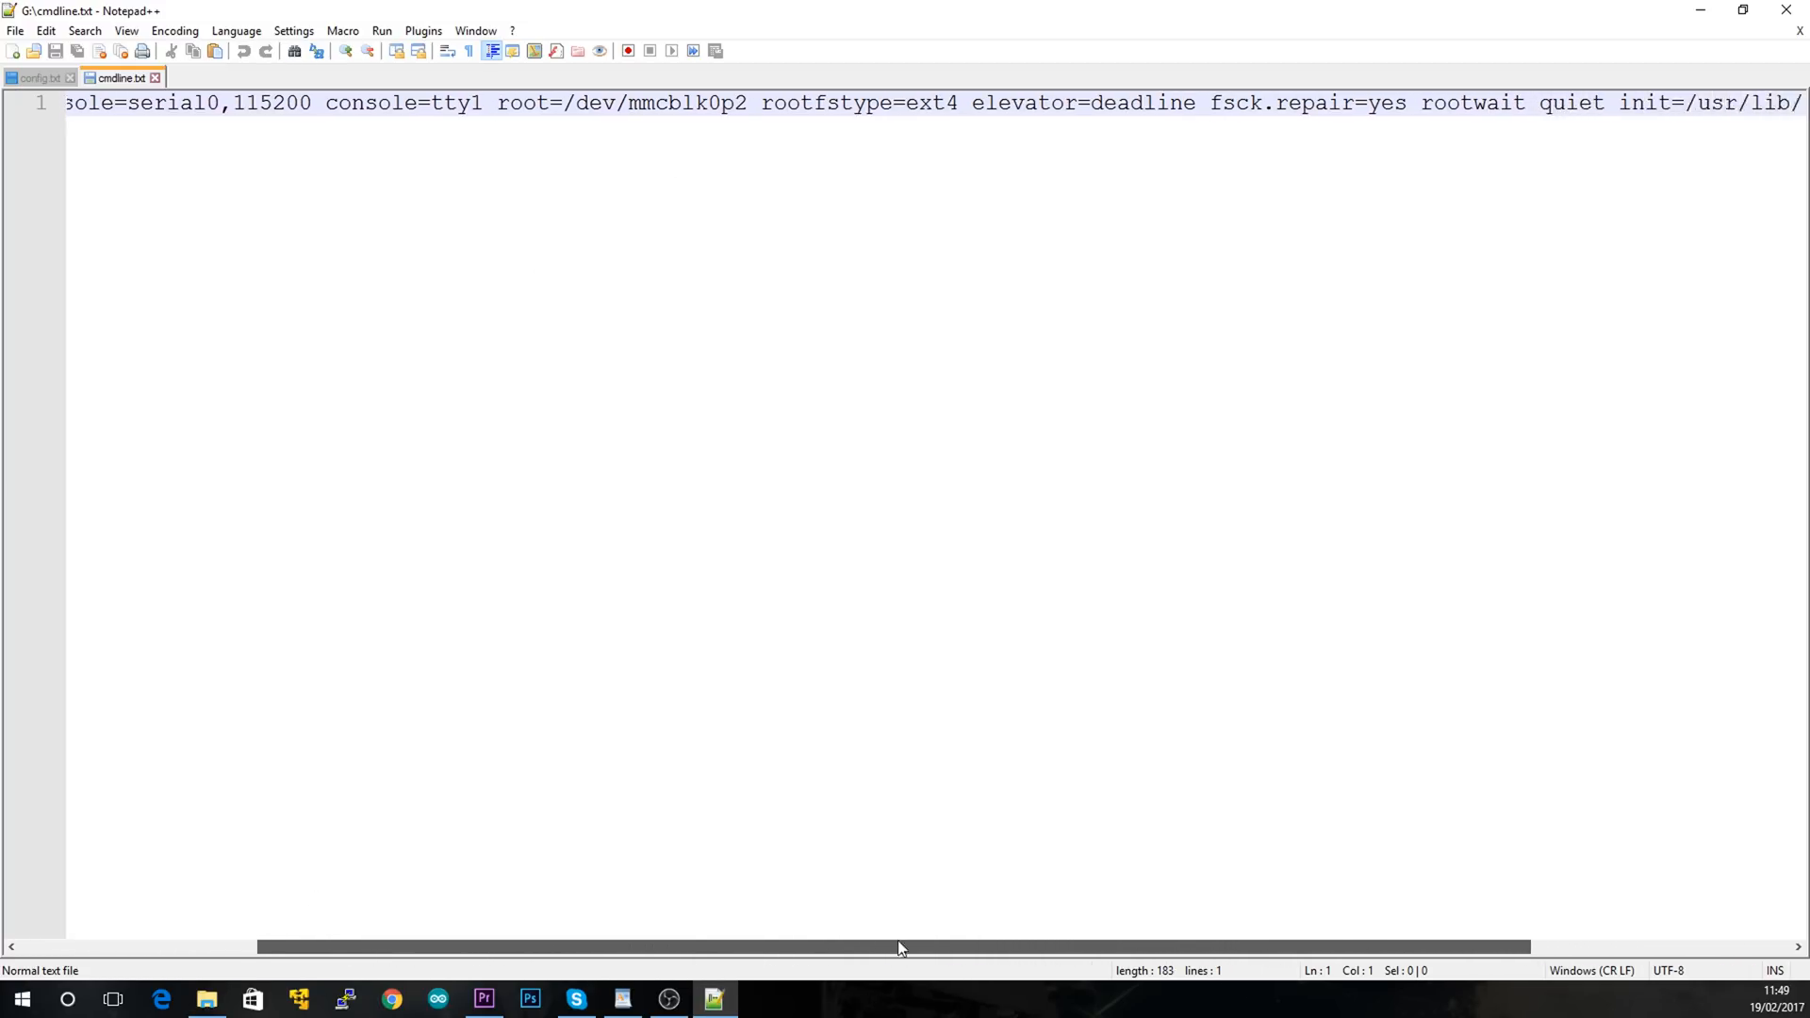
pyautogui.hscroll(3)
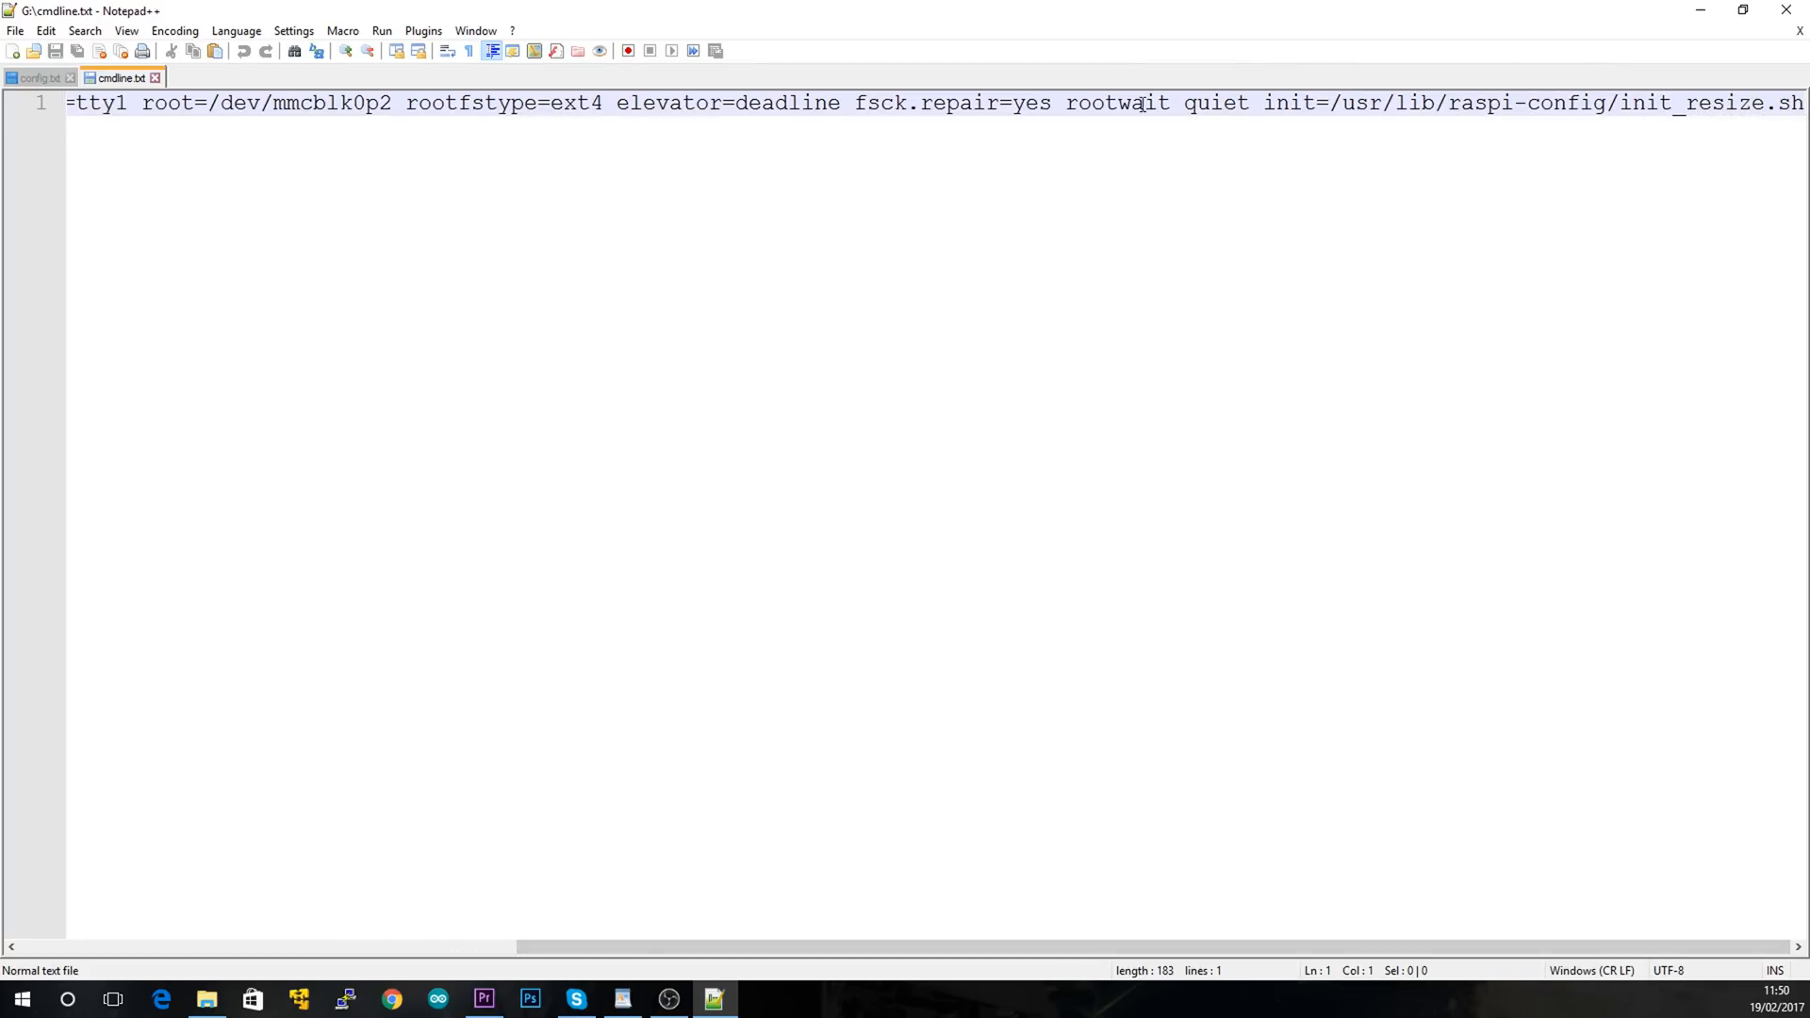
pyautogui.doubleClick(1114, 101)
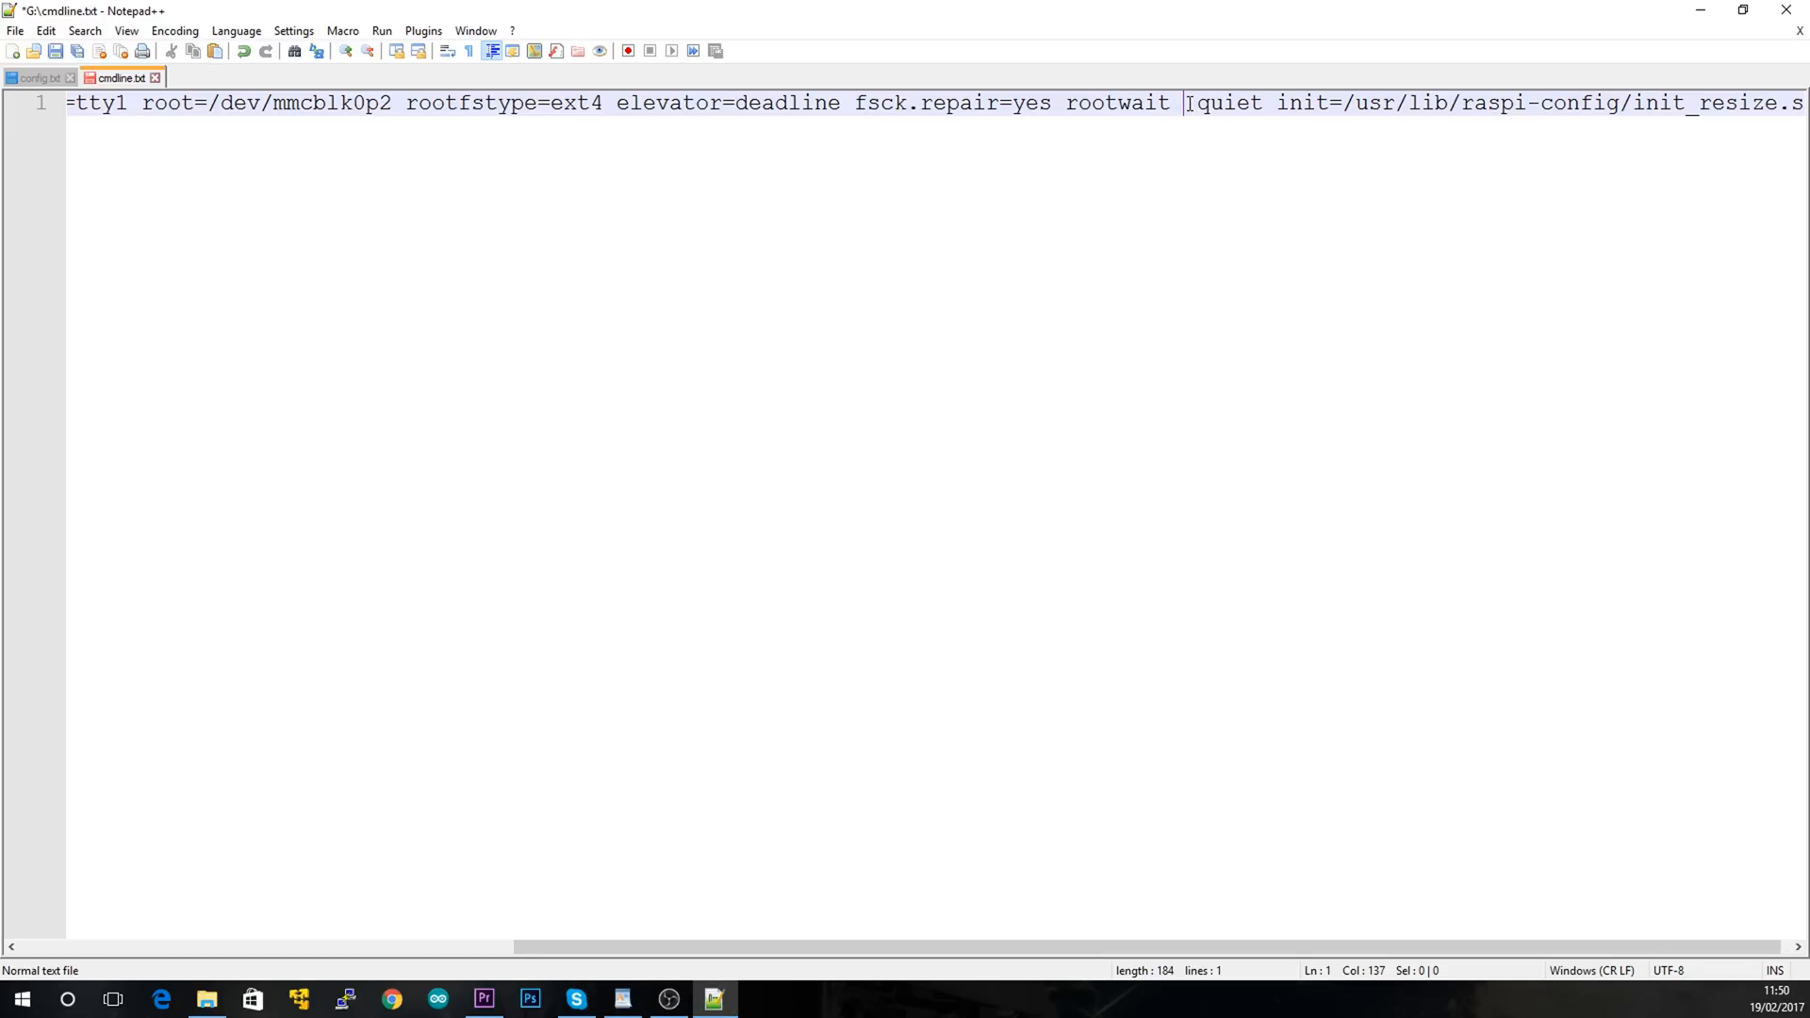
pyautogui.press('Right')
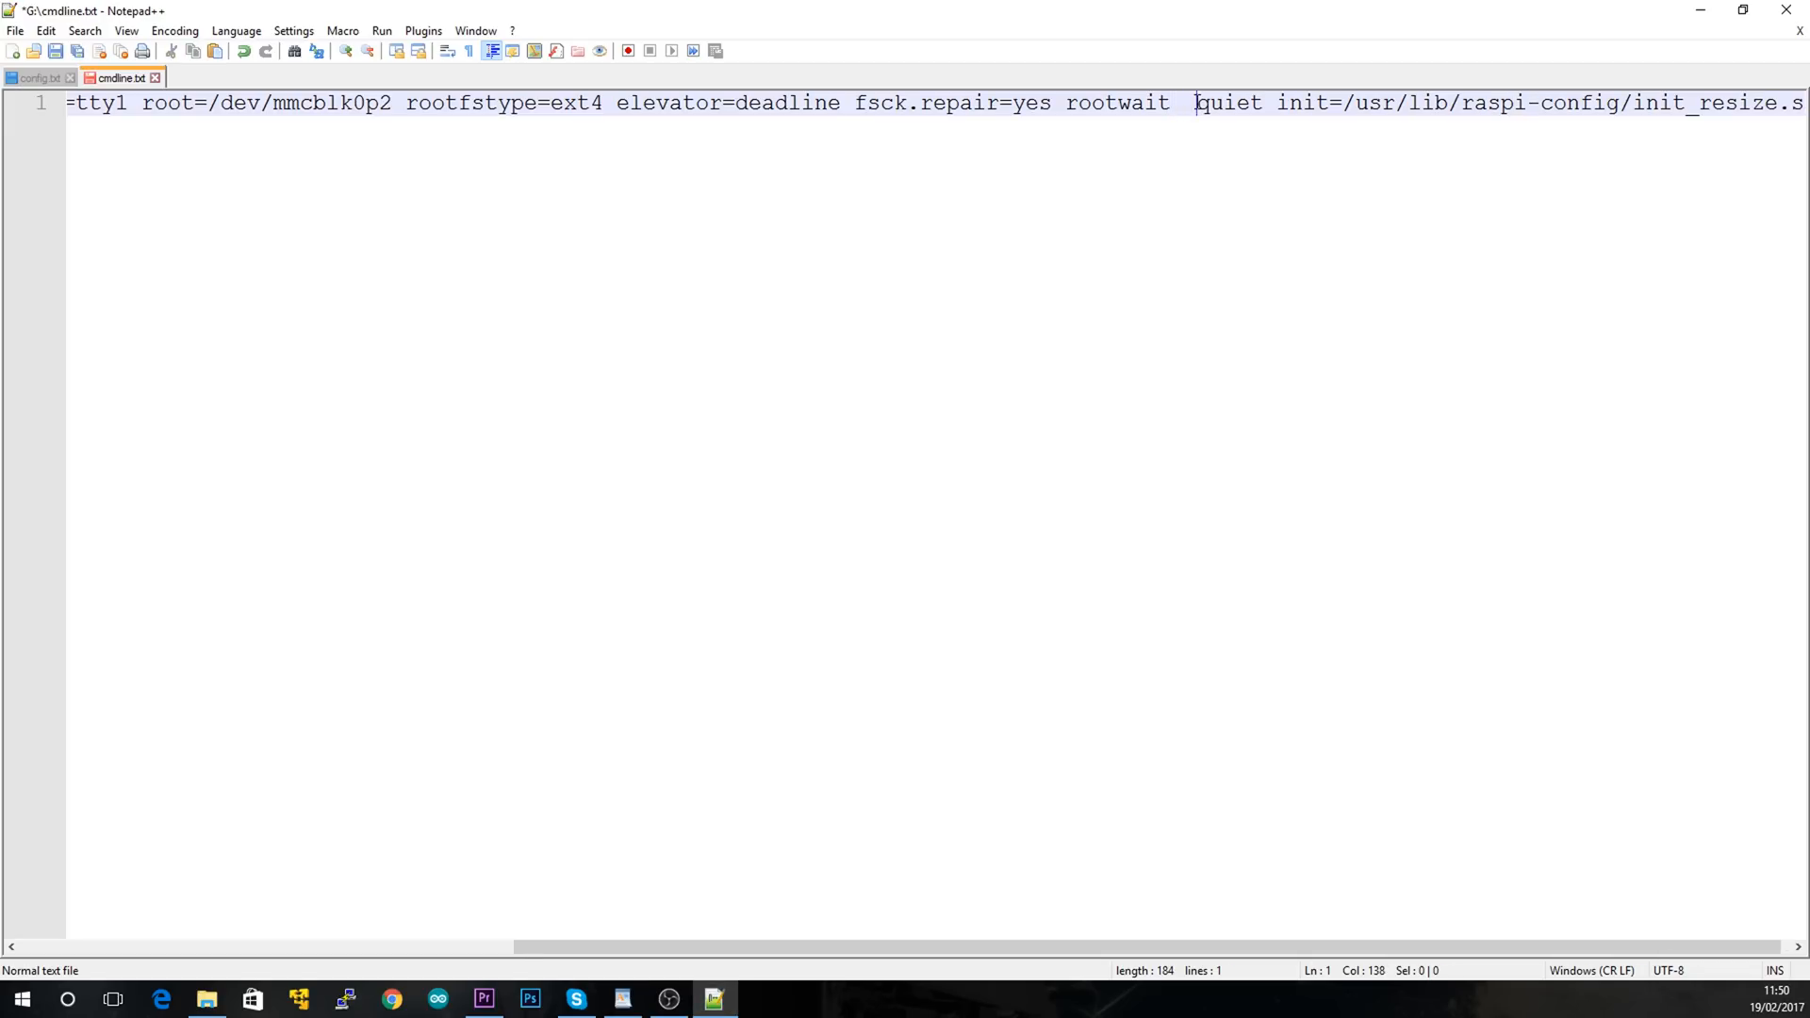
pyautogui.write('modules-load=dwc2,g_ether')
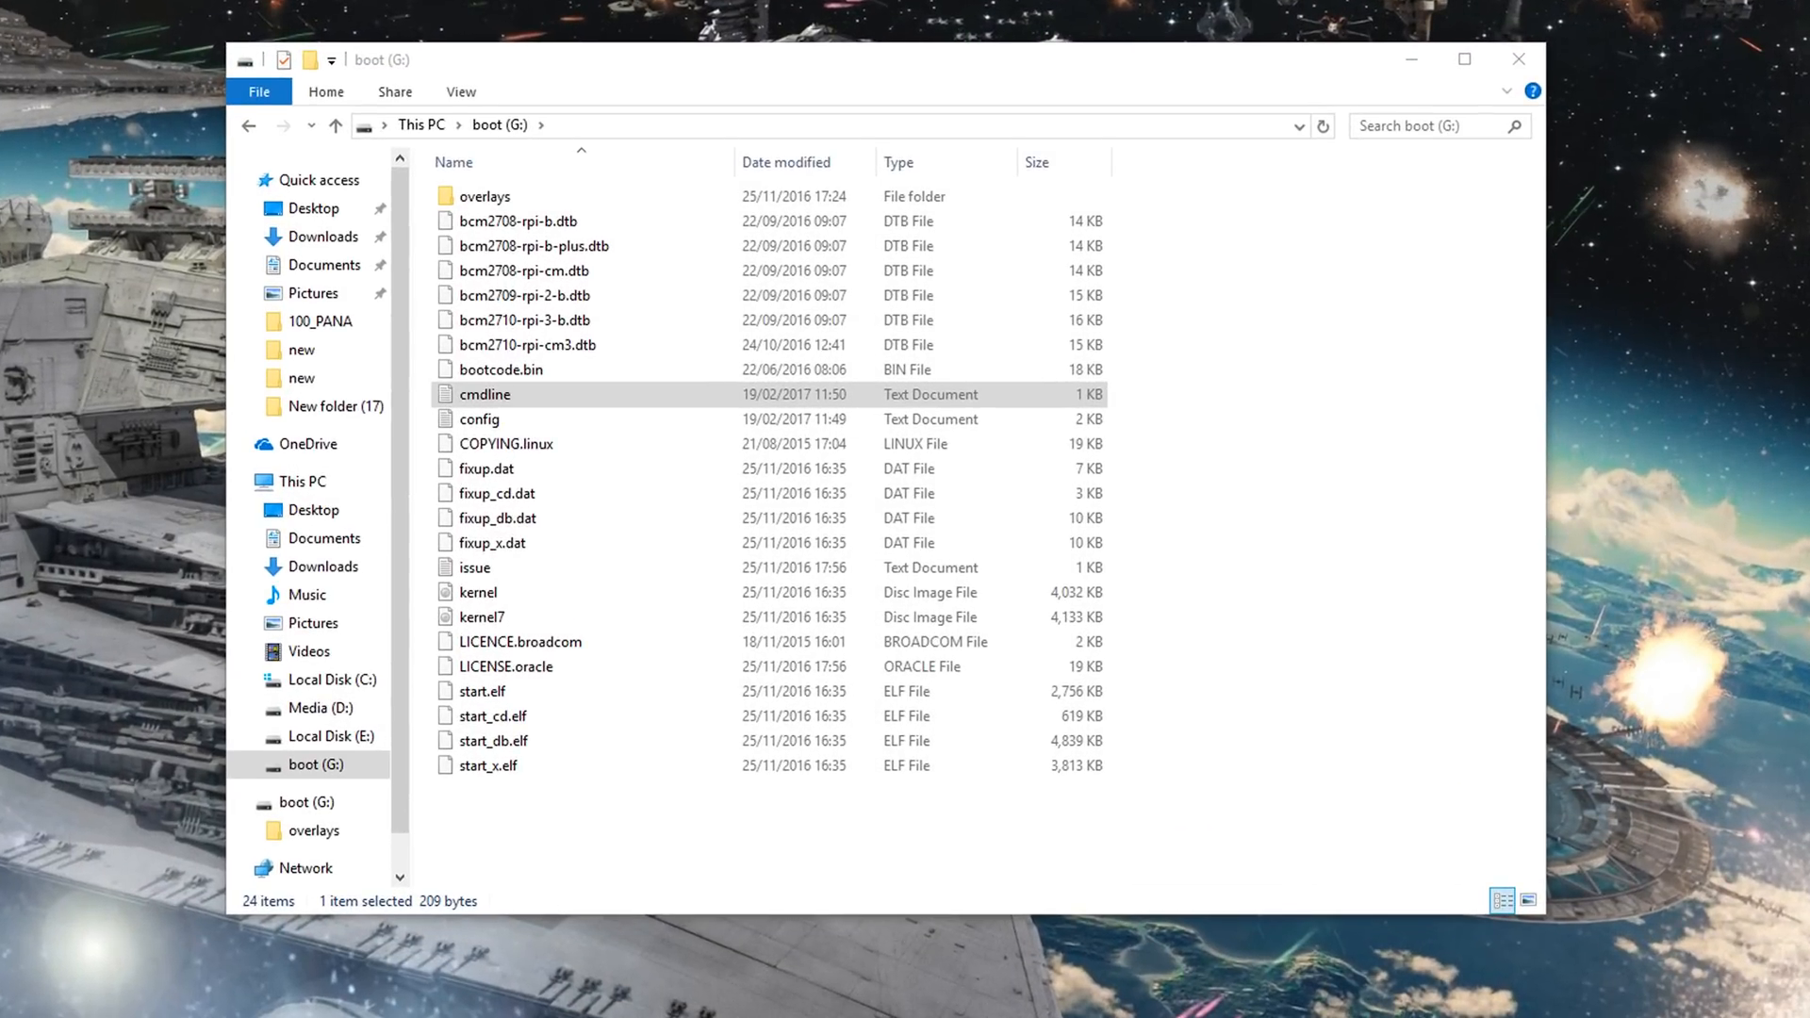
# Start a new empty document and begin saving it under the name ssh
pyautogui.click(588, 860)
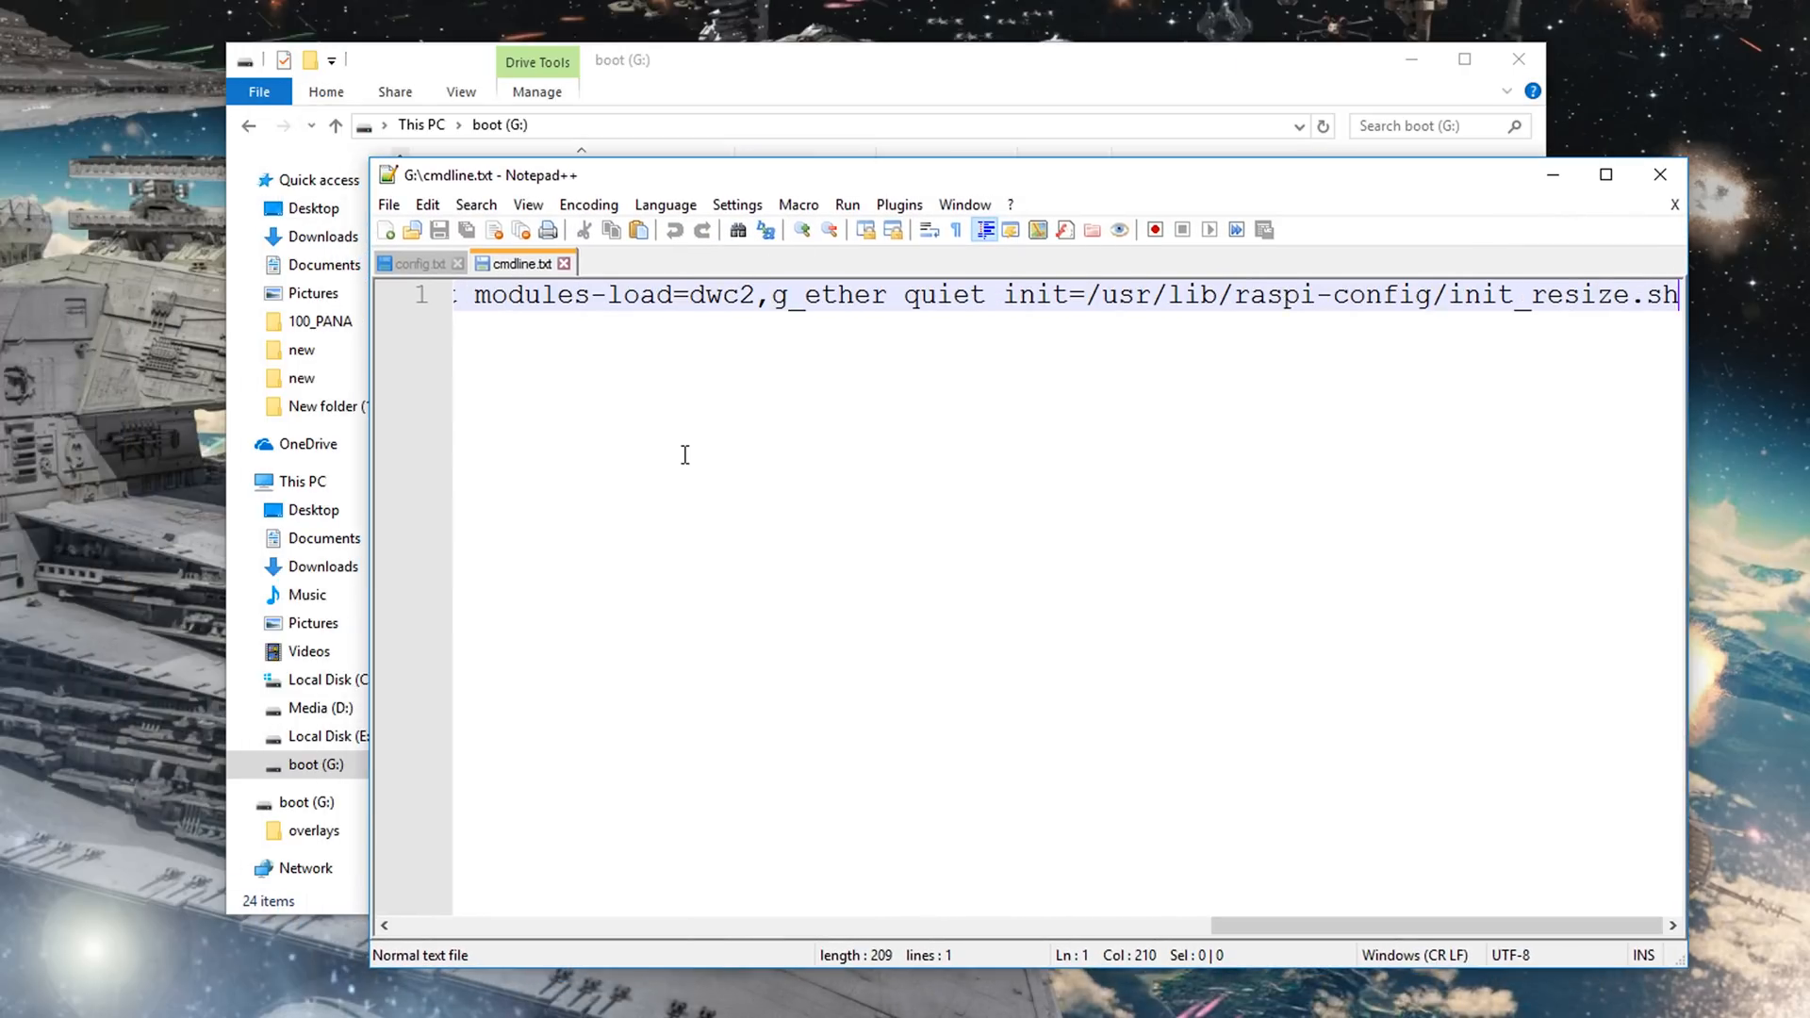
pyautogui.click(388, 228)
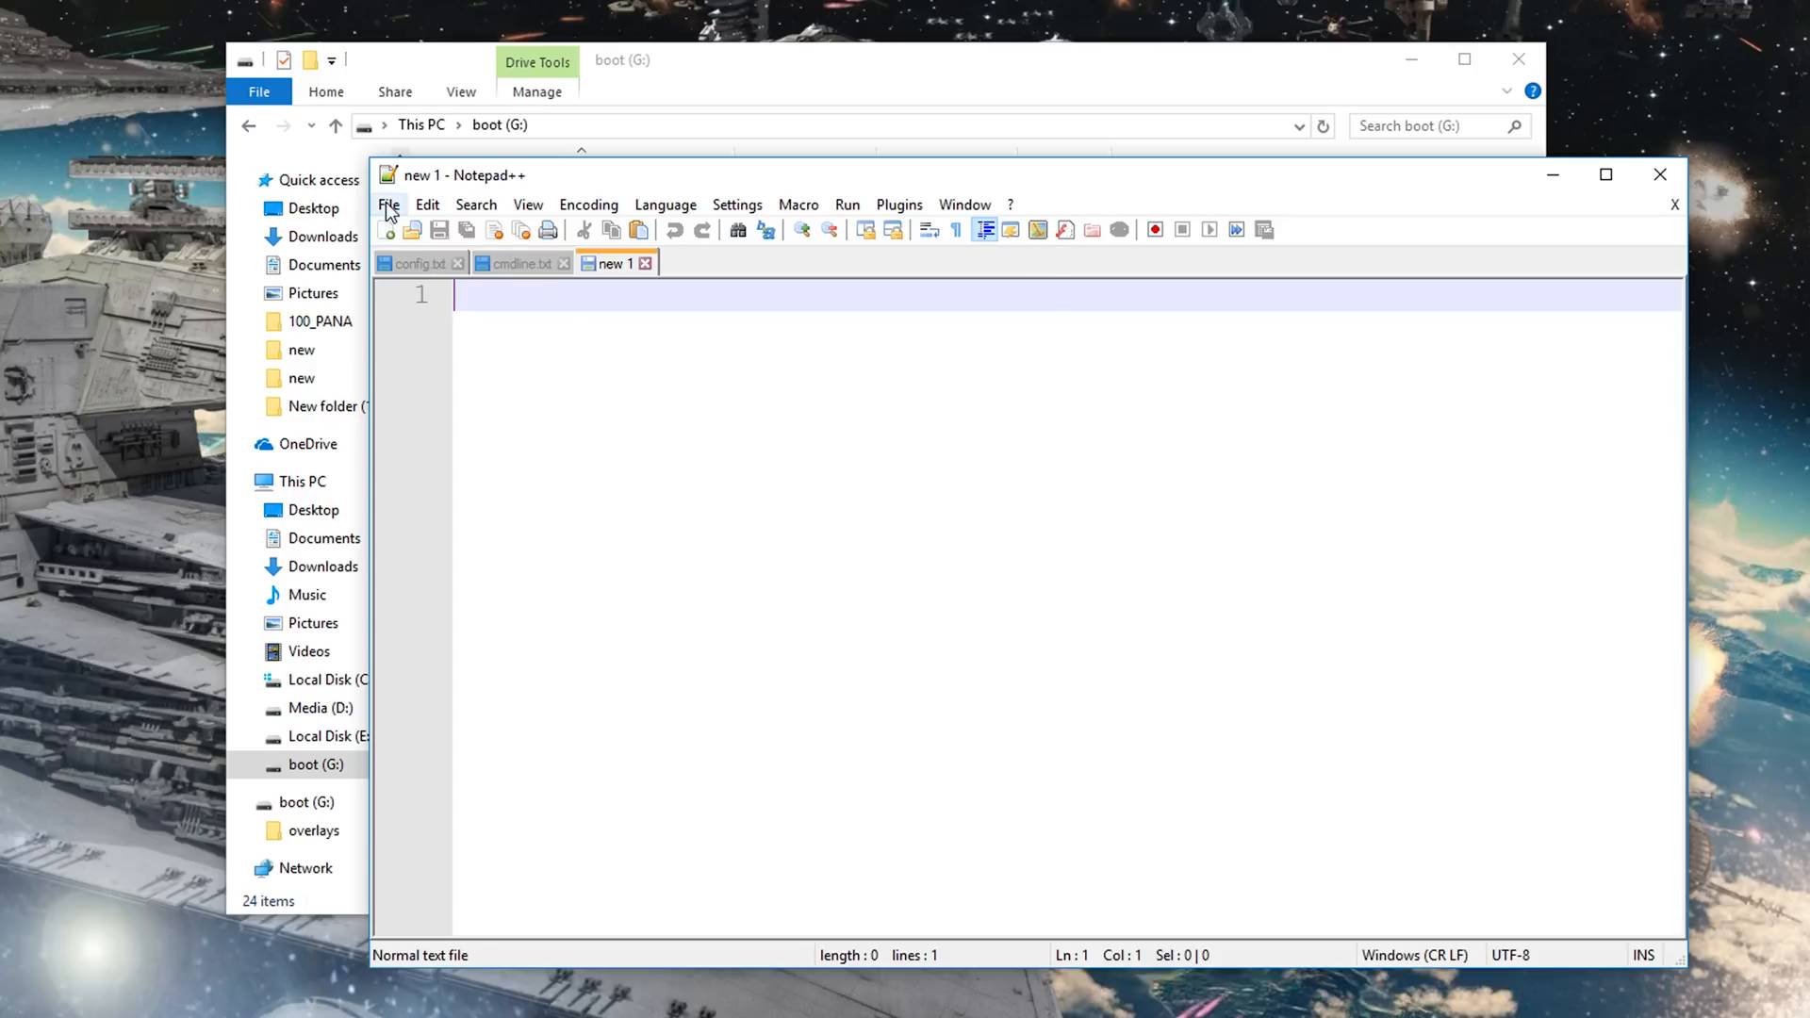
pyautogui.click(438, 228)
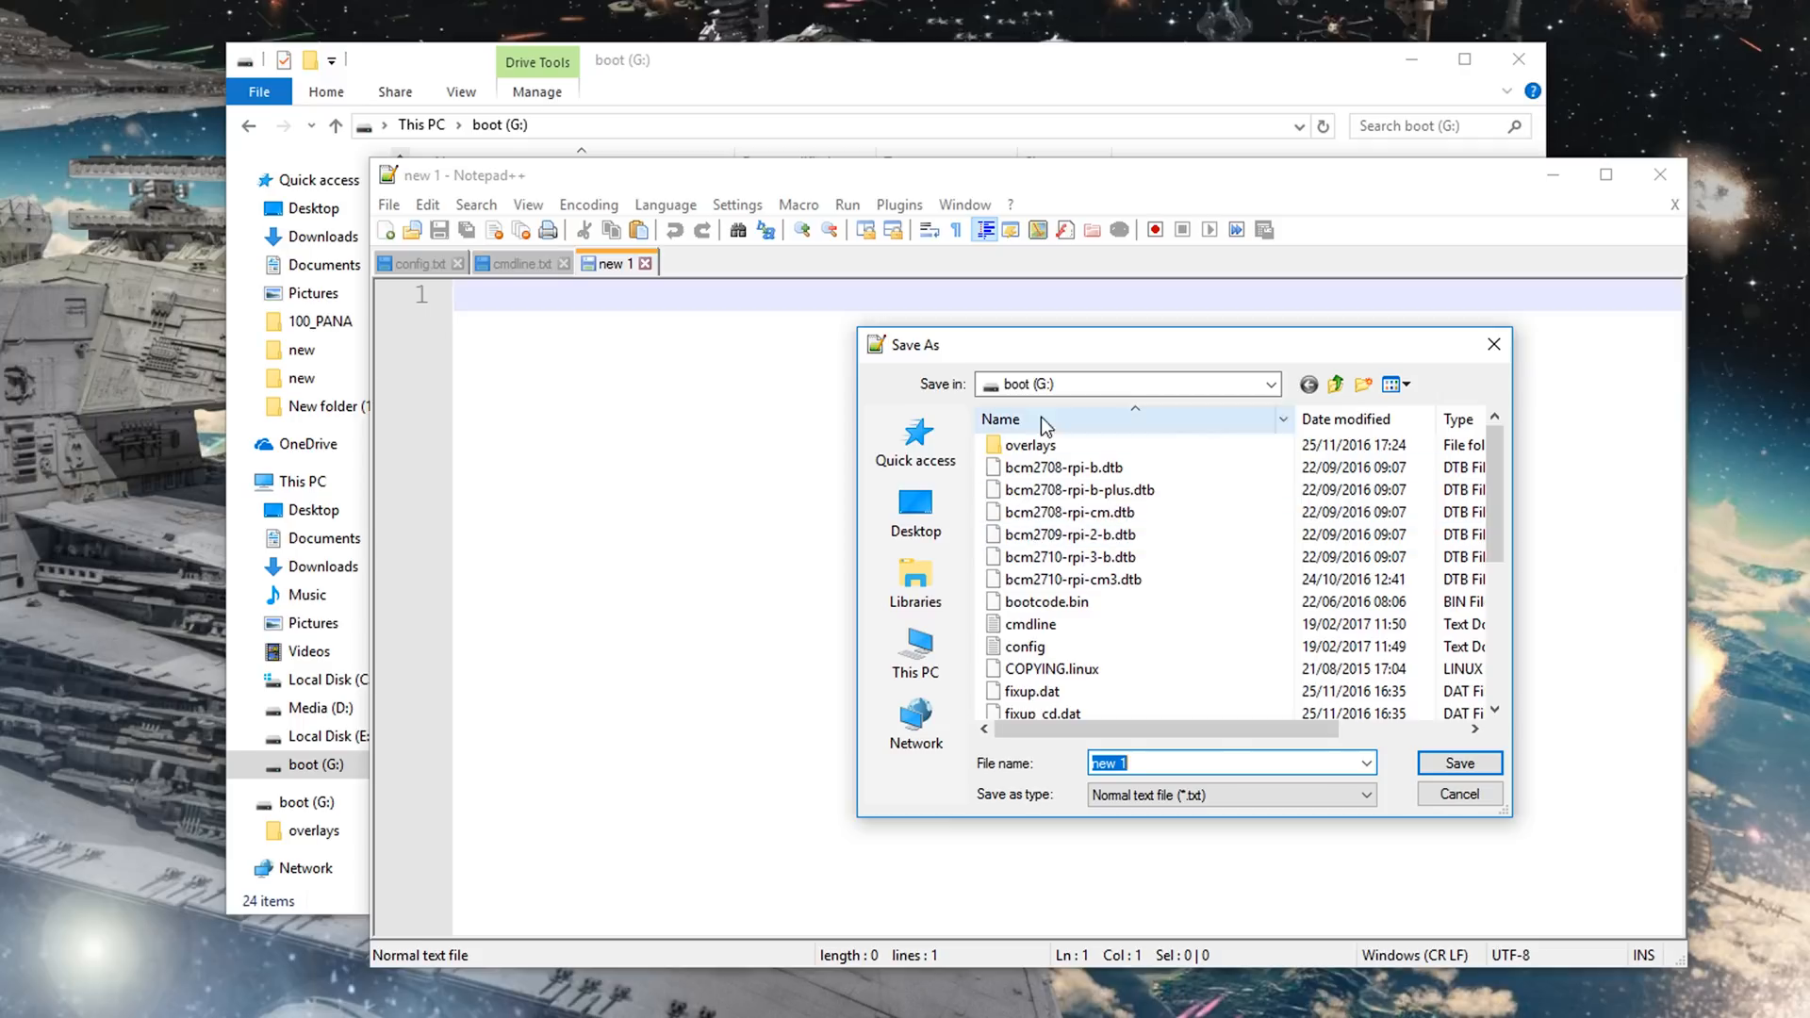
pyautogui.write('s')
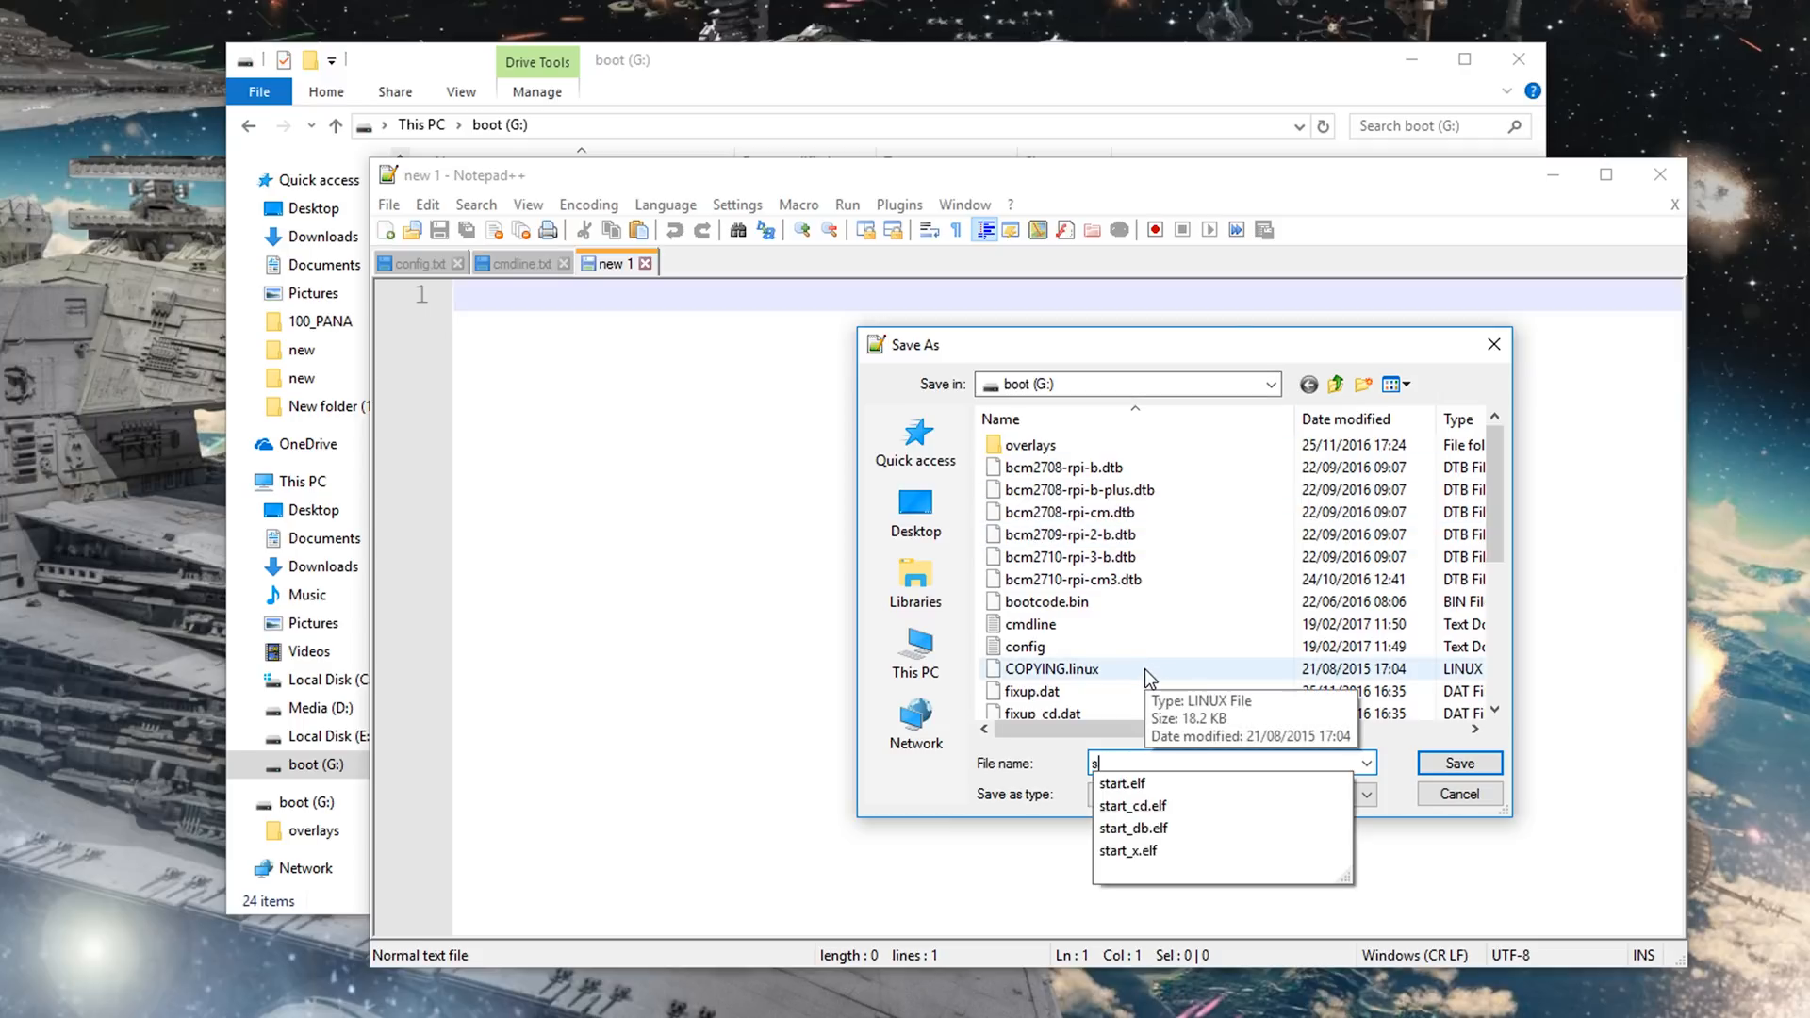
pyautogui.write('sh')
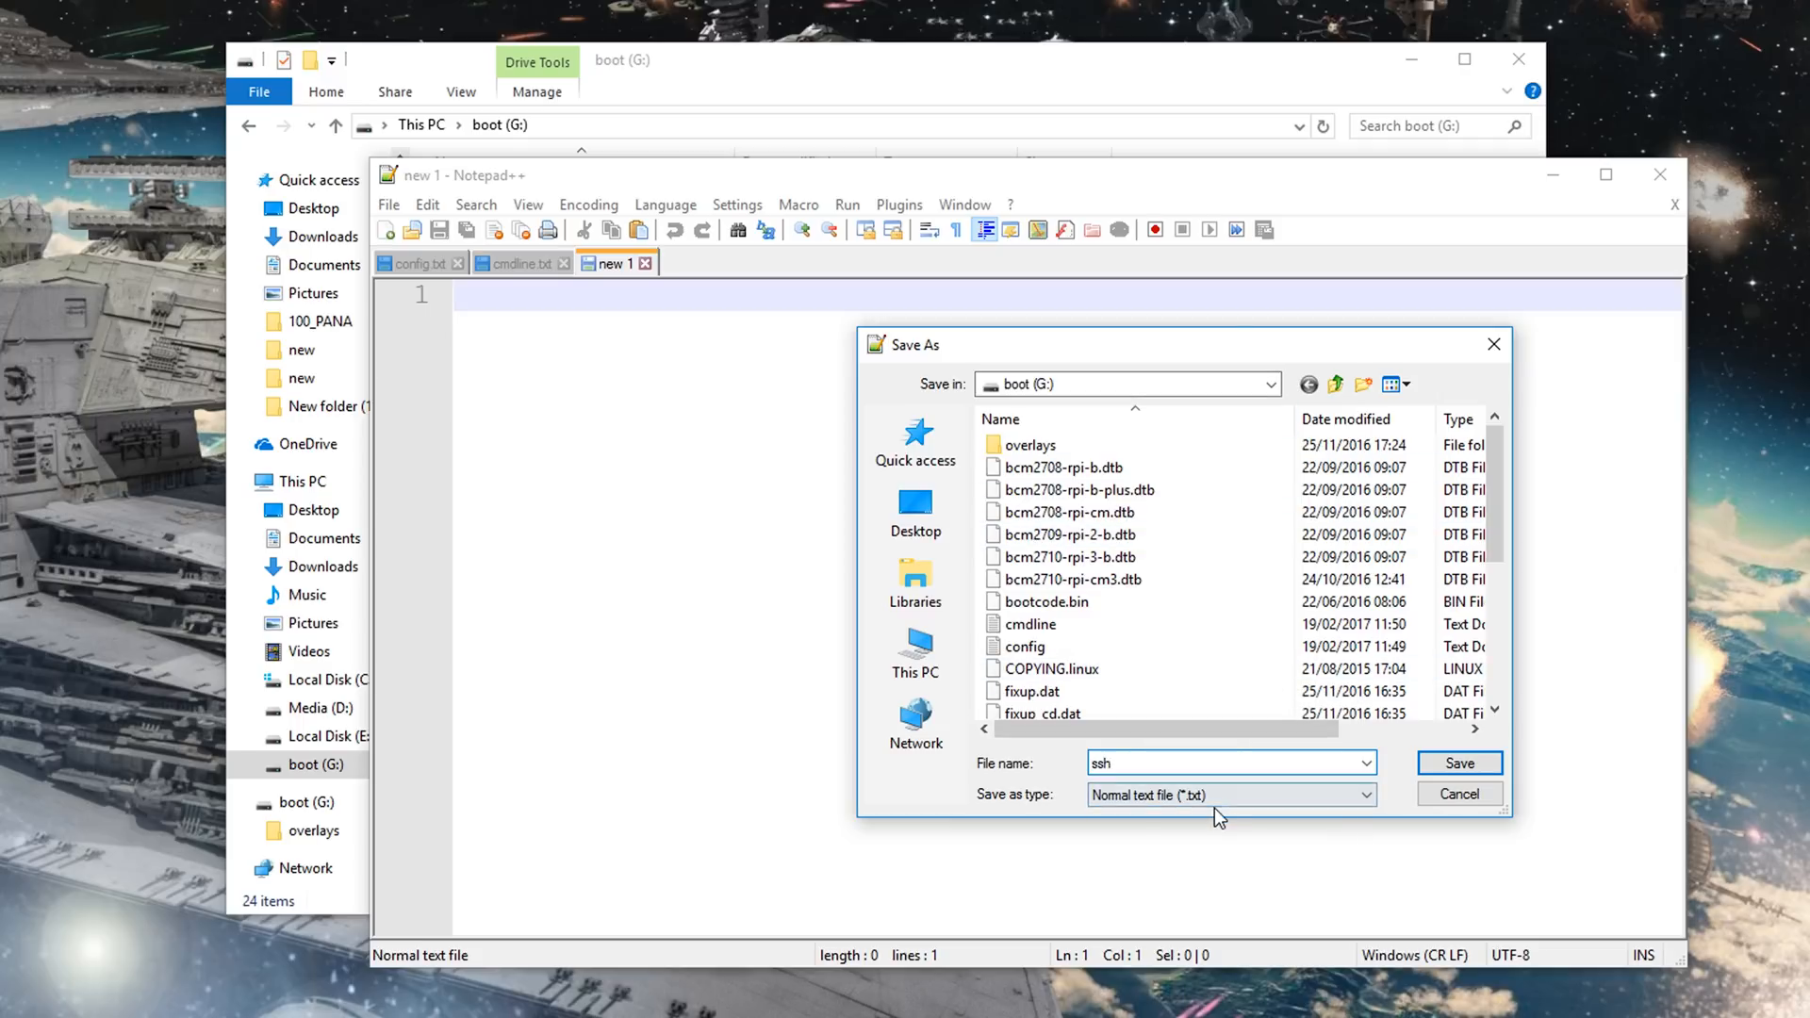
# Save it as All types so ssh has no extension, then select it in the boot drive listing
pyautogui.click(1228, 794)
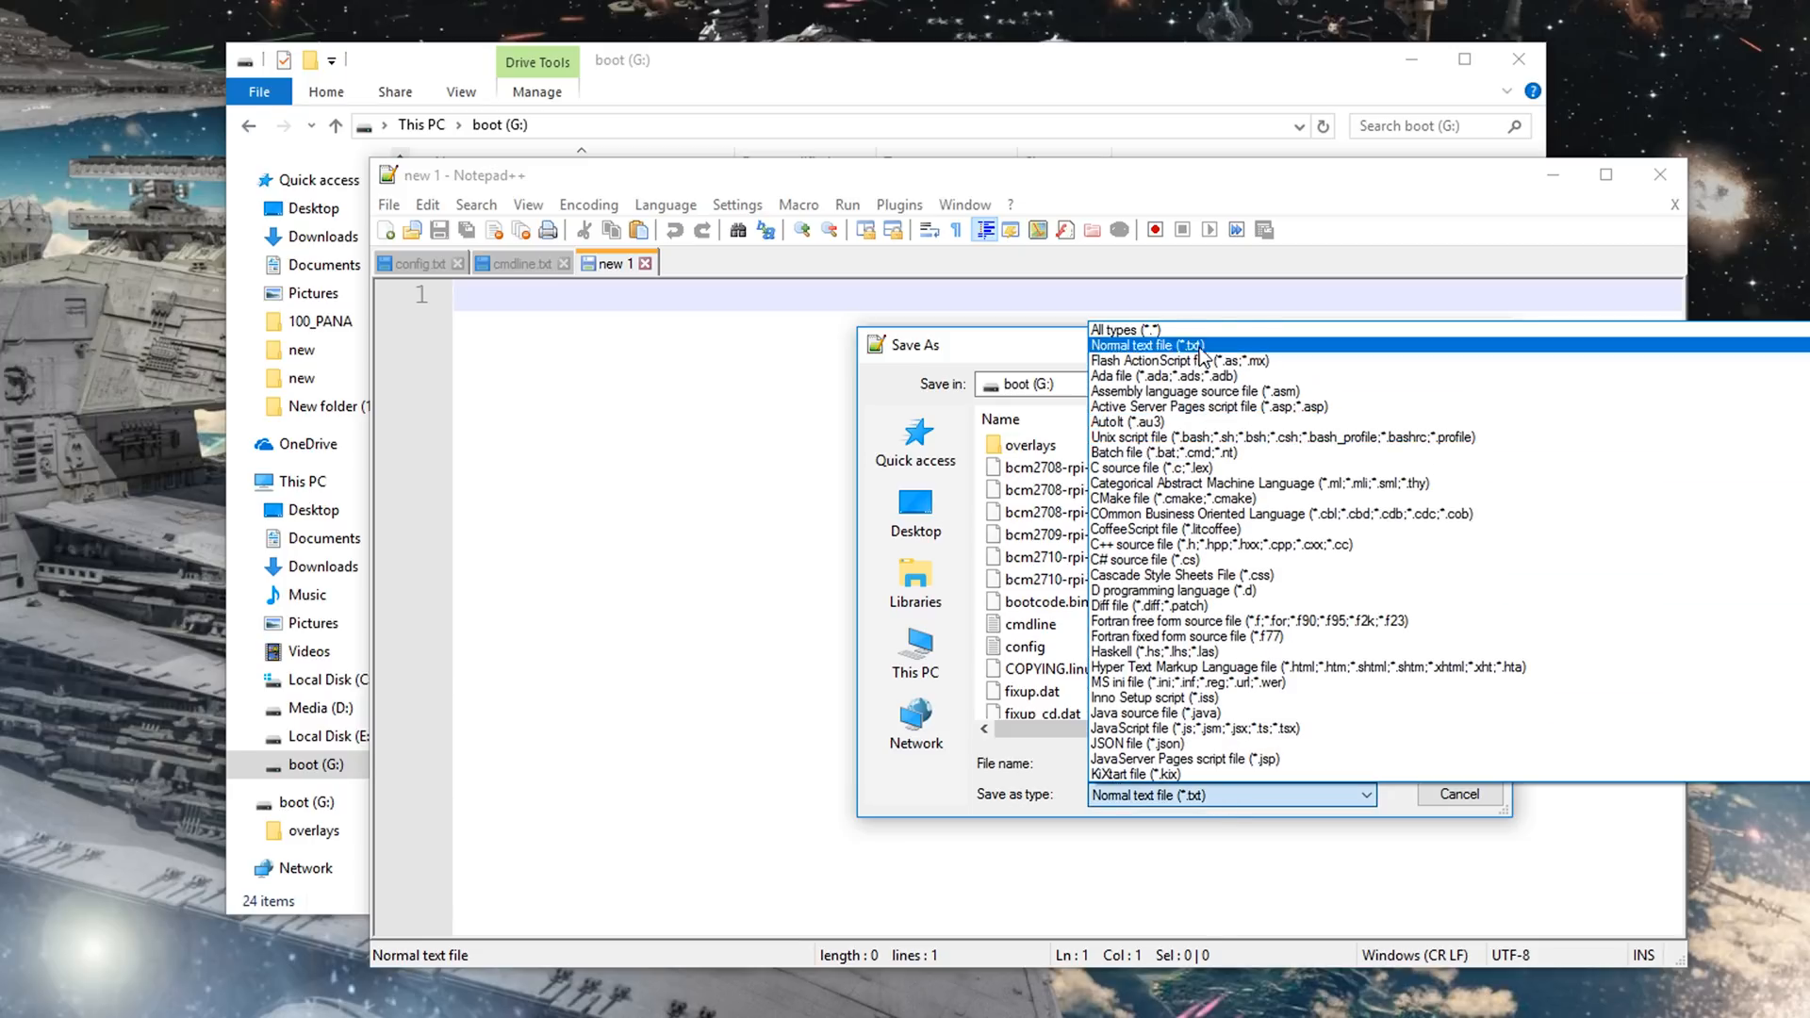
pyautogui.click(1122, 328)
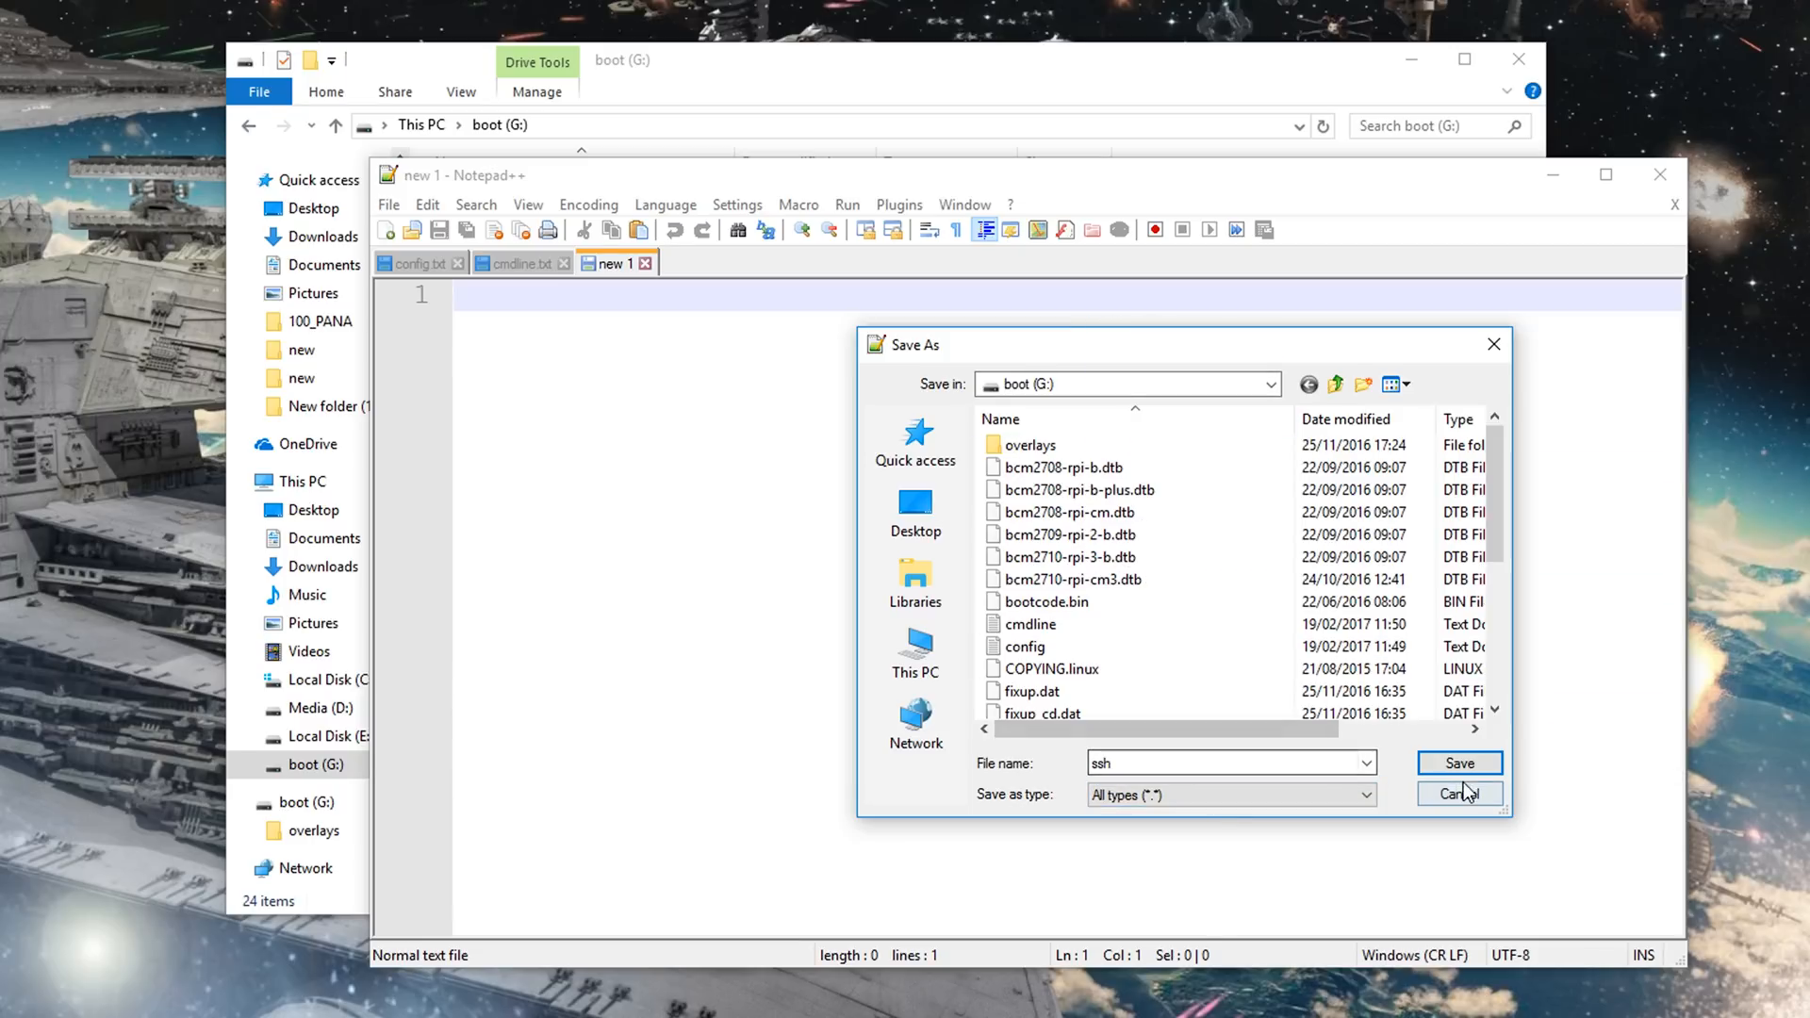
pyautogui.click(1458, 764)
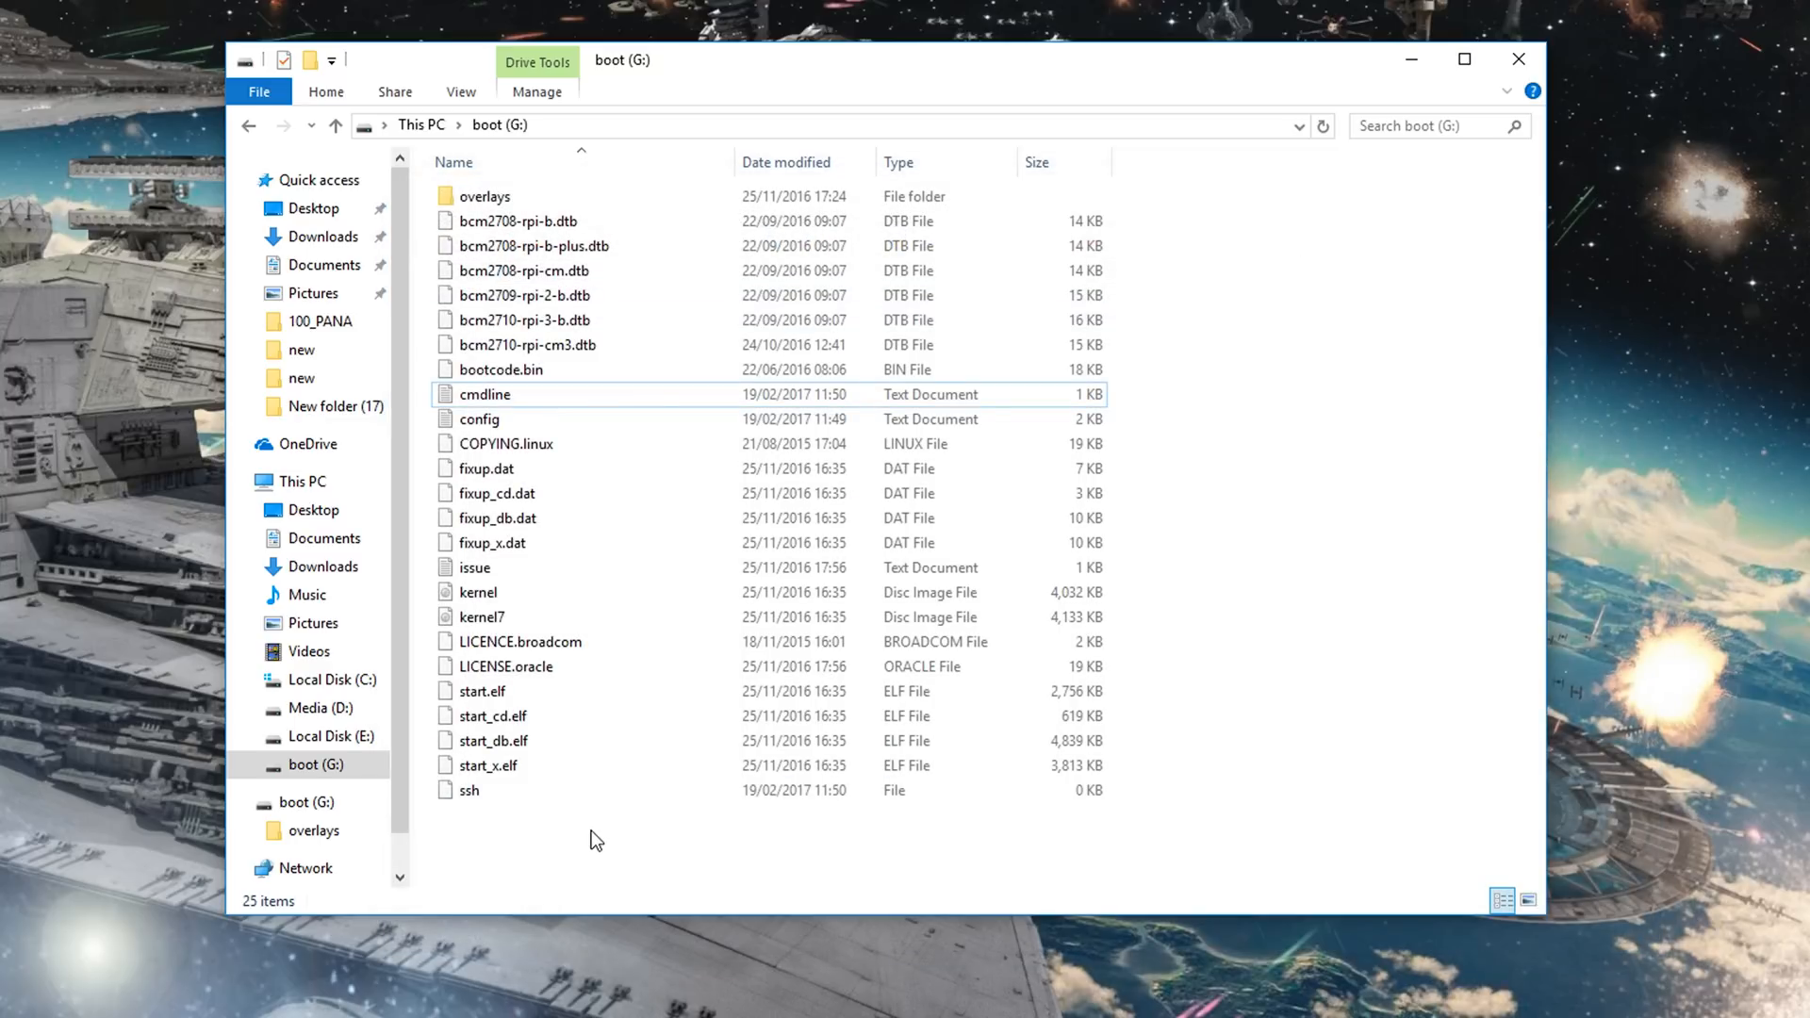
pyautogui.click(470, 790)
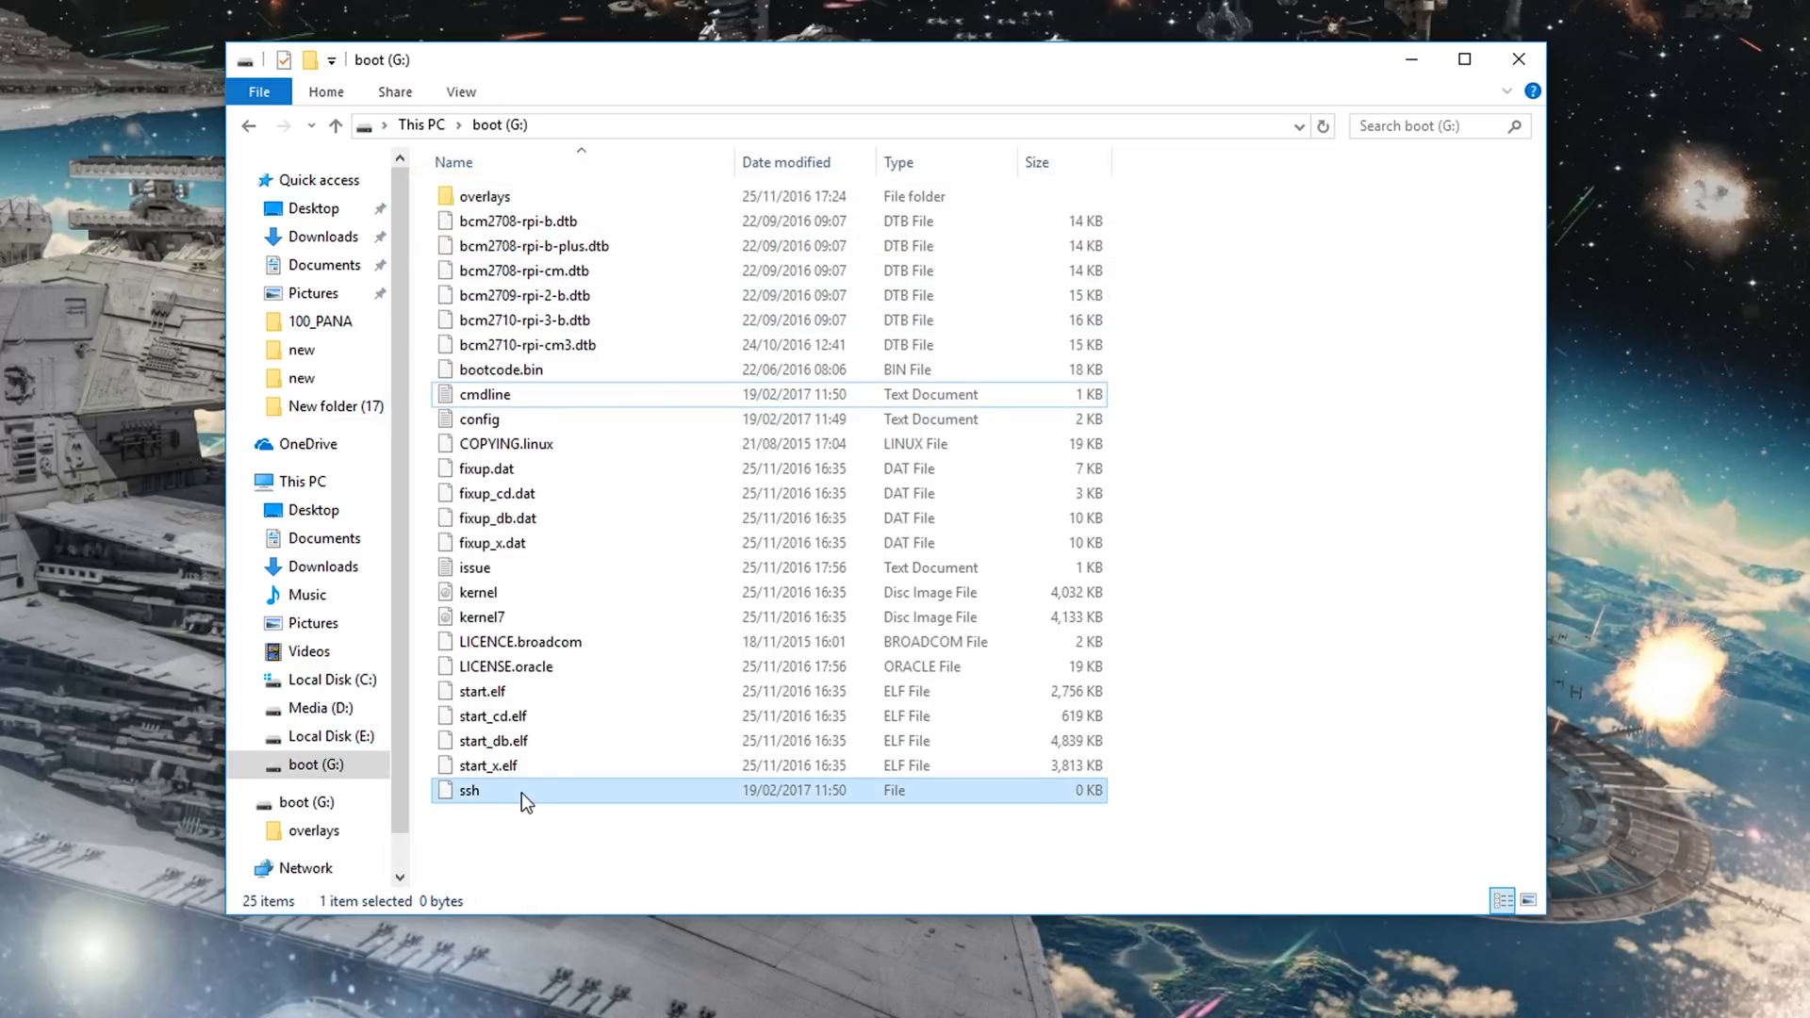
pyautogui.moveTo(526, 801)
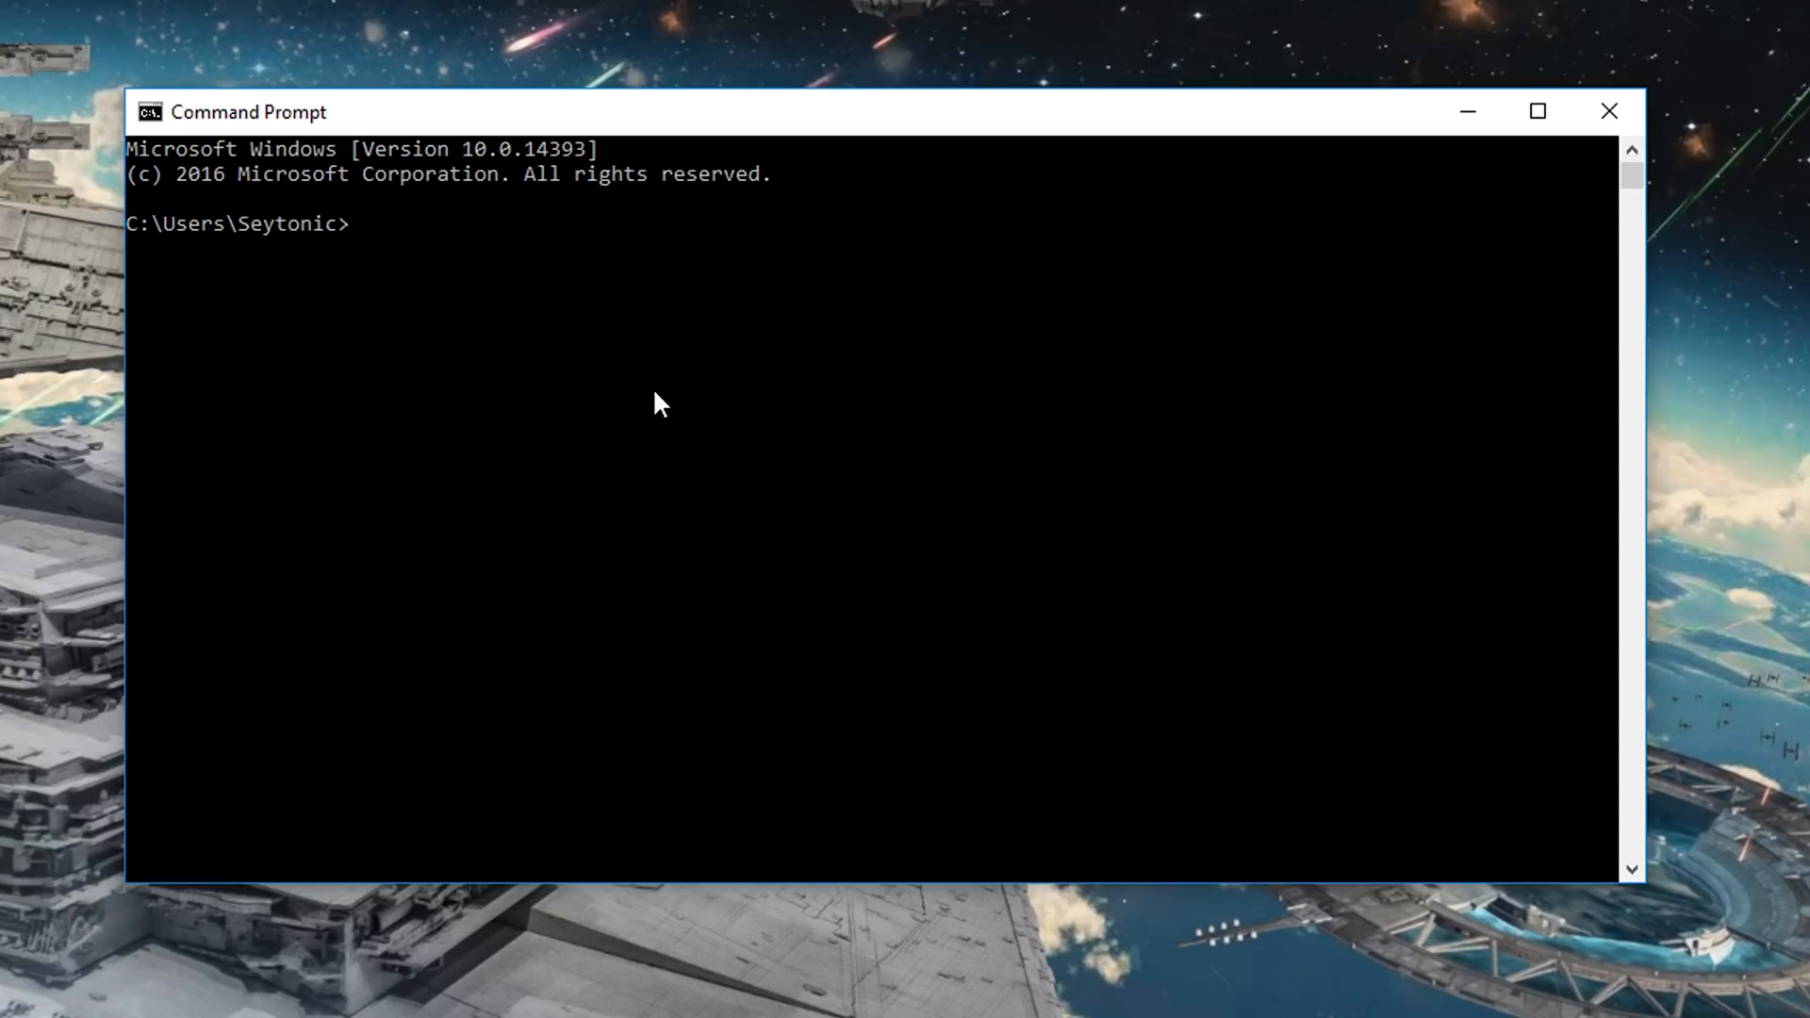
# Run ping raspberrypi.local to check the Pi answers over the USB link
pyautogui.write('ping r')
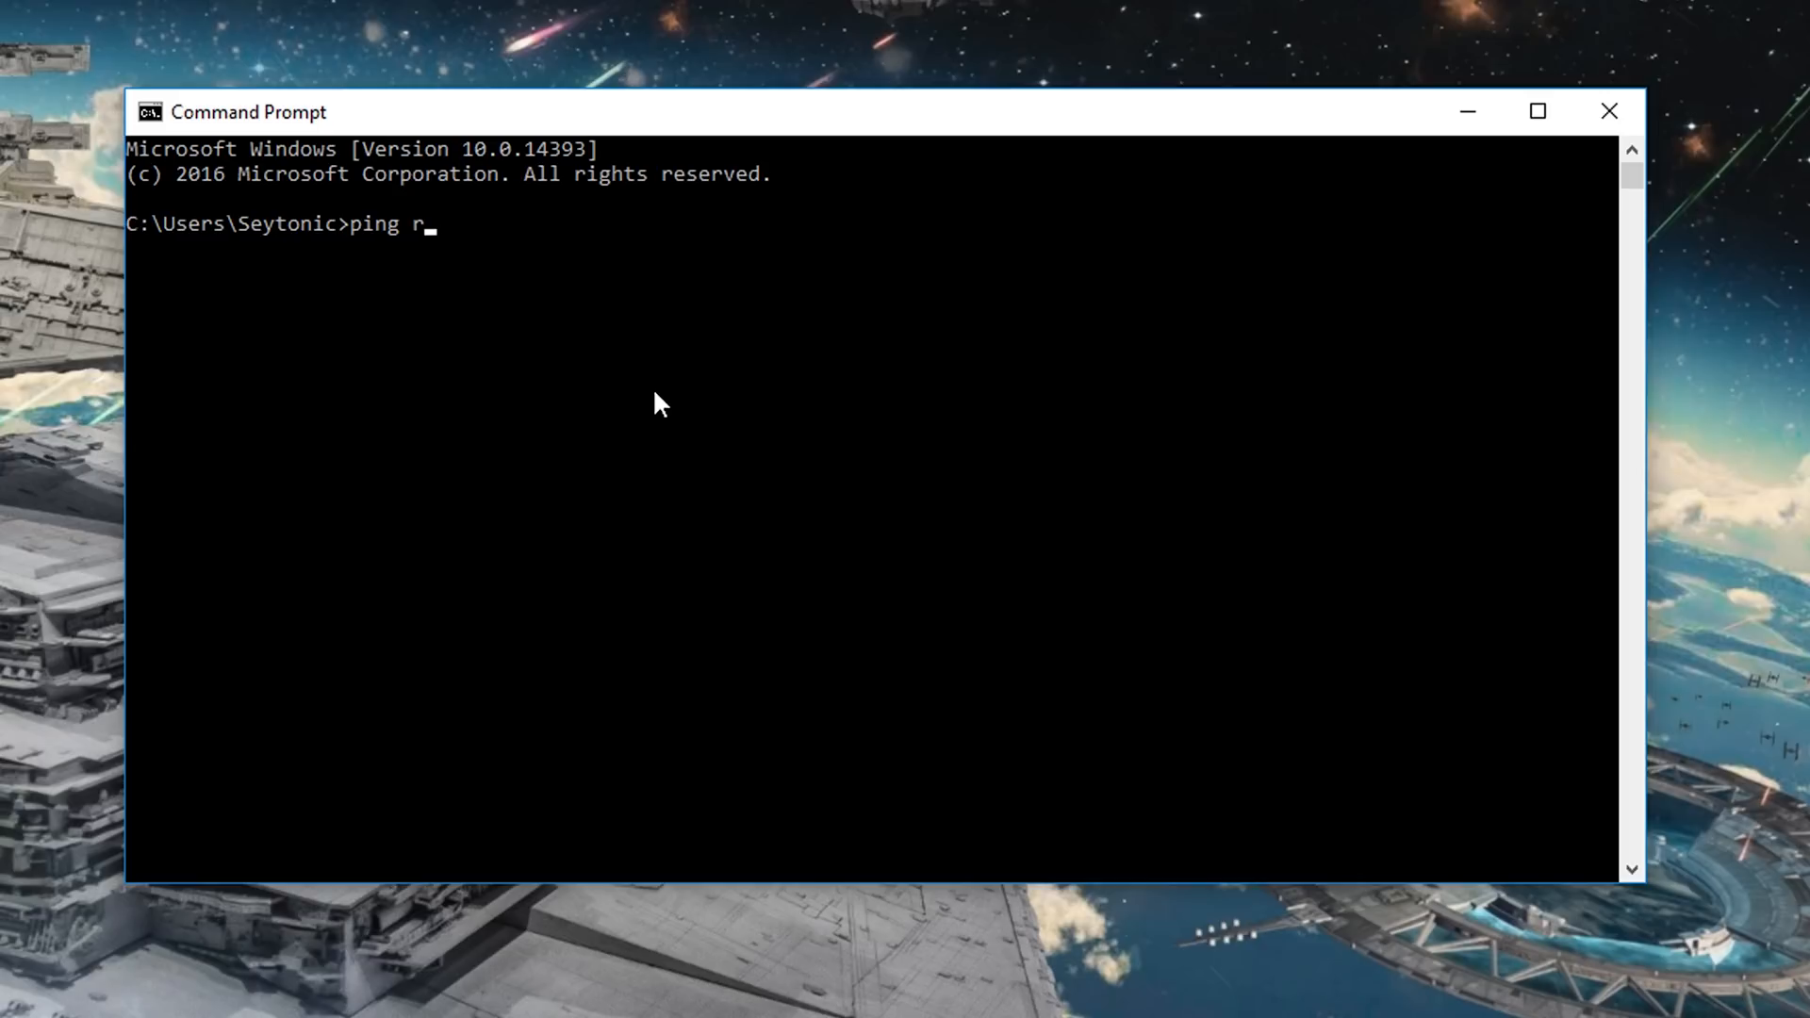
pyautogui.write('aspberryp')
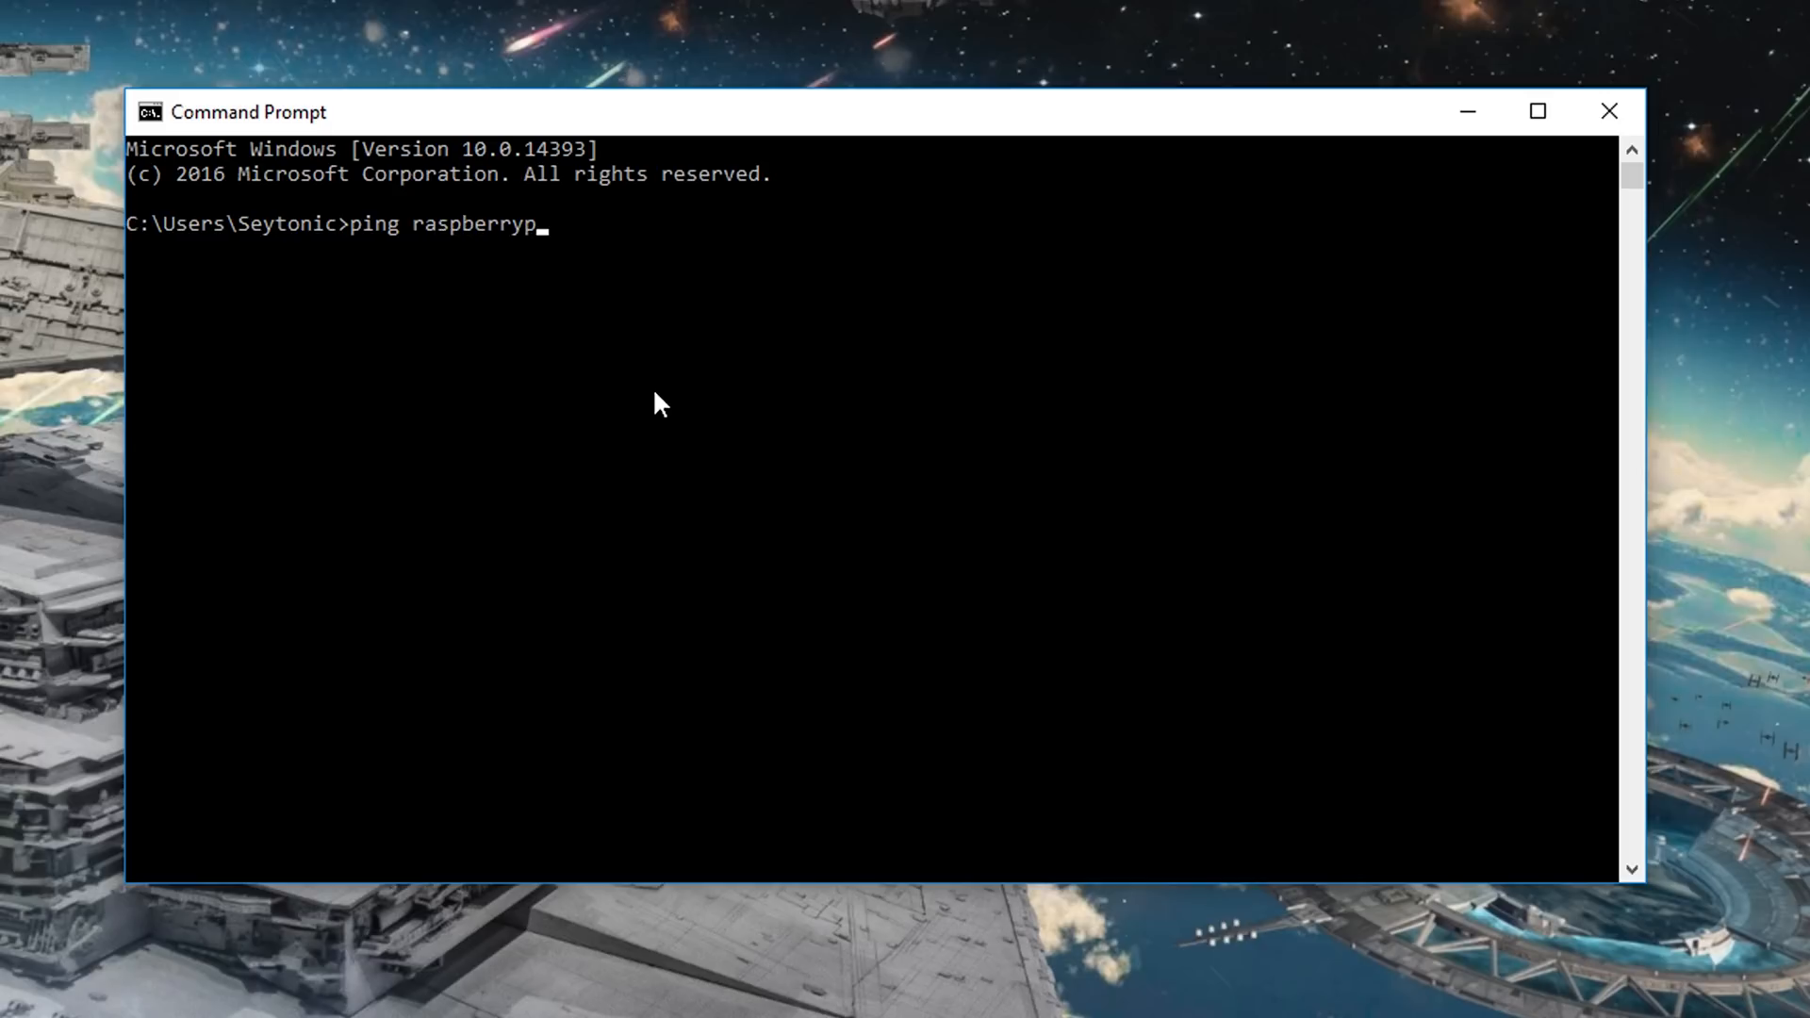
pyautogui.write('i.loca')
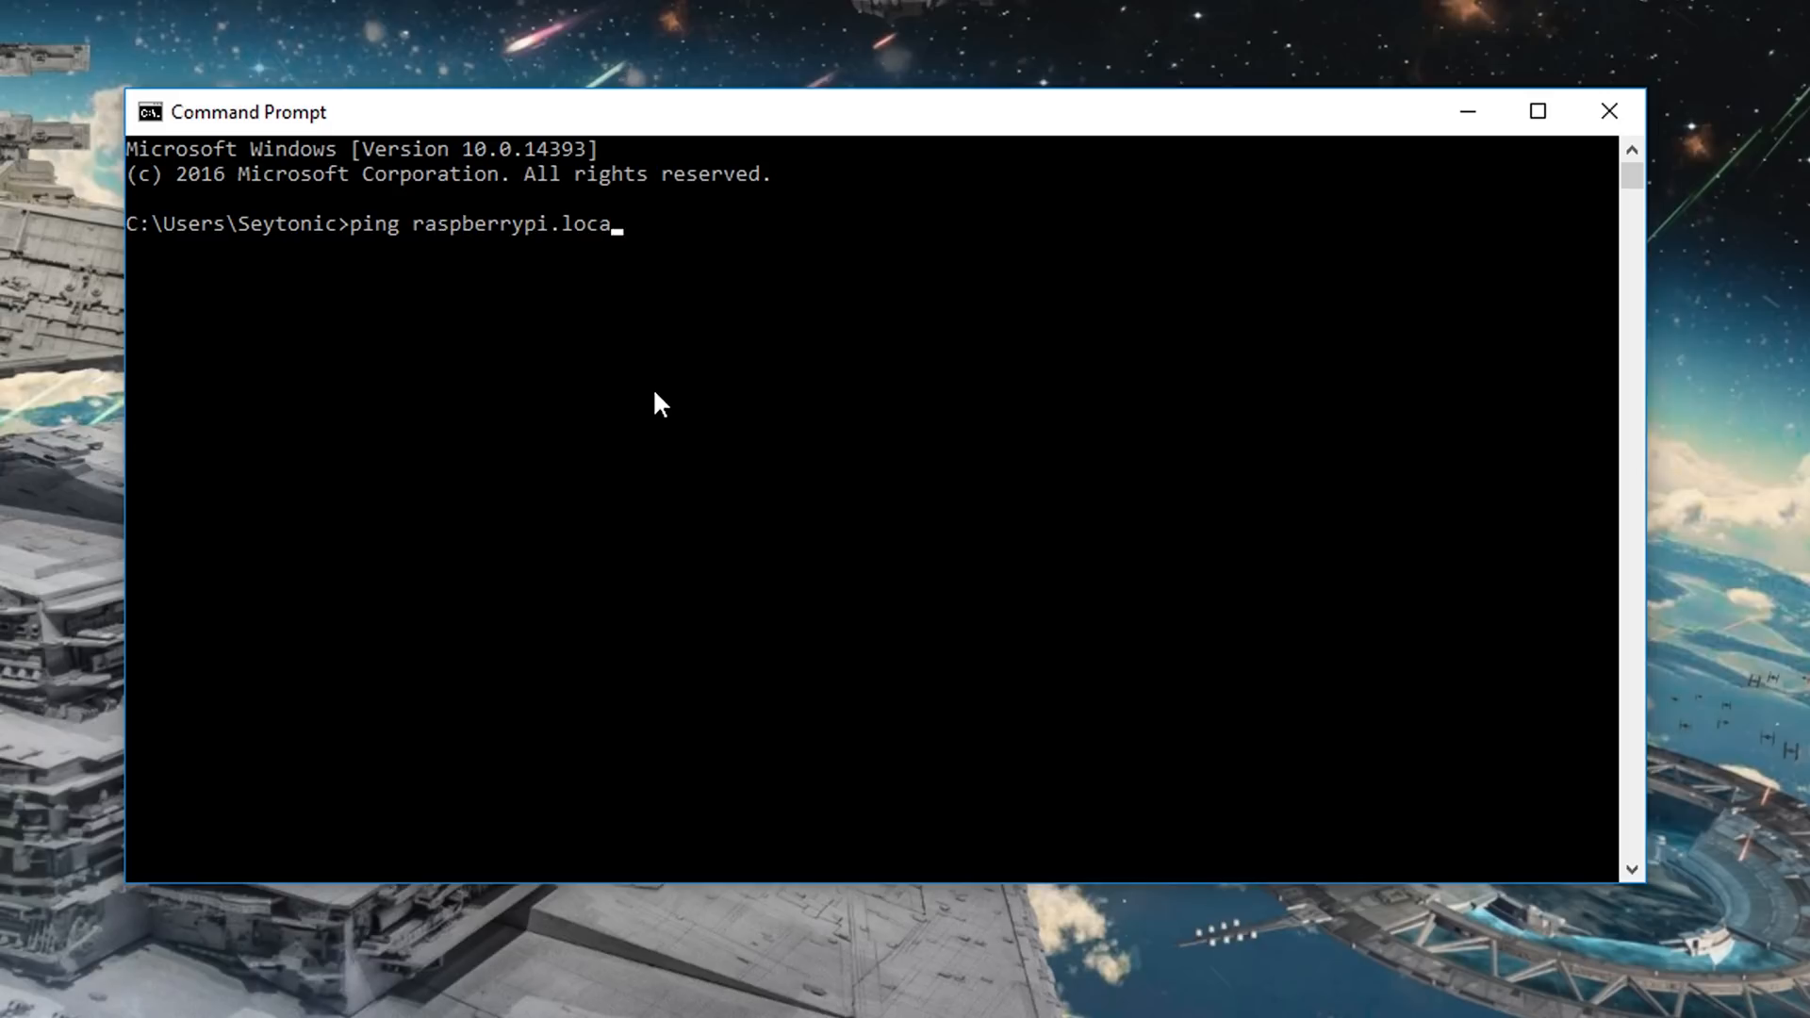
pyautogui.write('l')
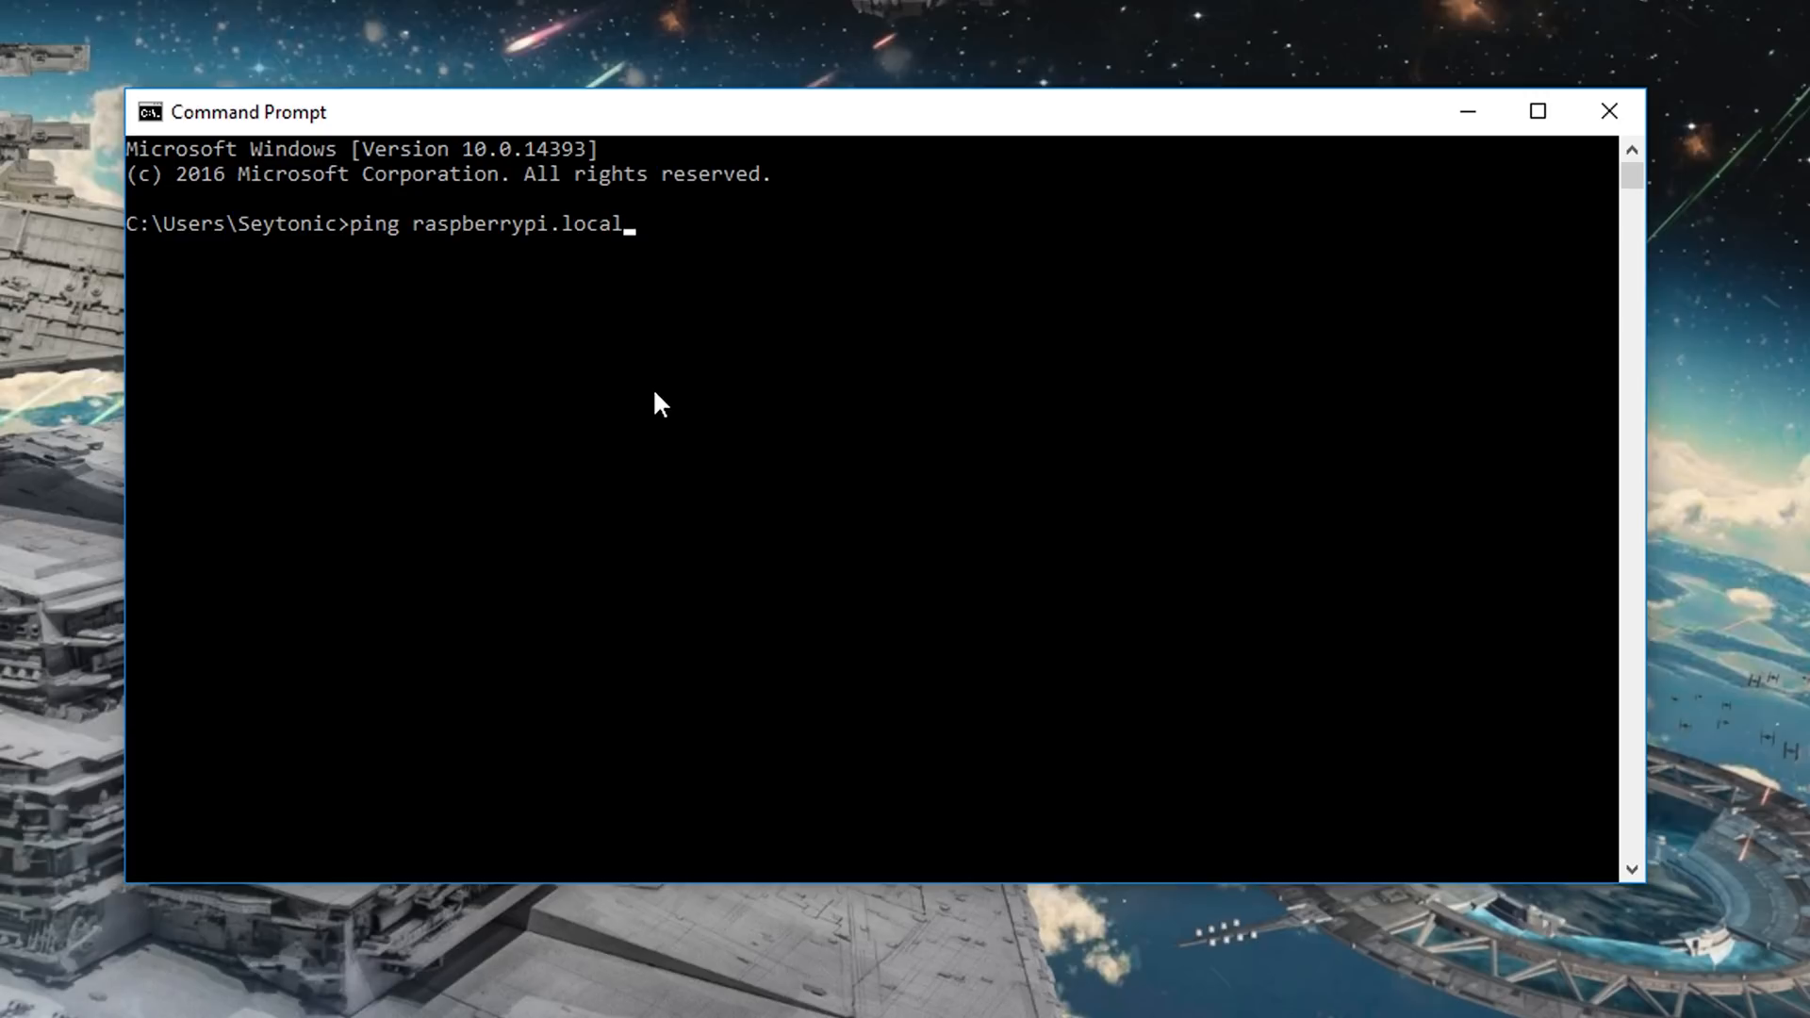
pyautogui.press('Return')
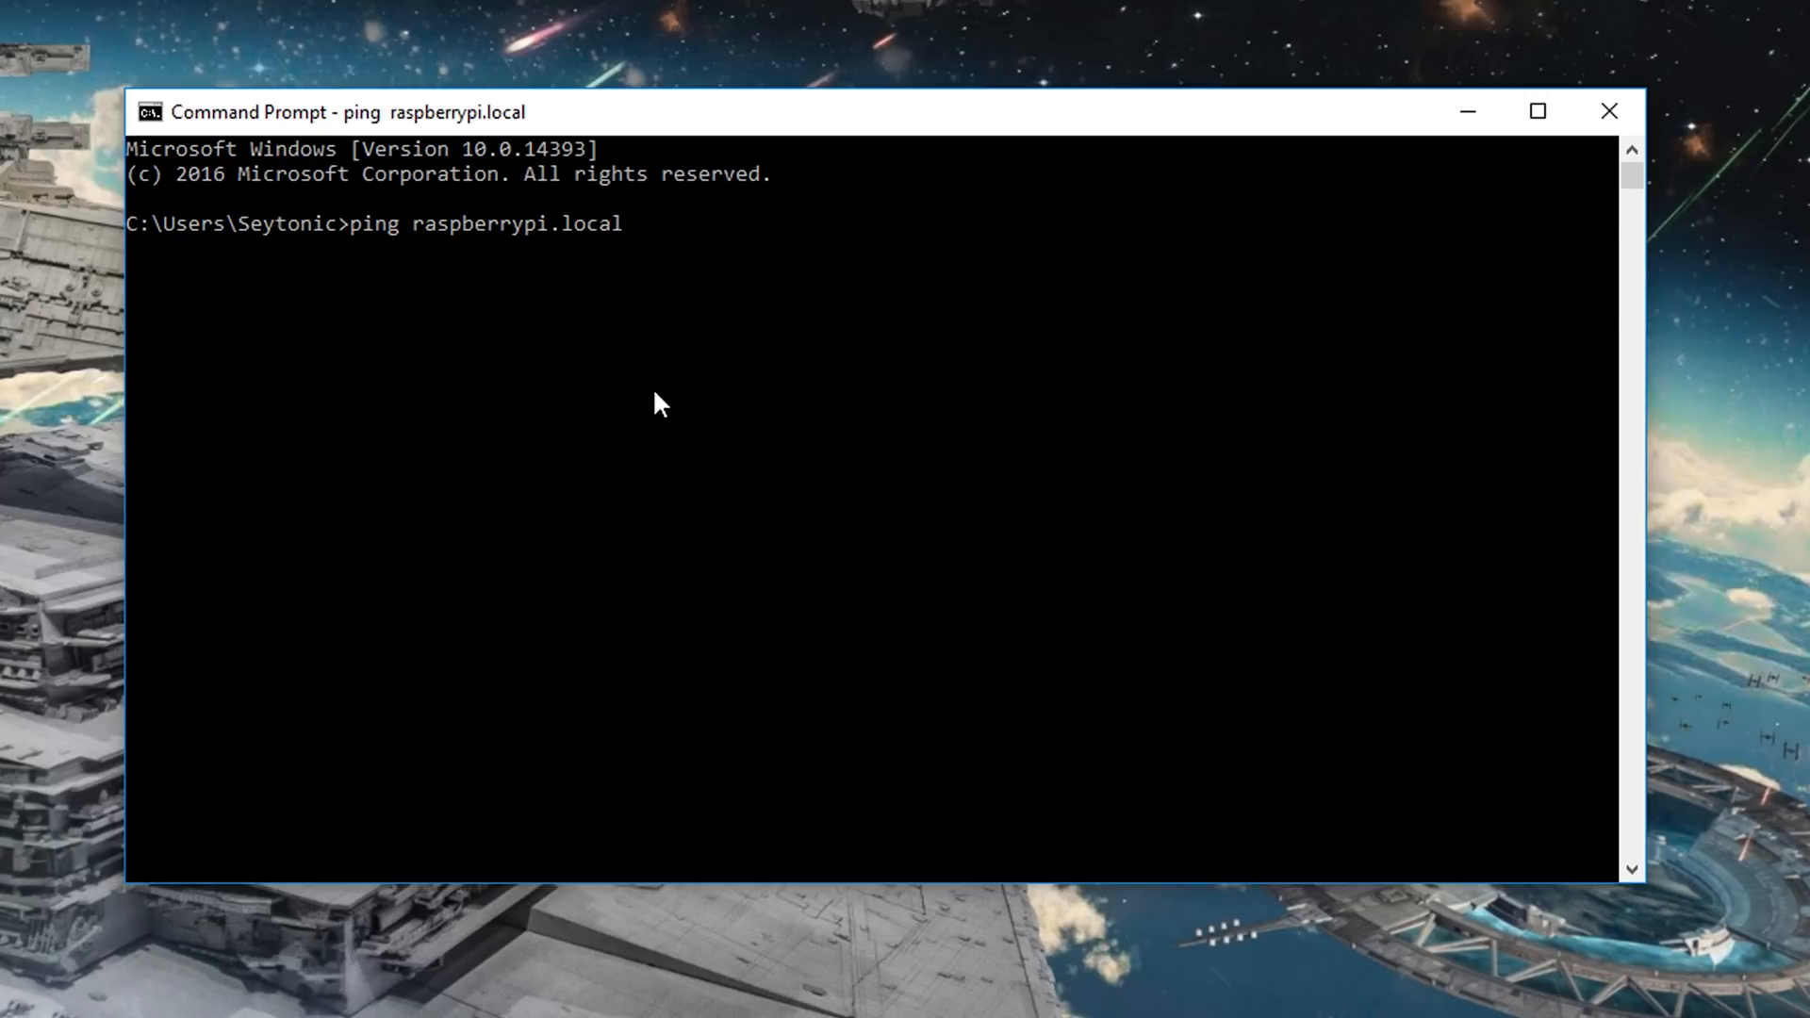
pyautogui.press('Return')
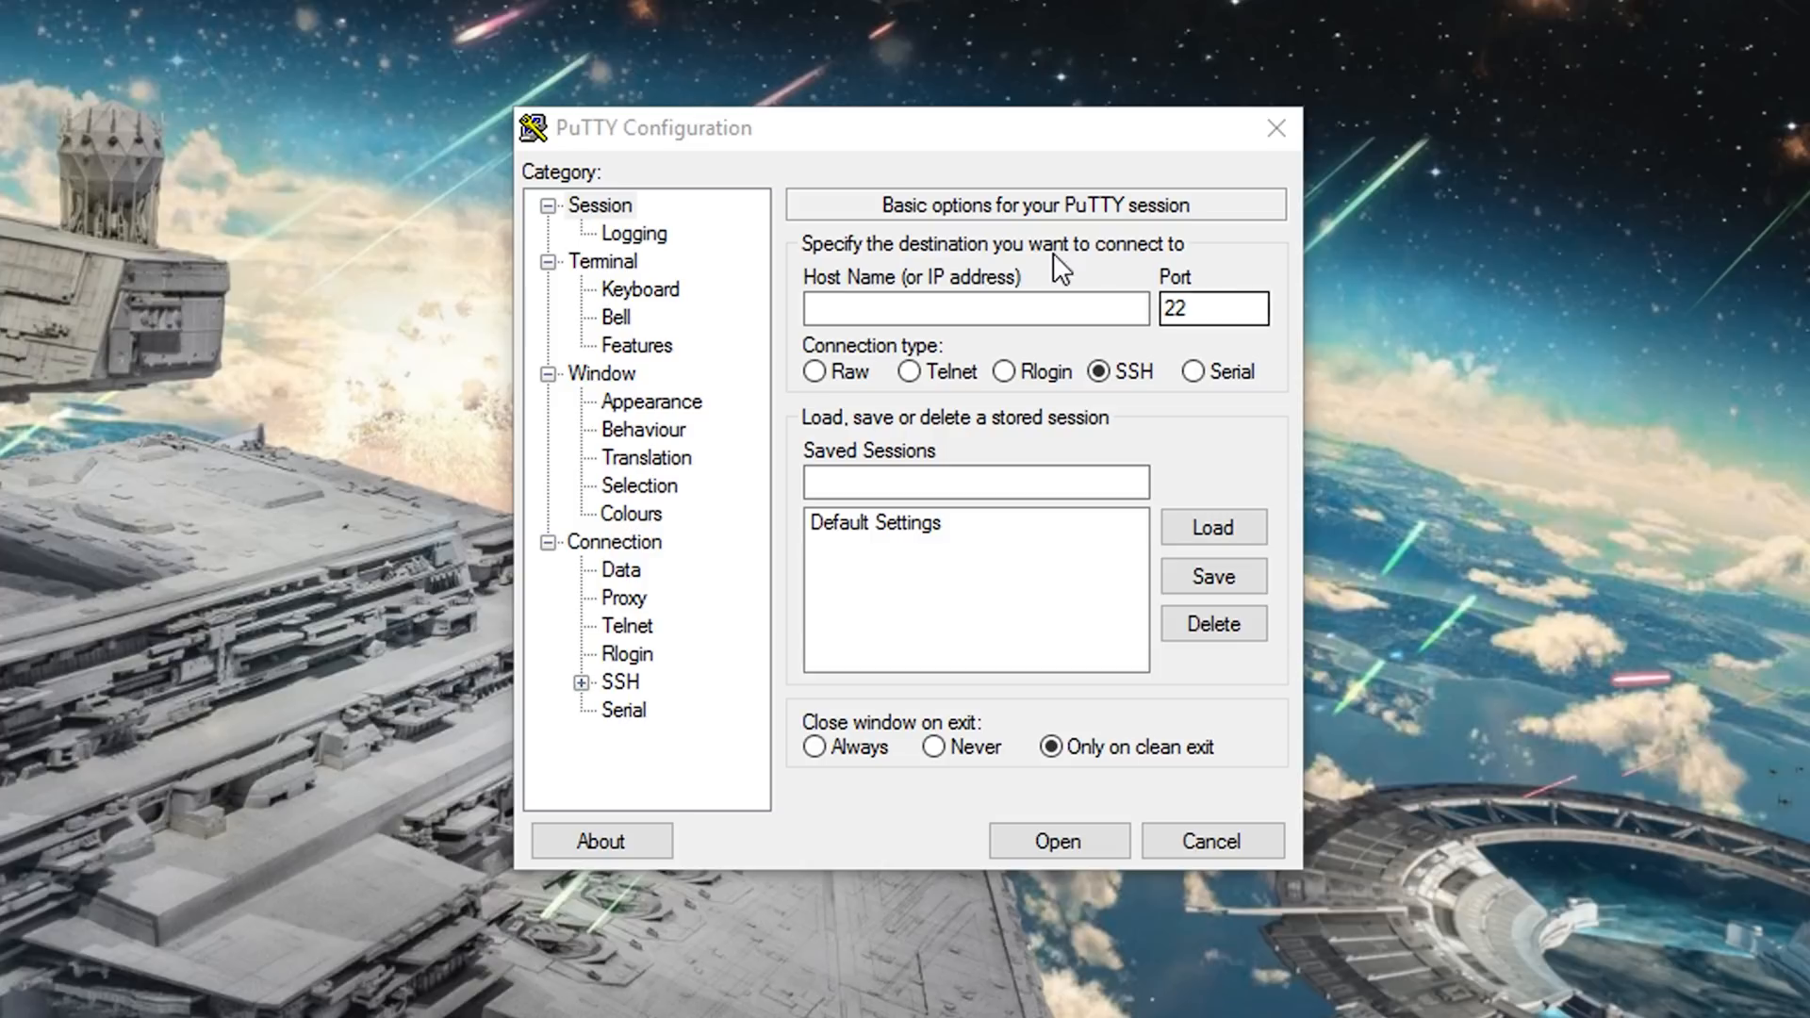
# Connect over SSH to host raspberrypi.local, reaching the Pi's login prompt
pyautogui.click(973, 307)
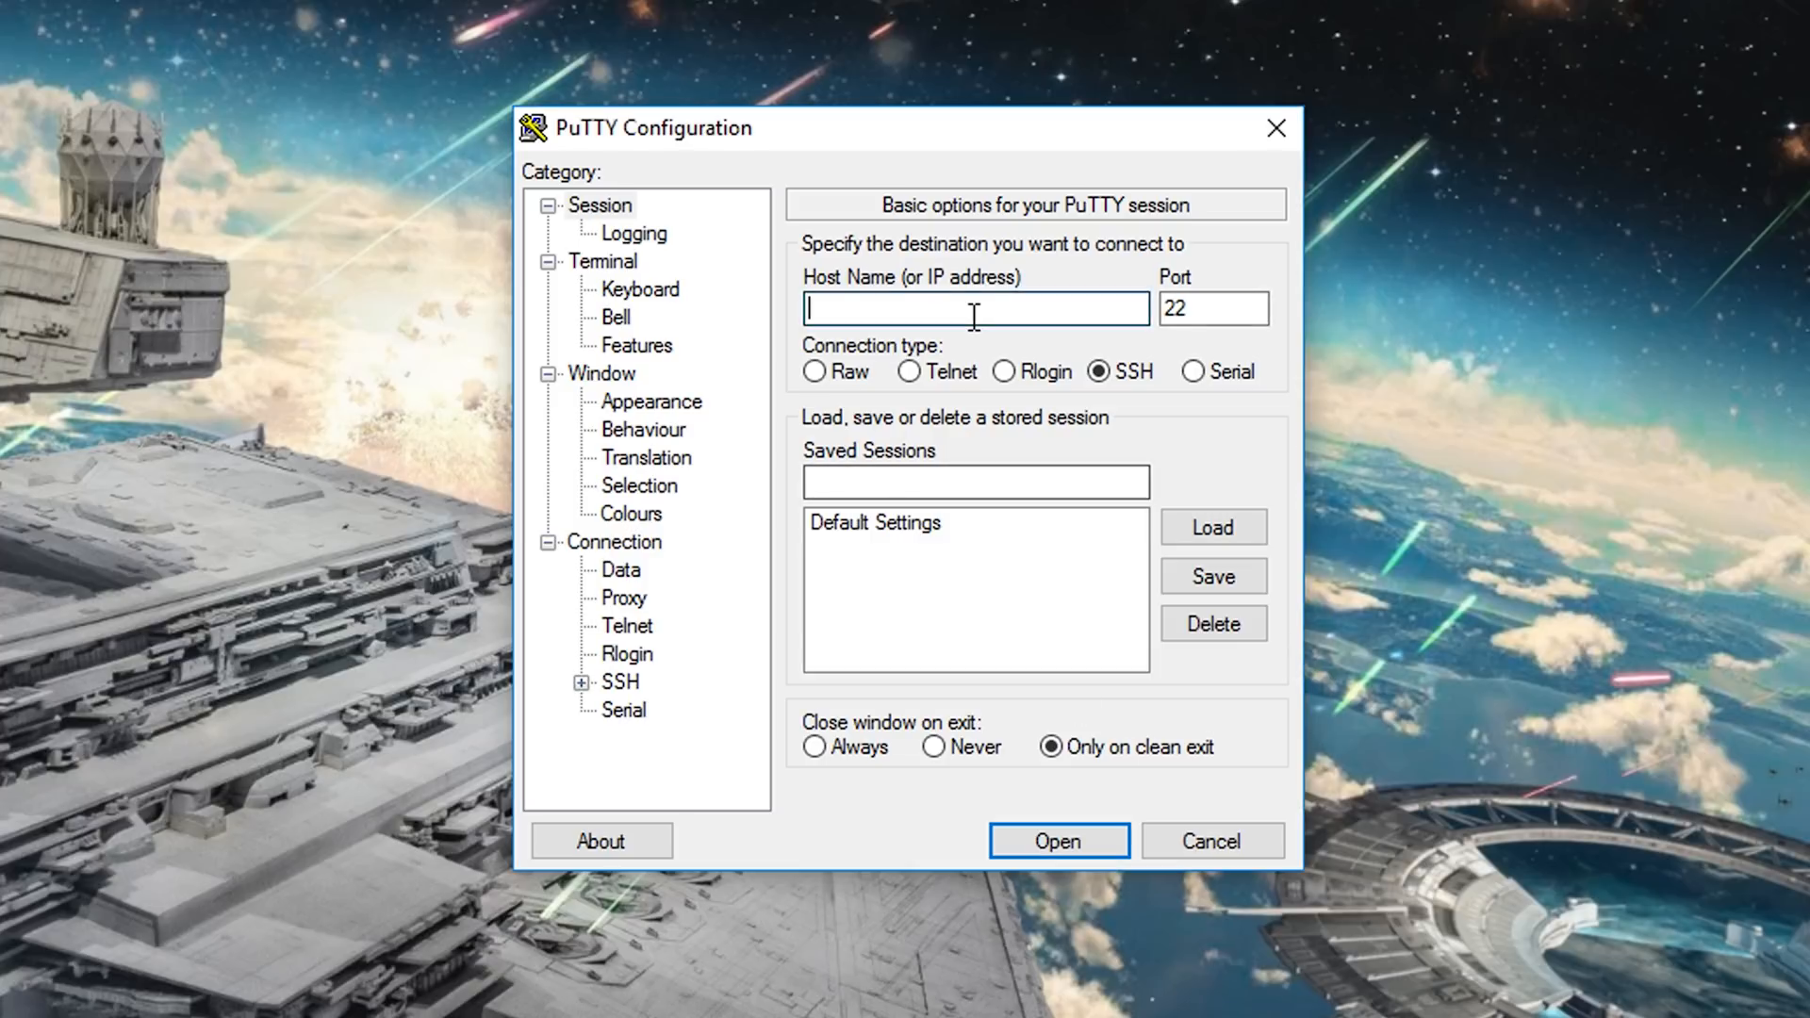
pyautogui.write('raspberryp')
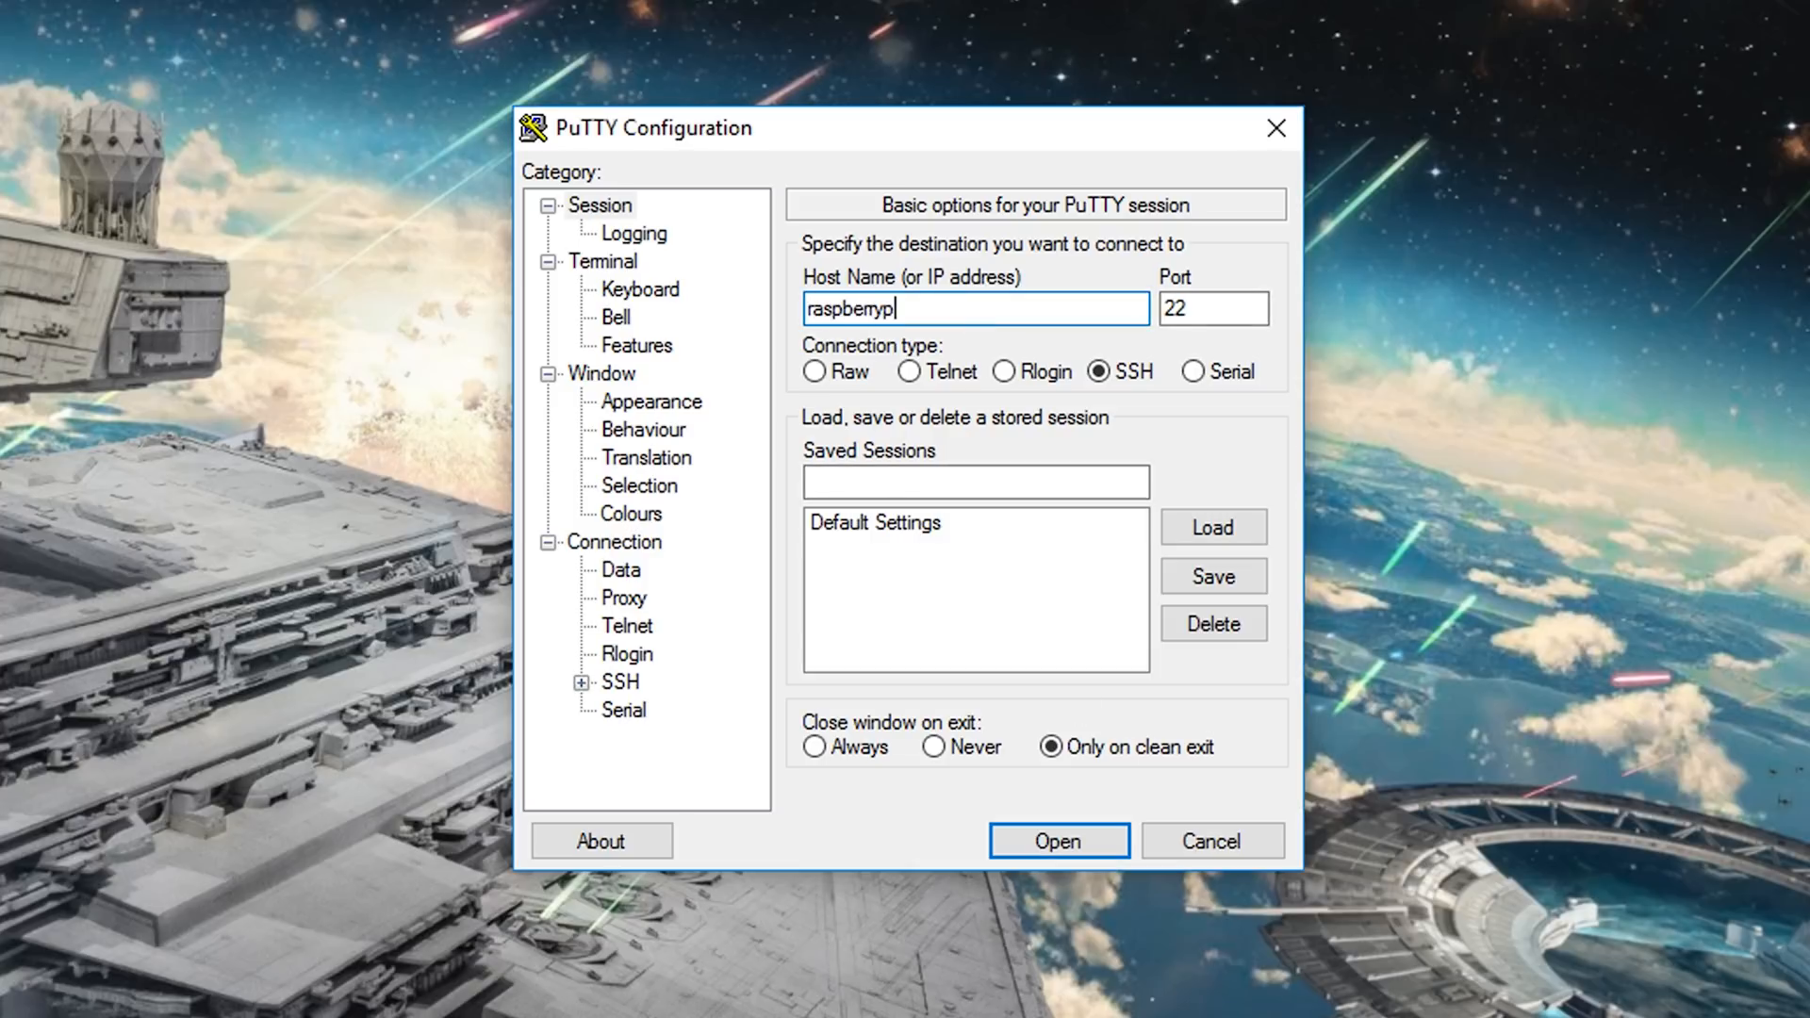
pyautogui.click(1056, 839)
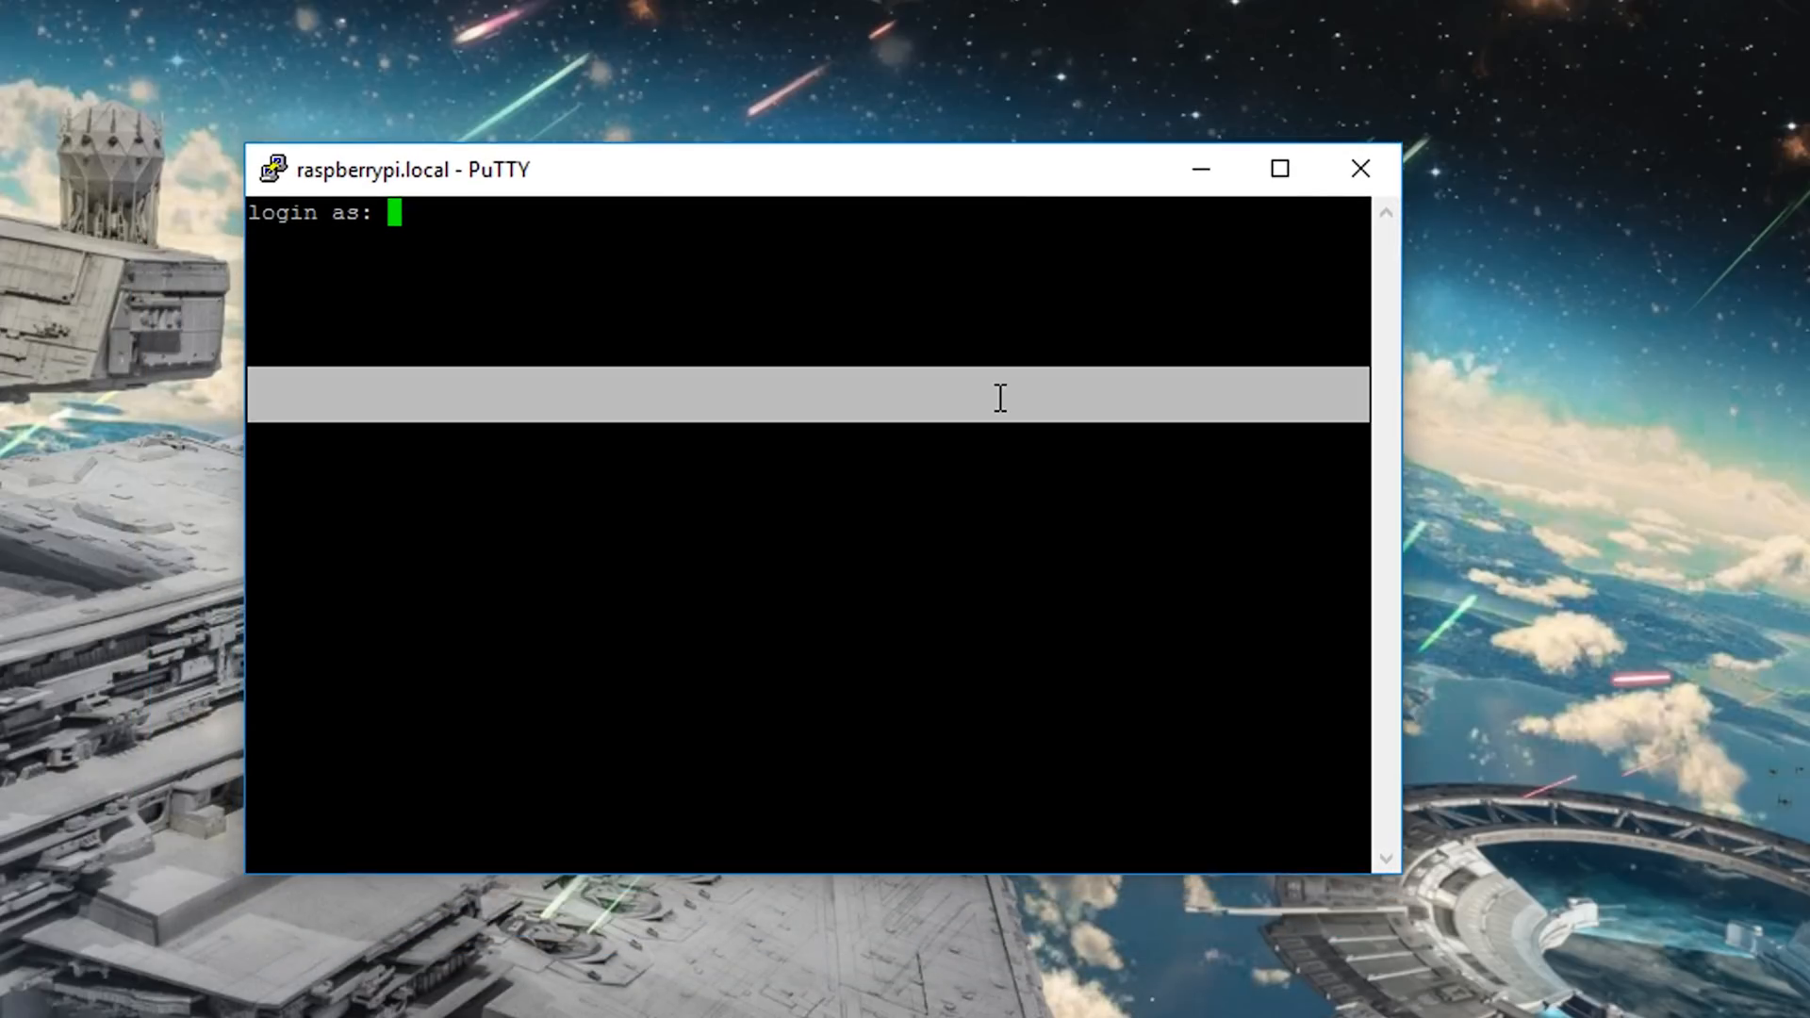
# Log in as pi with its password and run ping 8.8.8.8, which reports network unreachable
pyautogui.write('p')
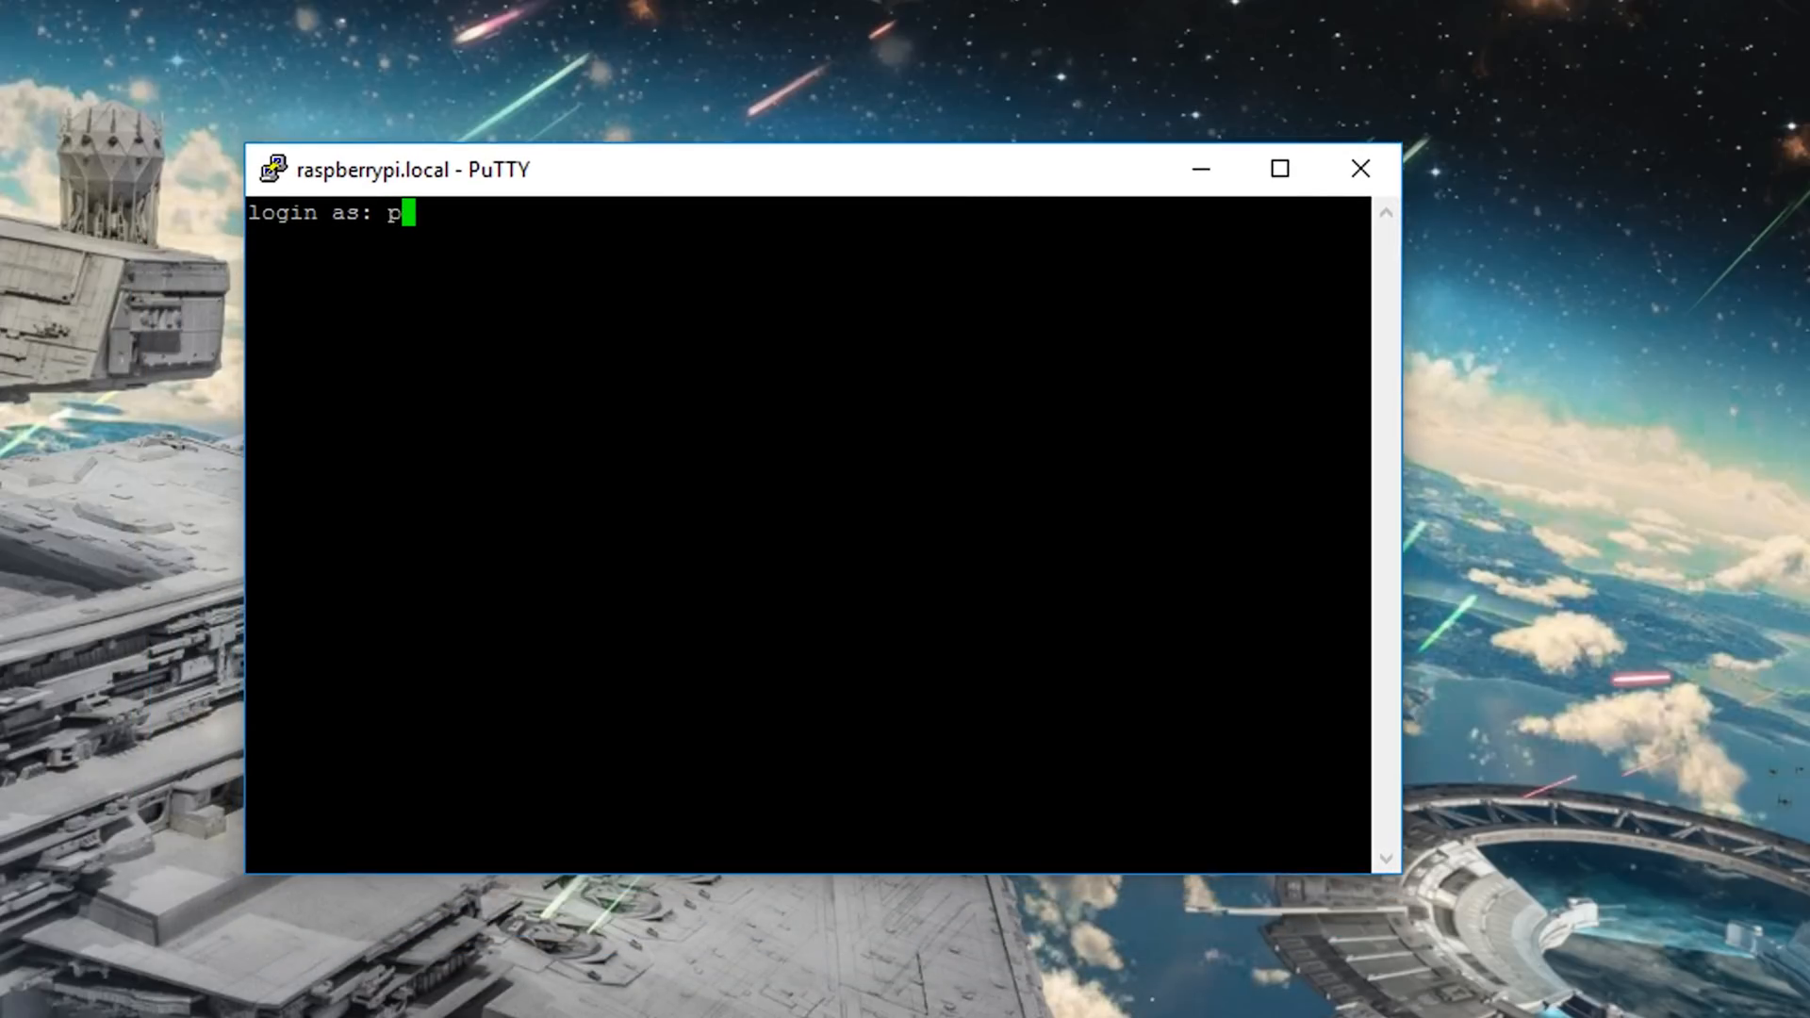
pyautogui.press('Return')
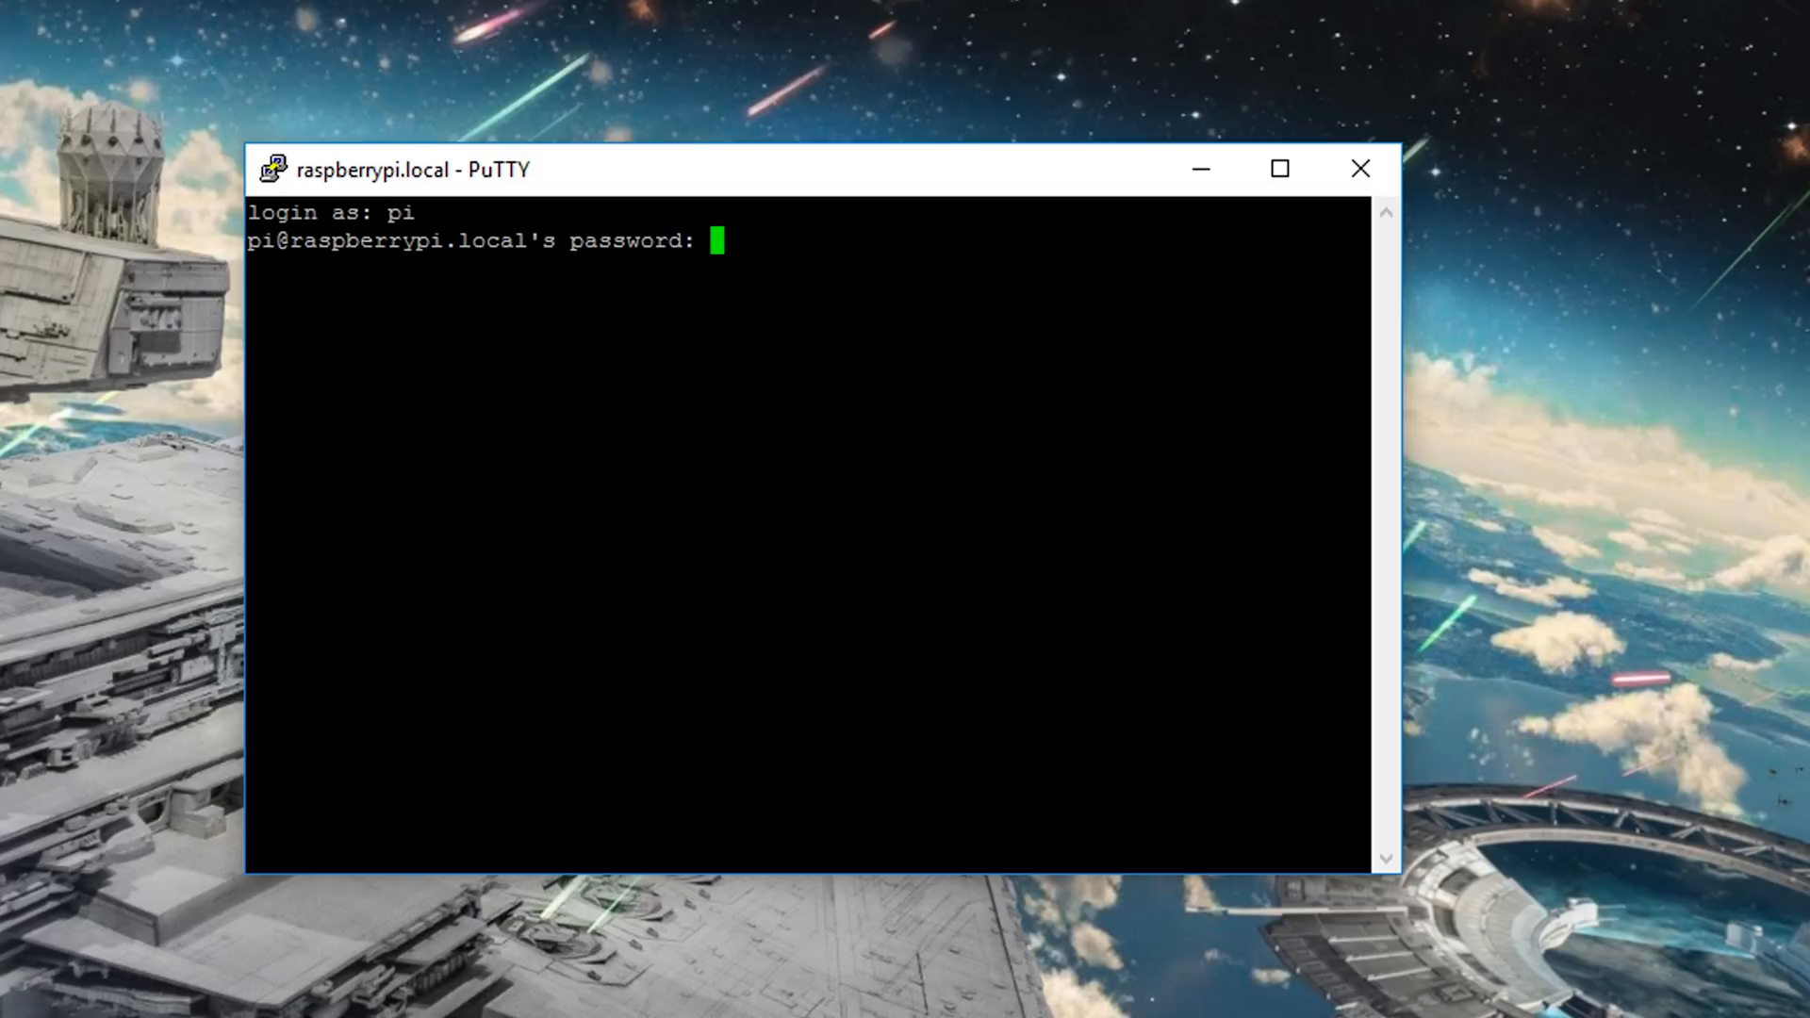
pyautogui.press('Return')
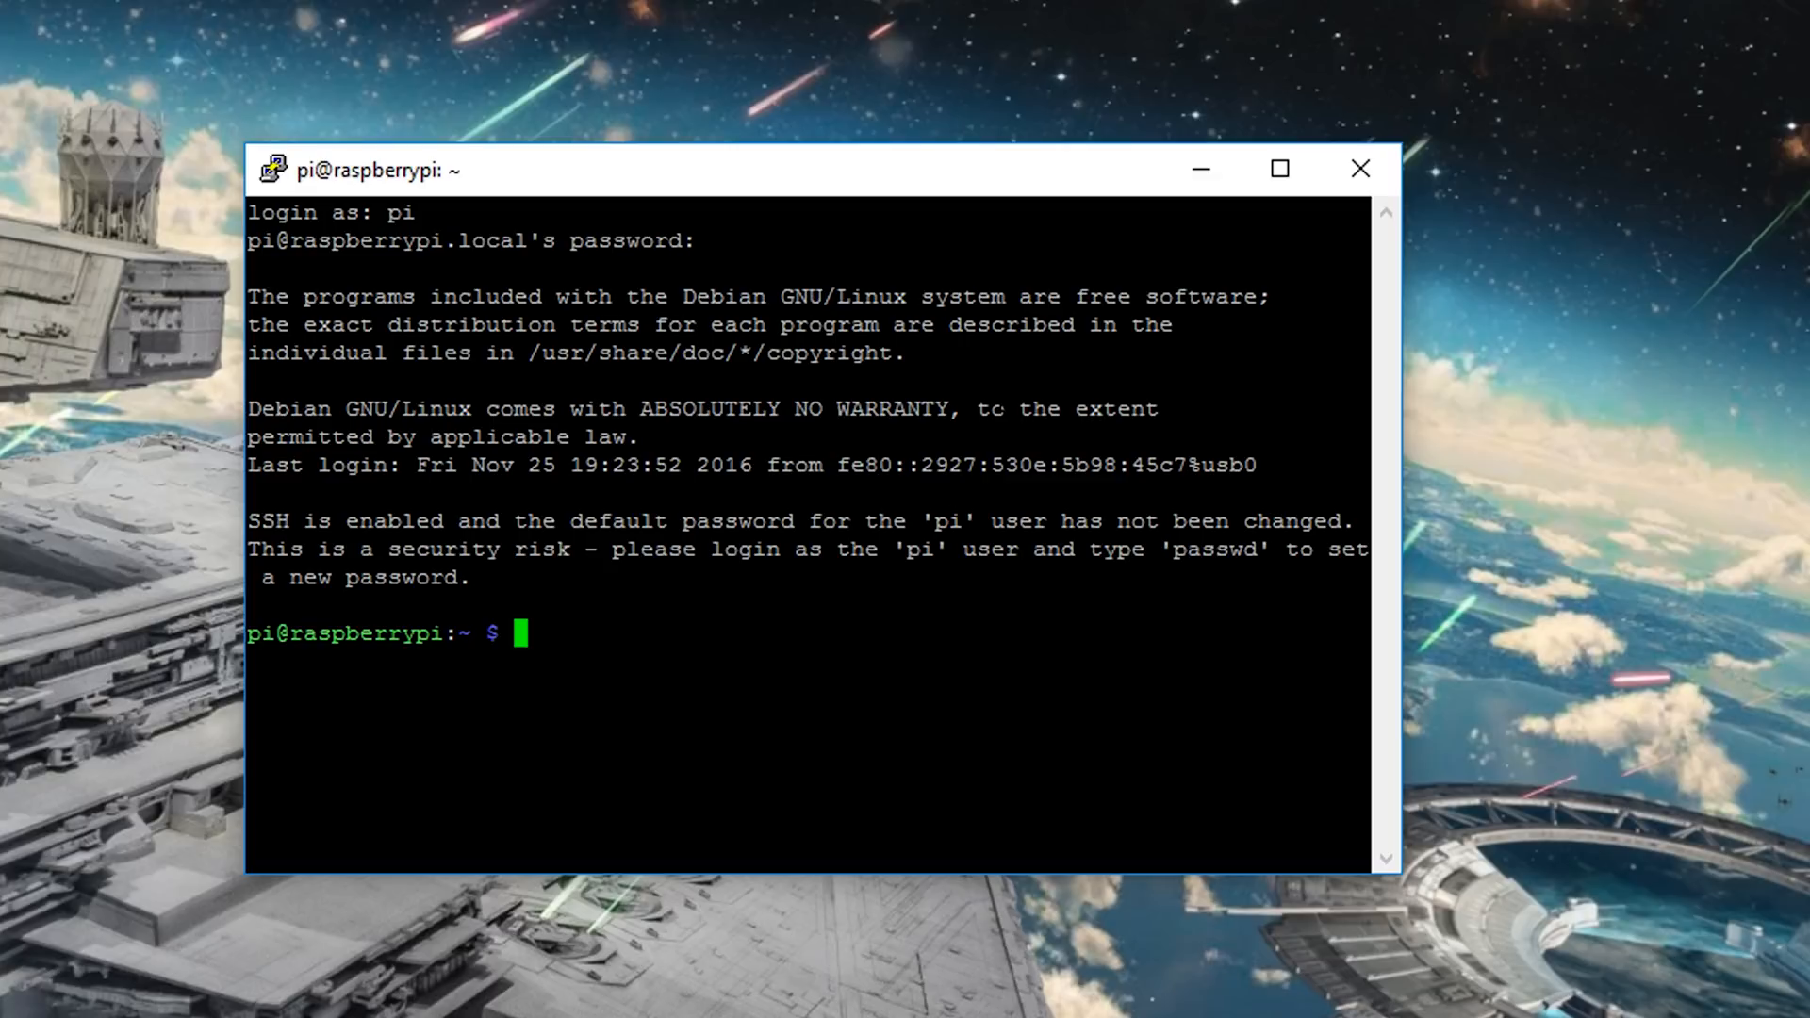
pyautogui.write('ping 8.8.8.8')
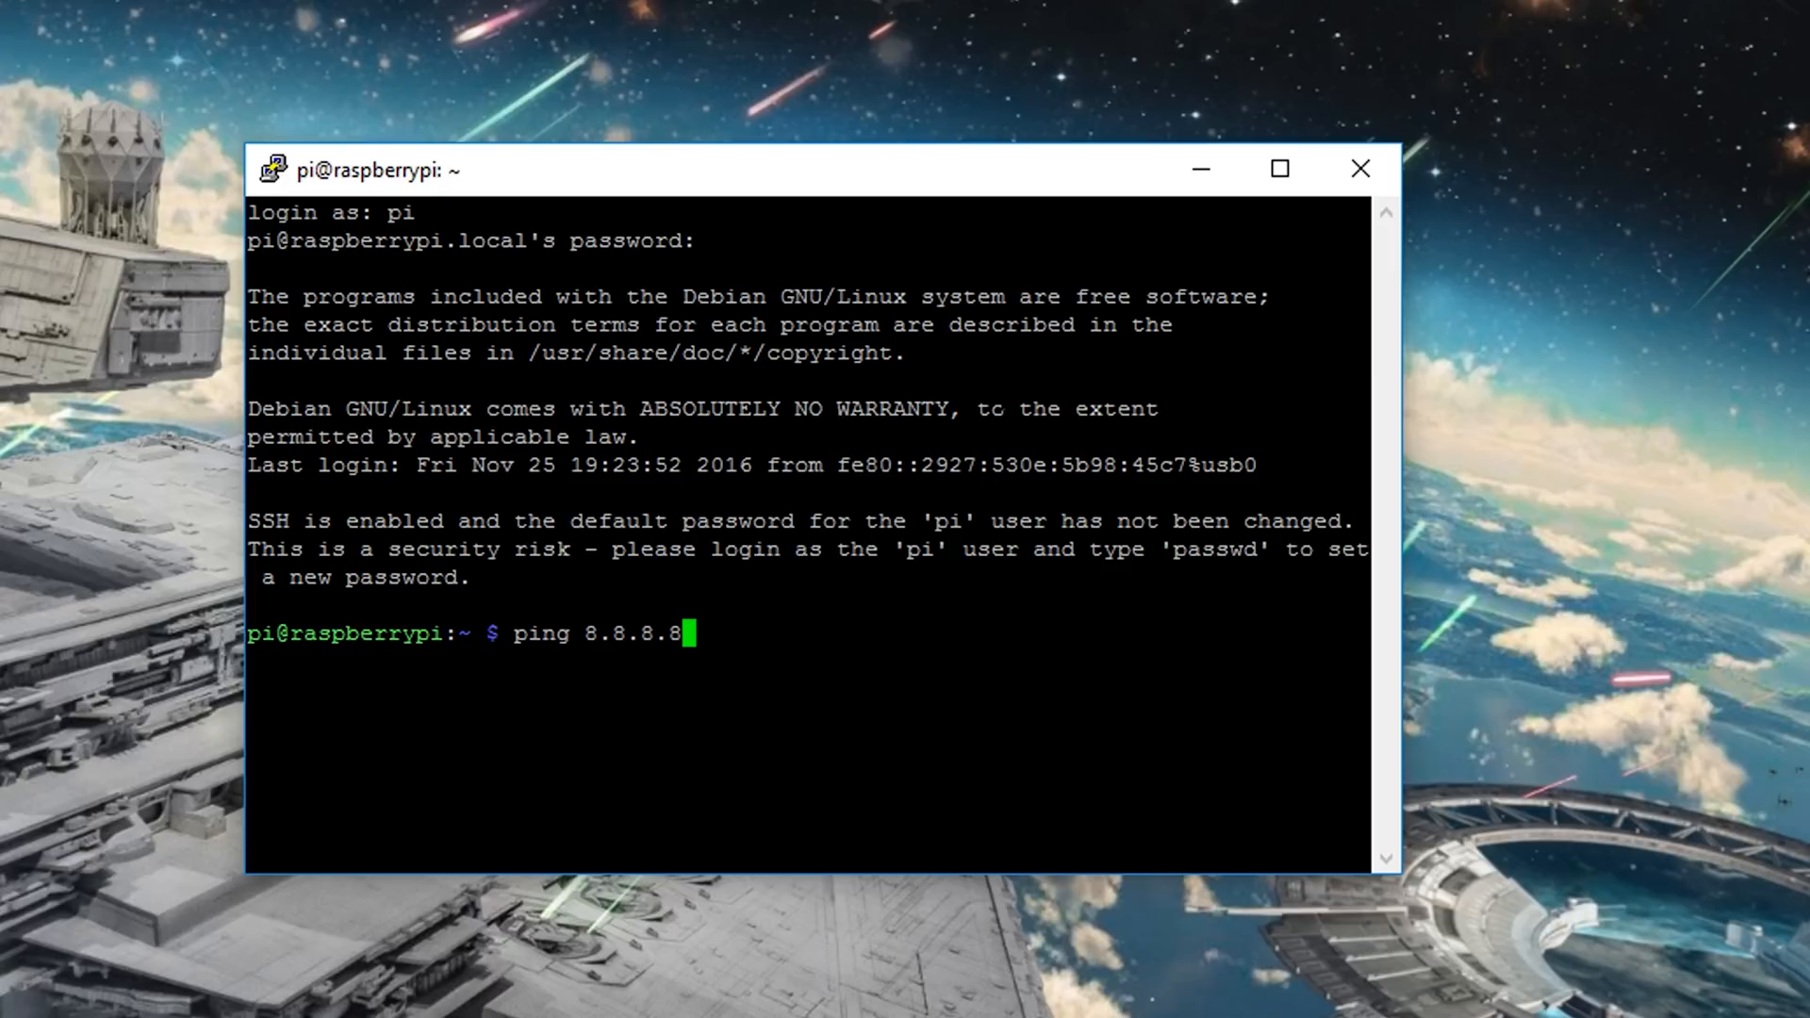
pyautogui.press('Return')
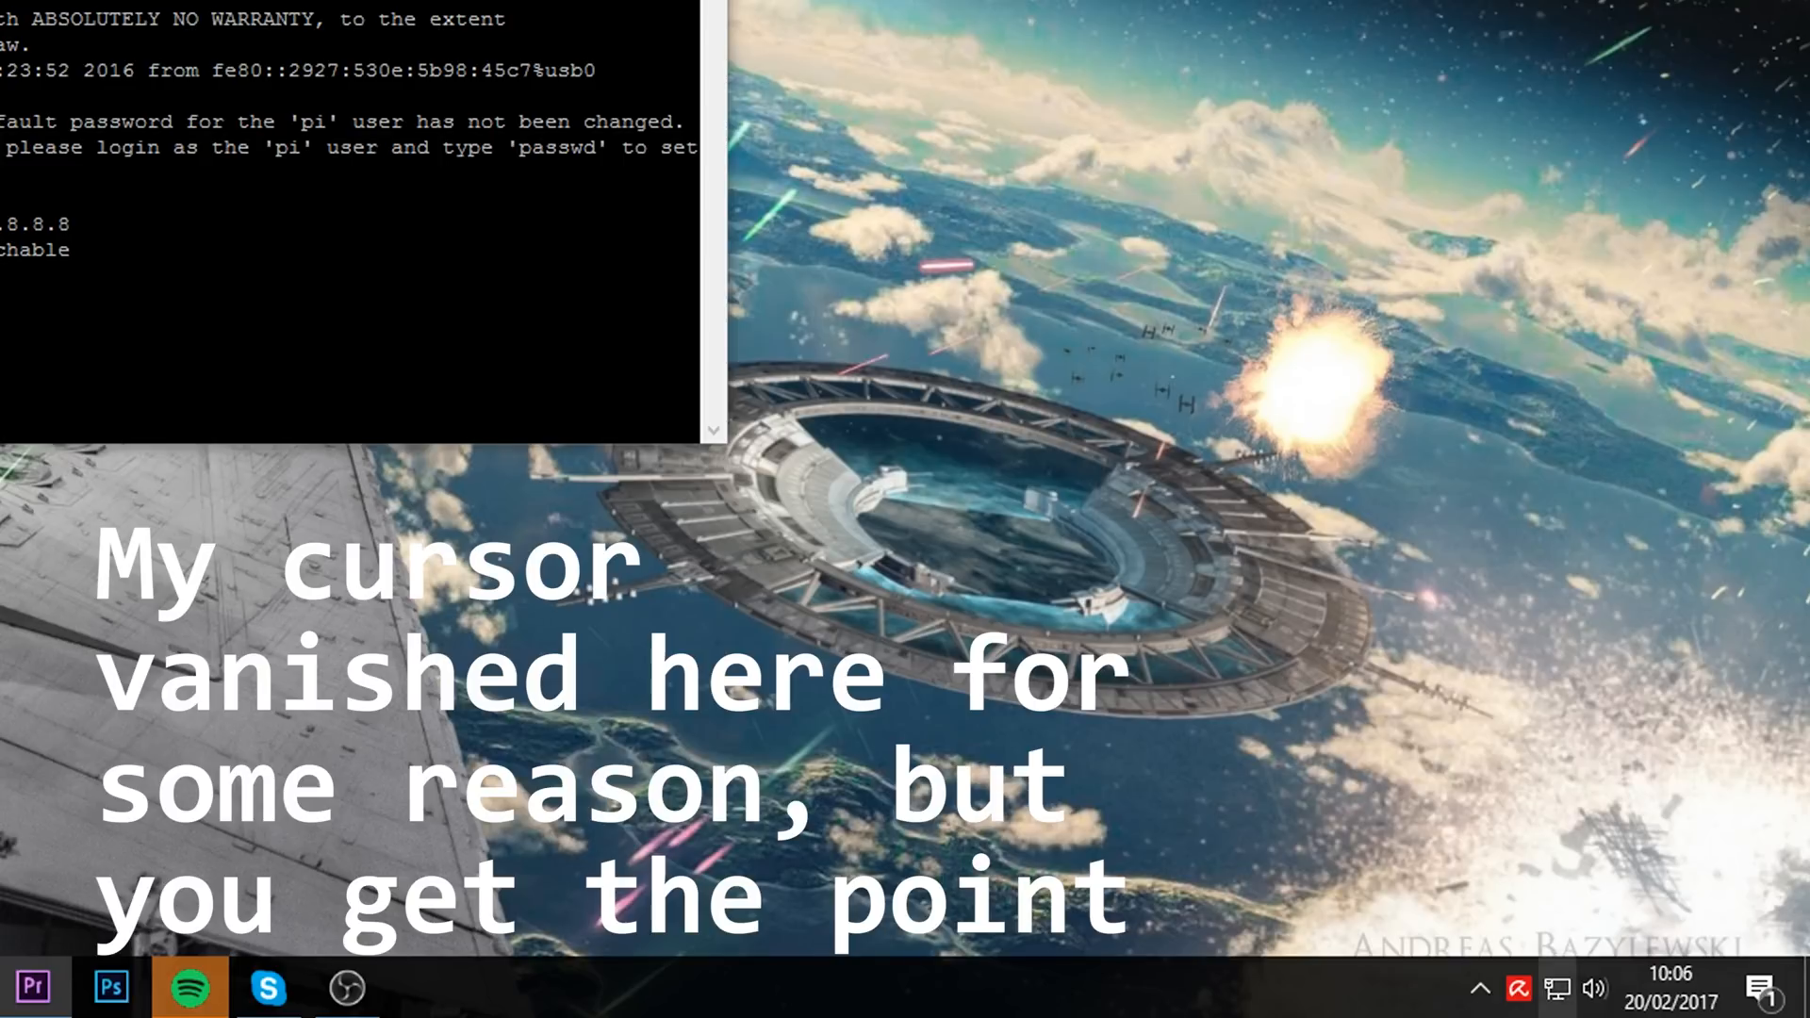
# Show the network adapter list and select the Ethernet 5 USB Ethernet/RNDIS Gadget connection
pyautogui.rightClick(1560, 988)
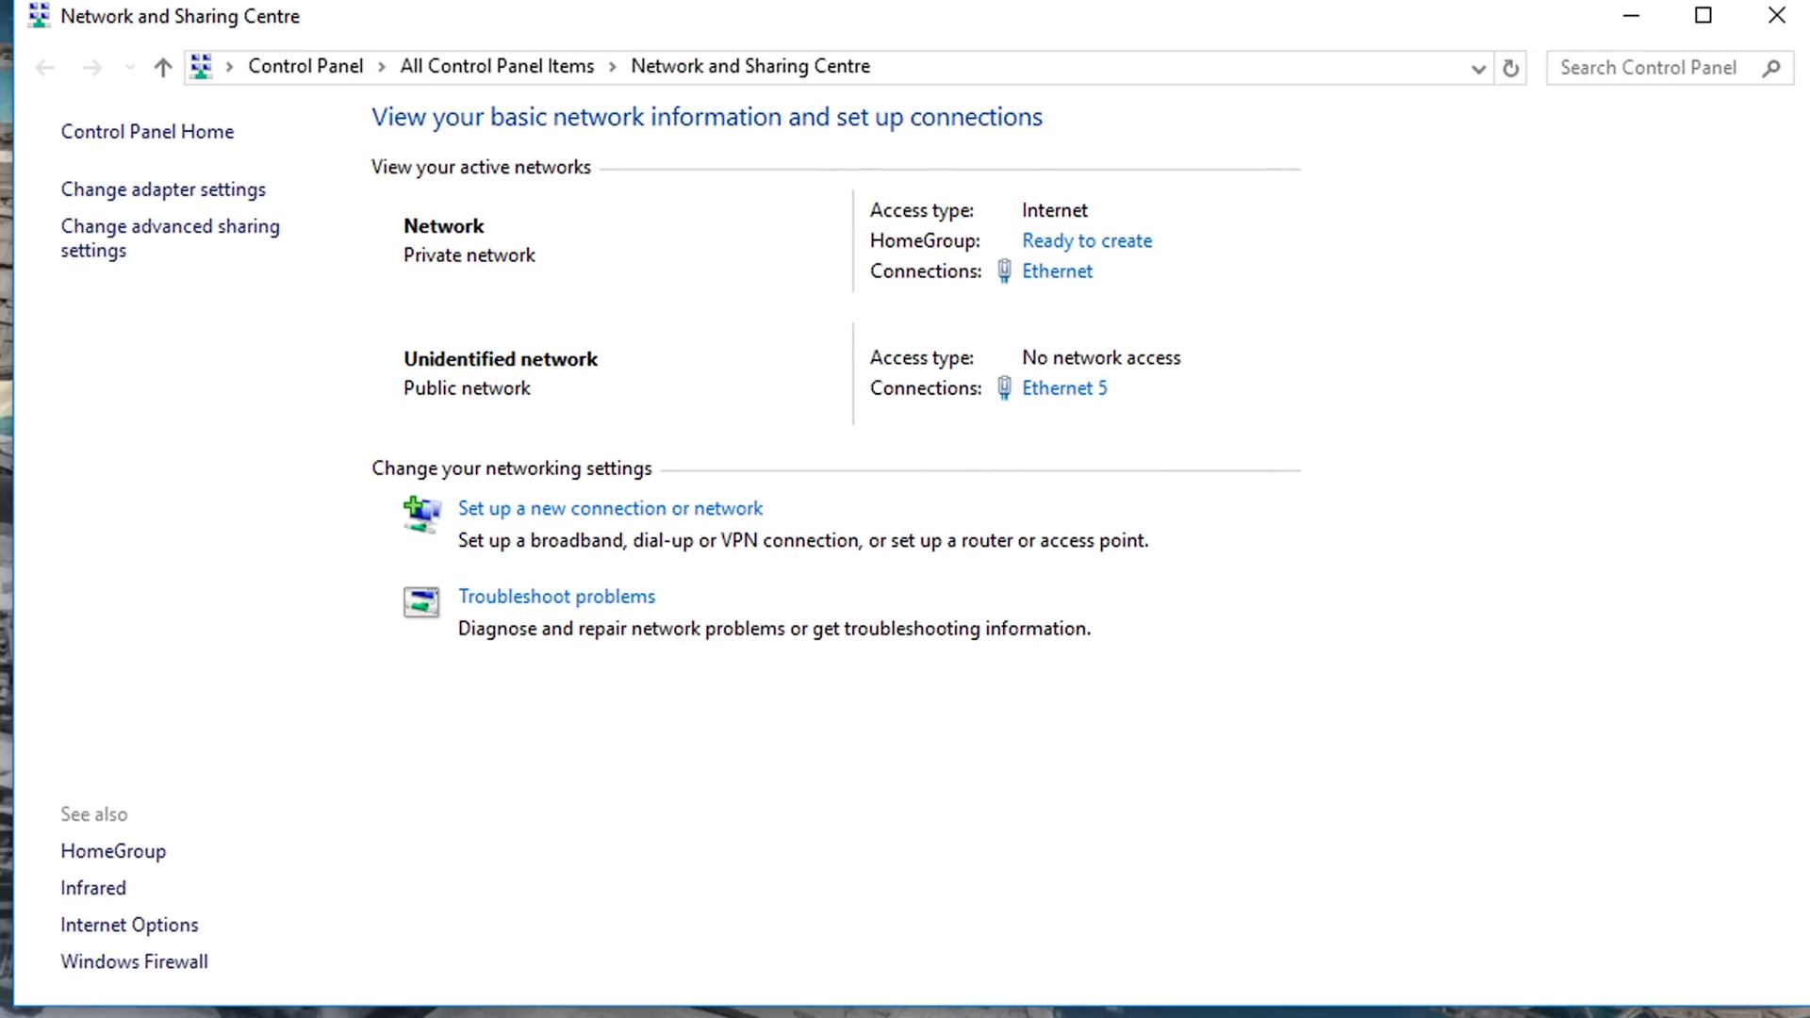
pyautogui.click(163, 188)
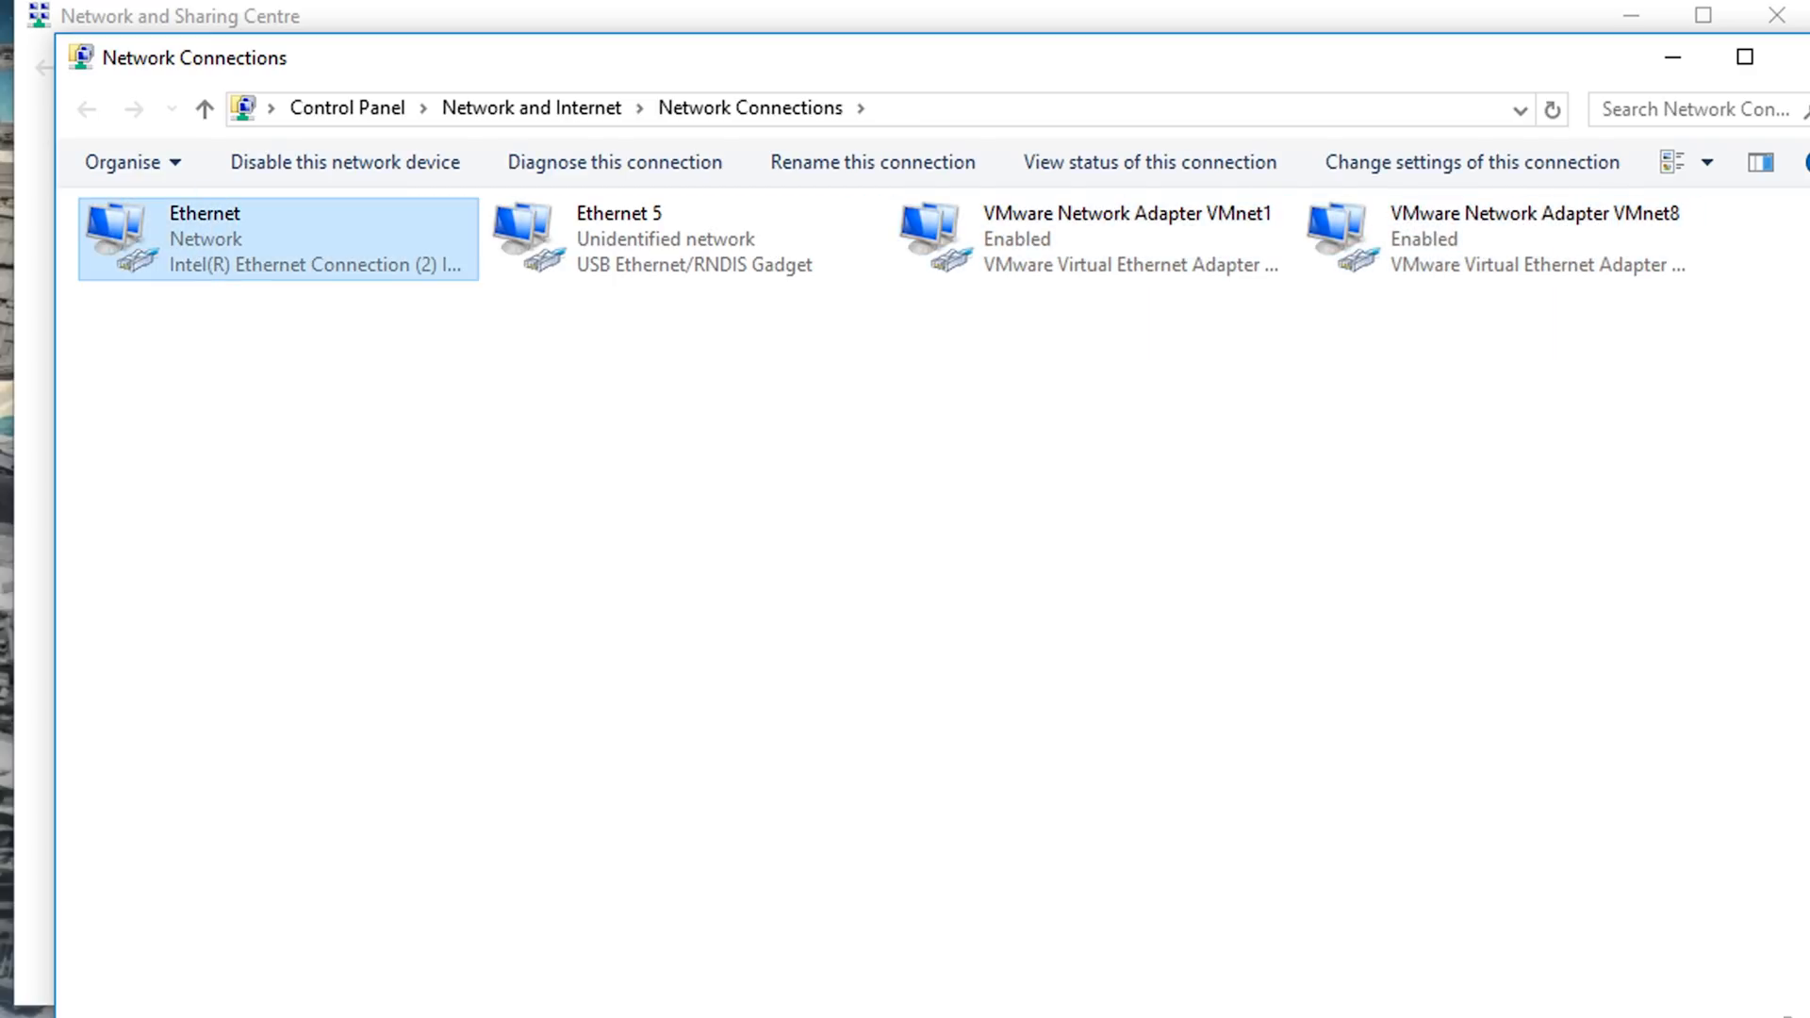
pyautogui.click(680, 240)
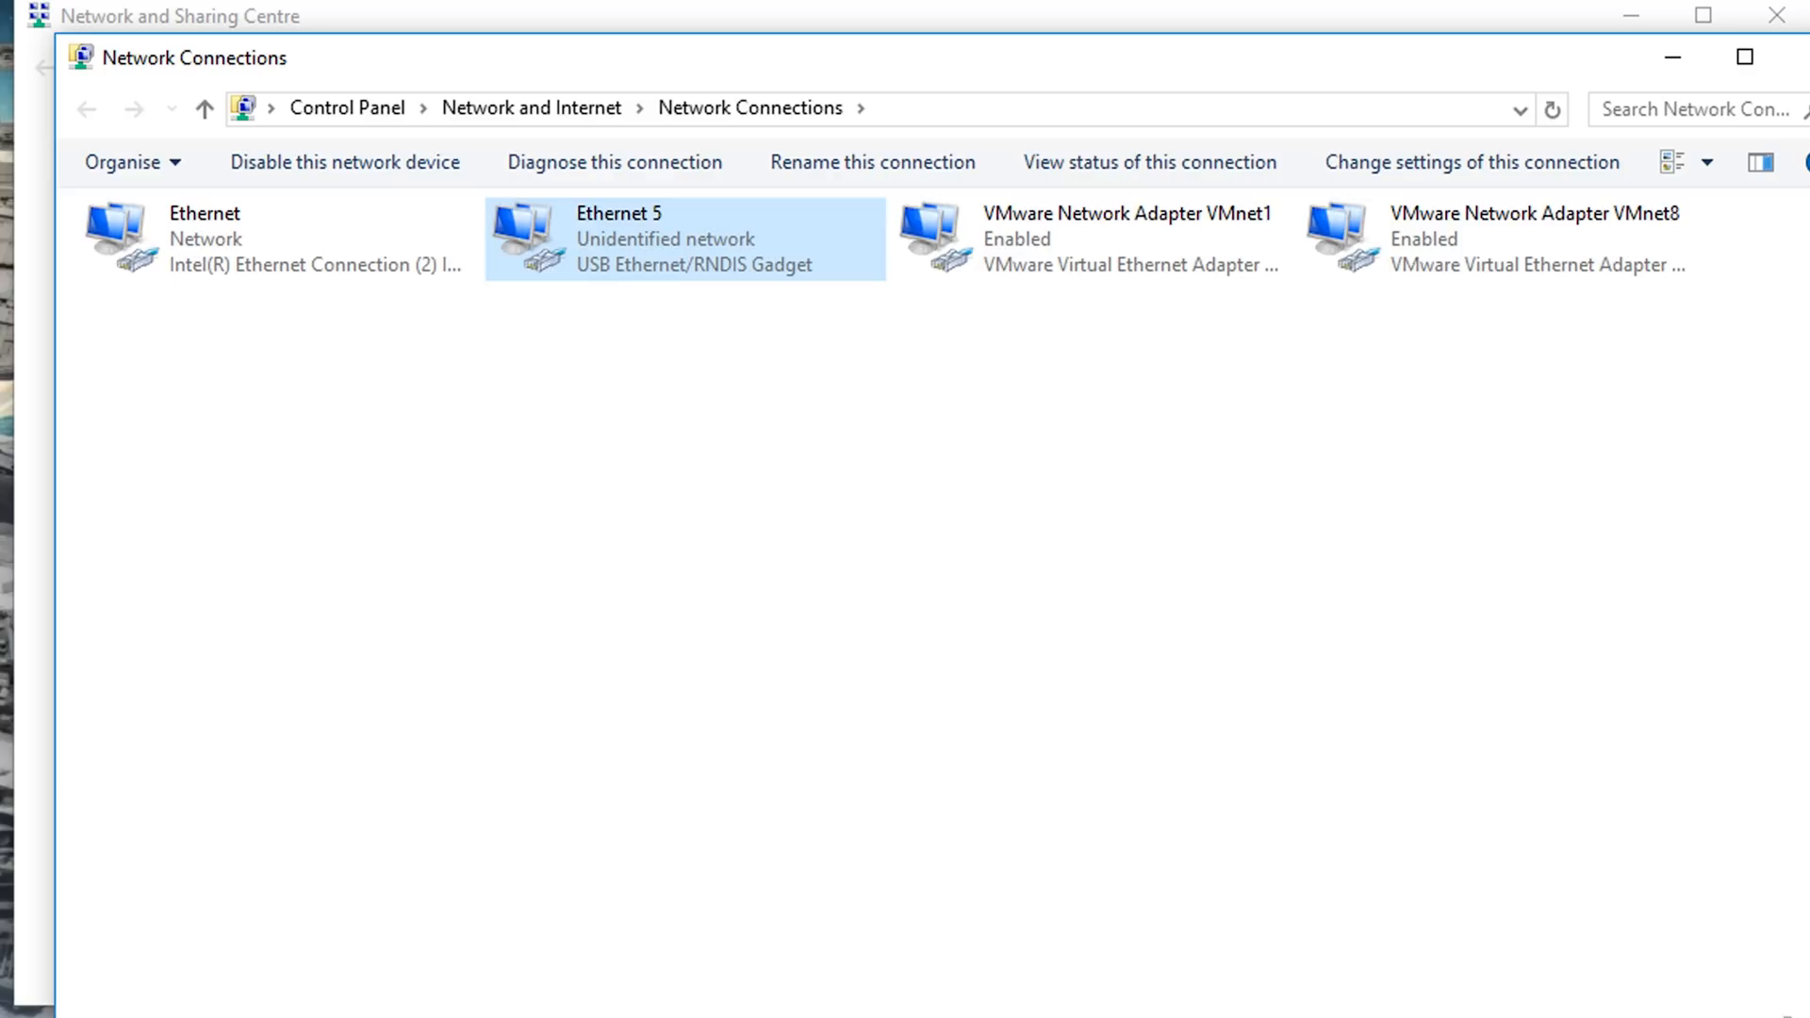
pyautogui.moveTo(681, 239)
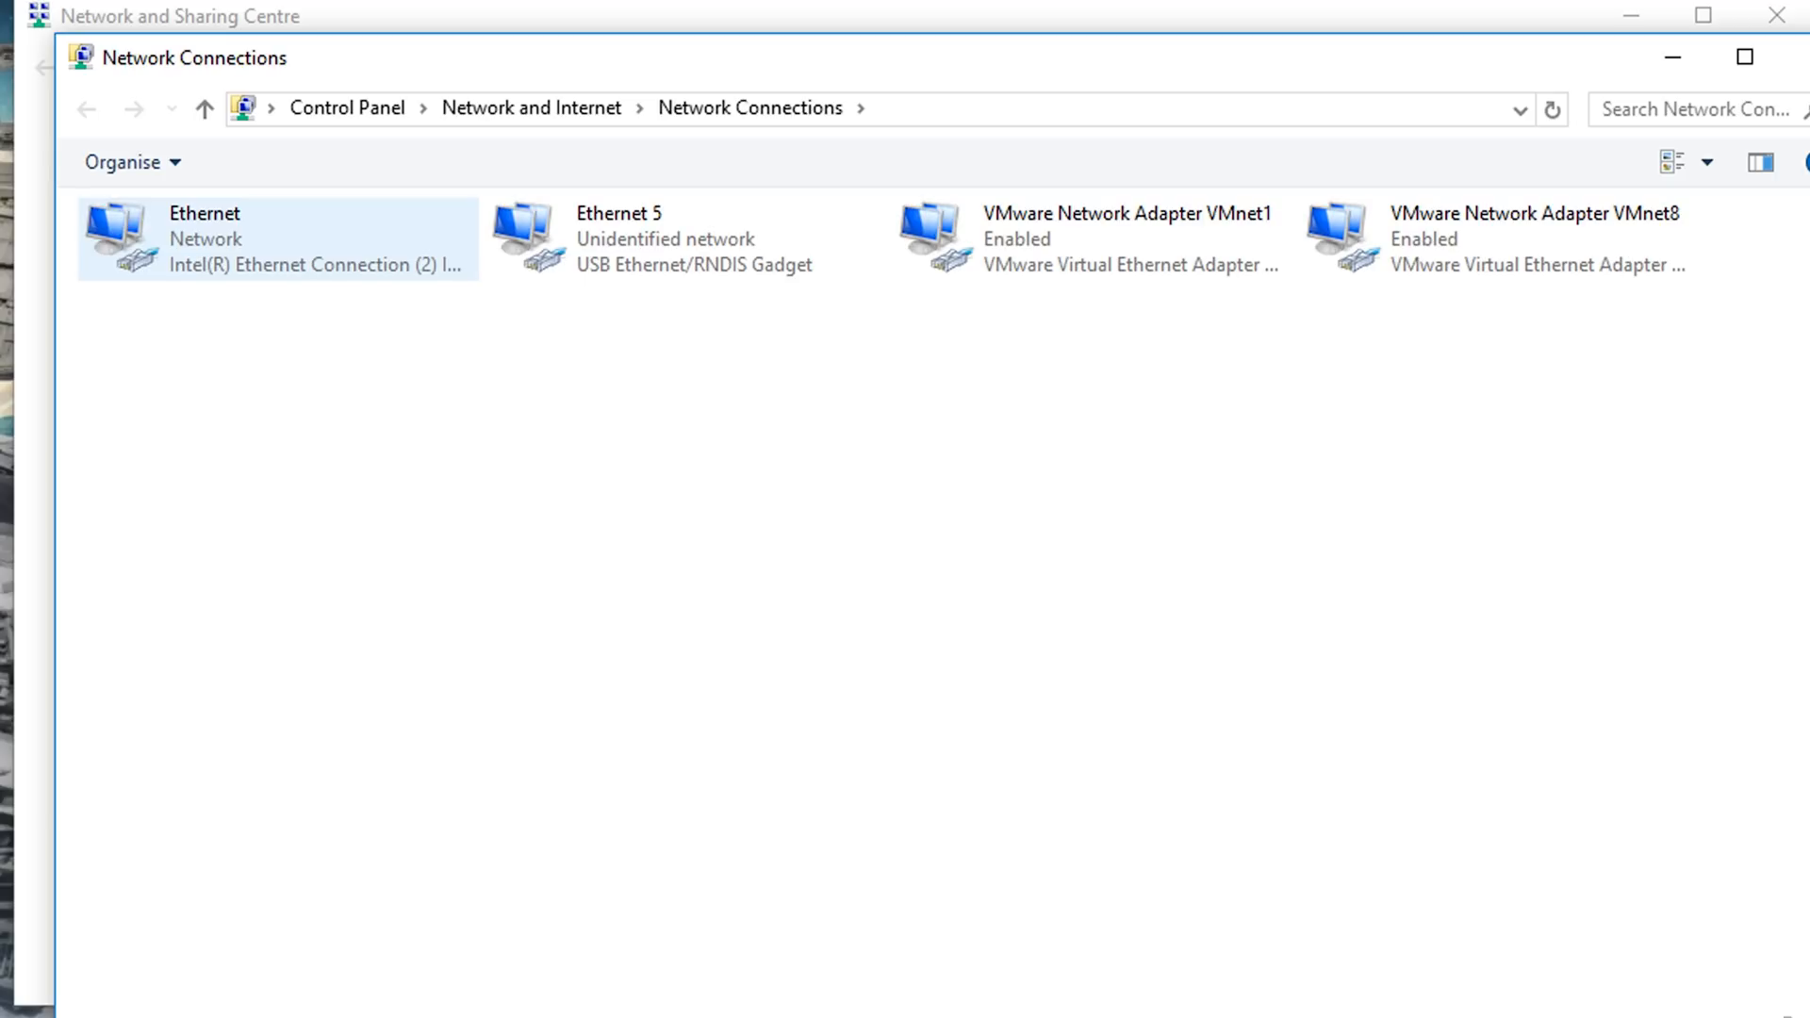
# In the Ethernet adapter's Sharing properties, allow other users to connect through it via Ethernet 5
pyautogui.rightClick(277, 239)
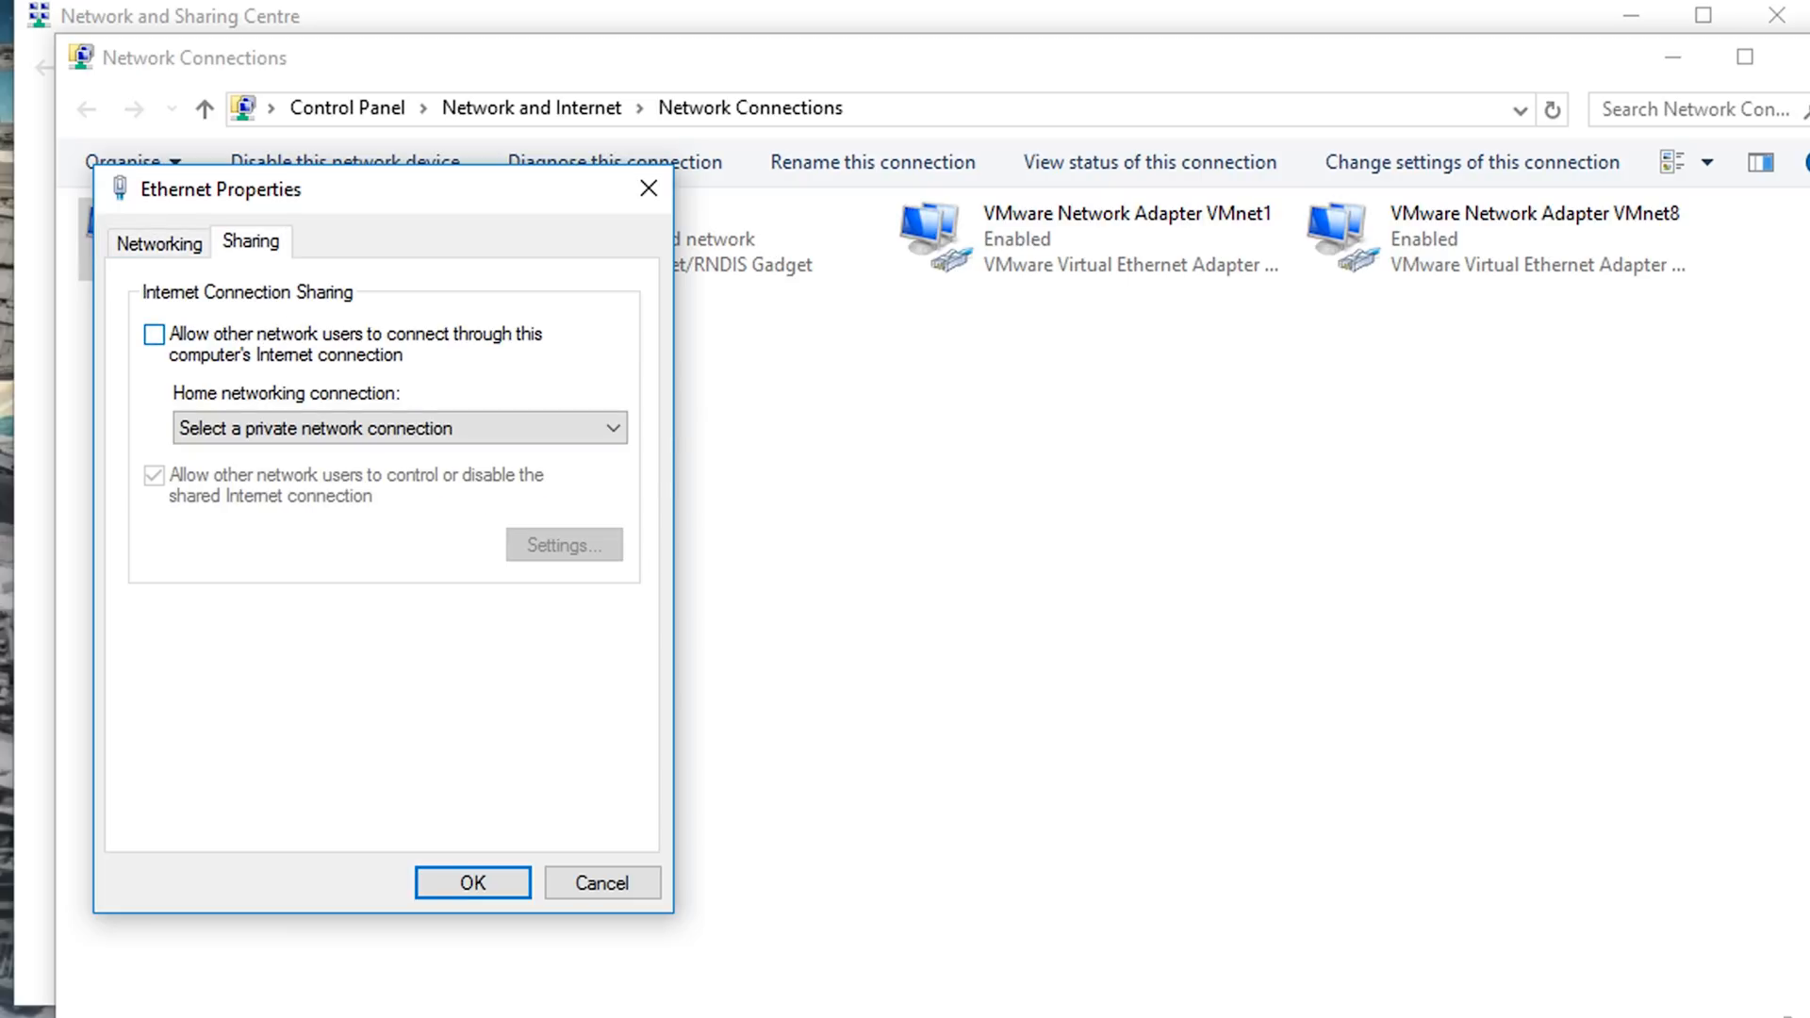
pyautogui.click(152, 334)
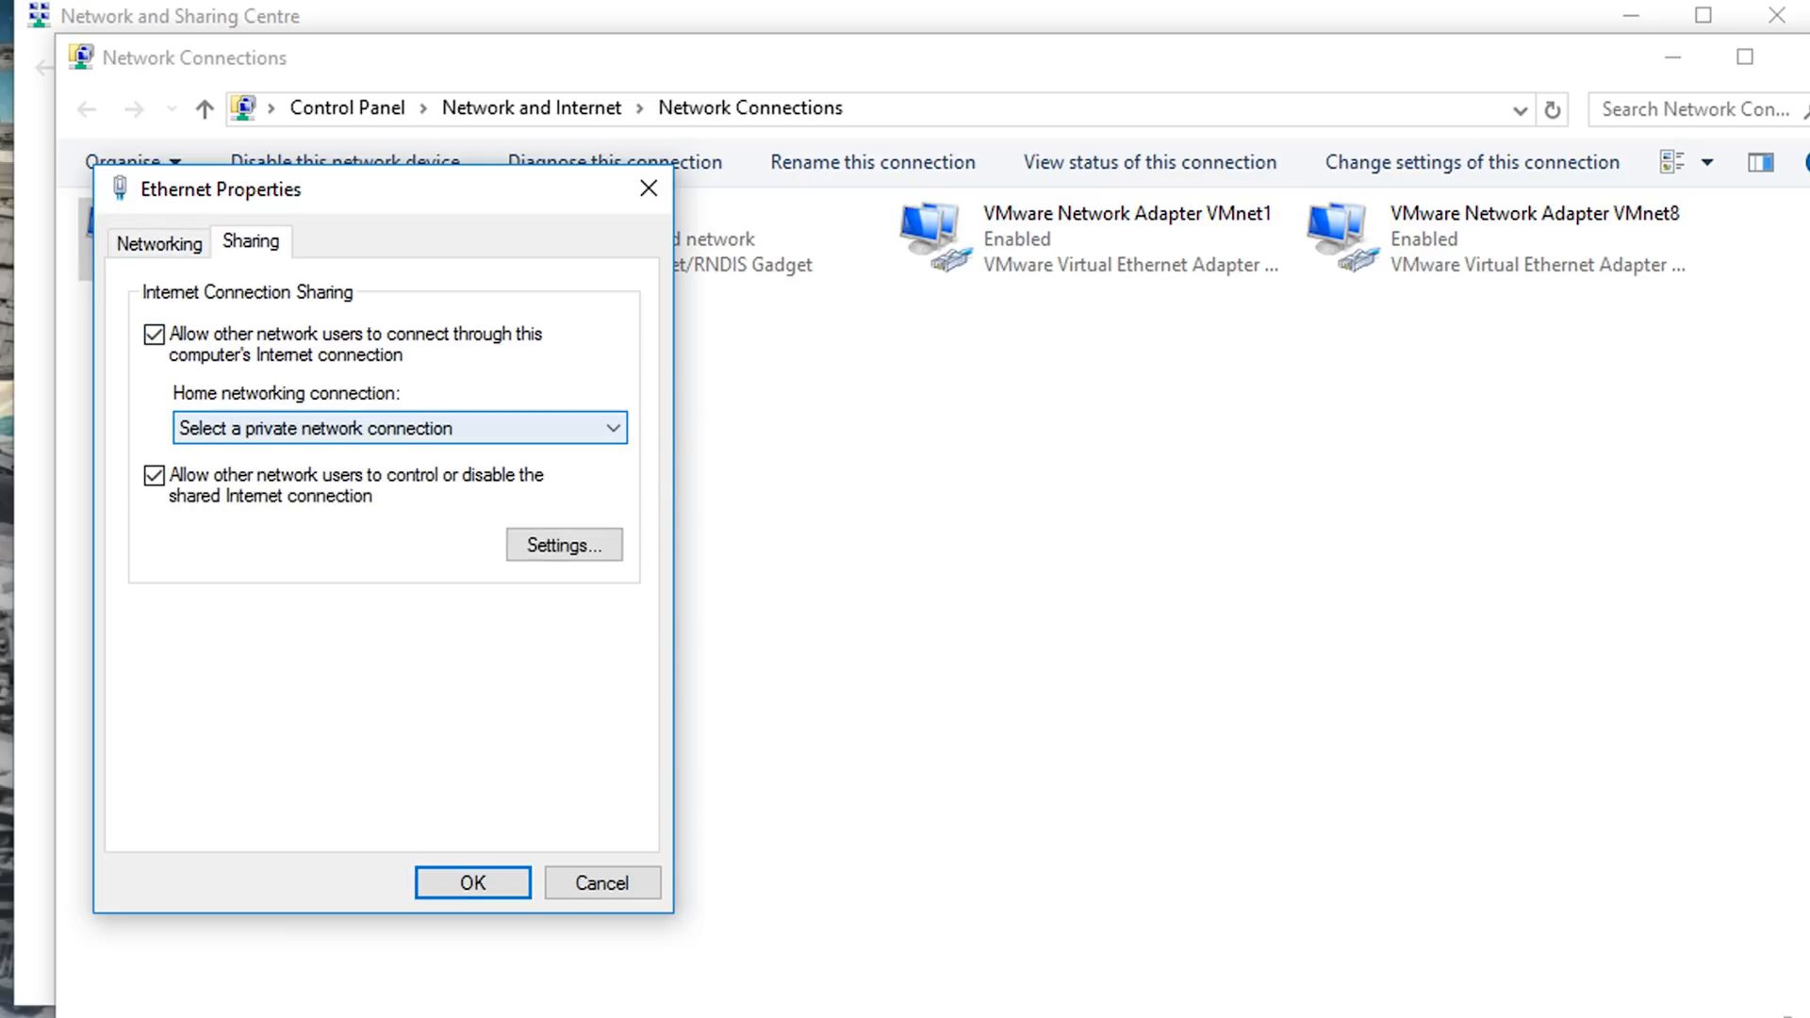
pyautogui.click(611, 428)
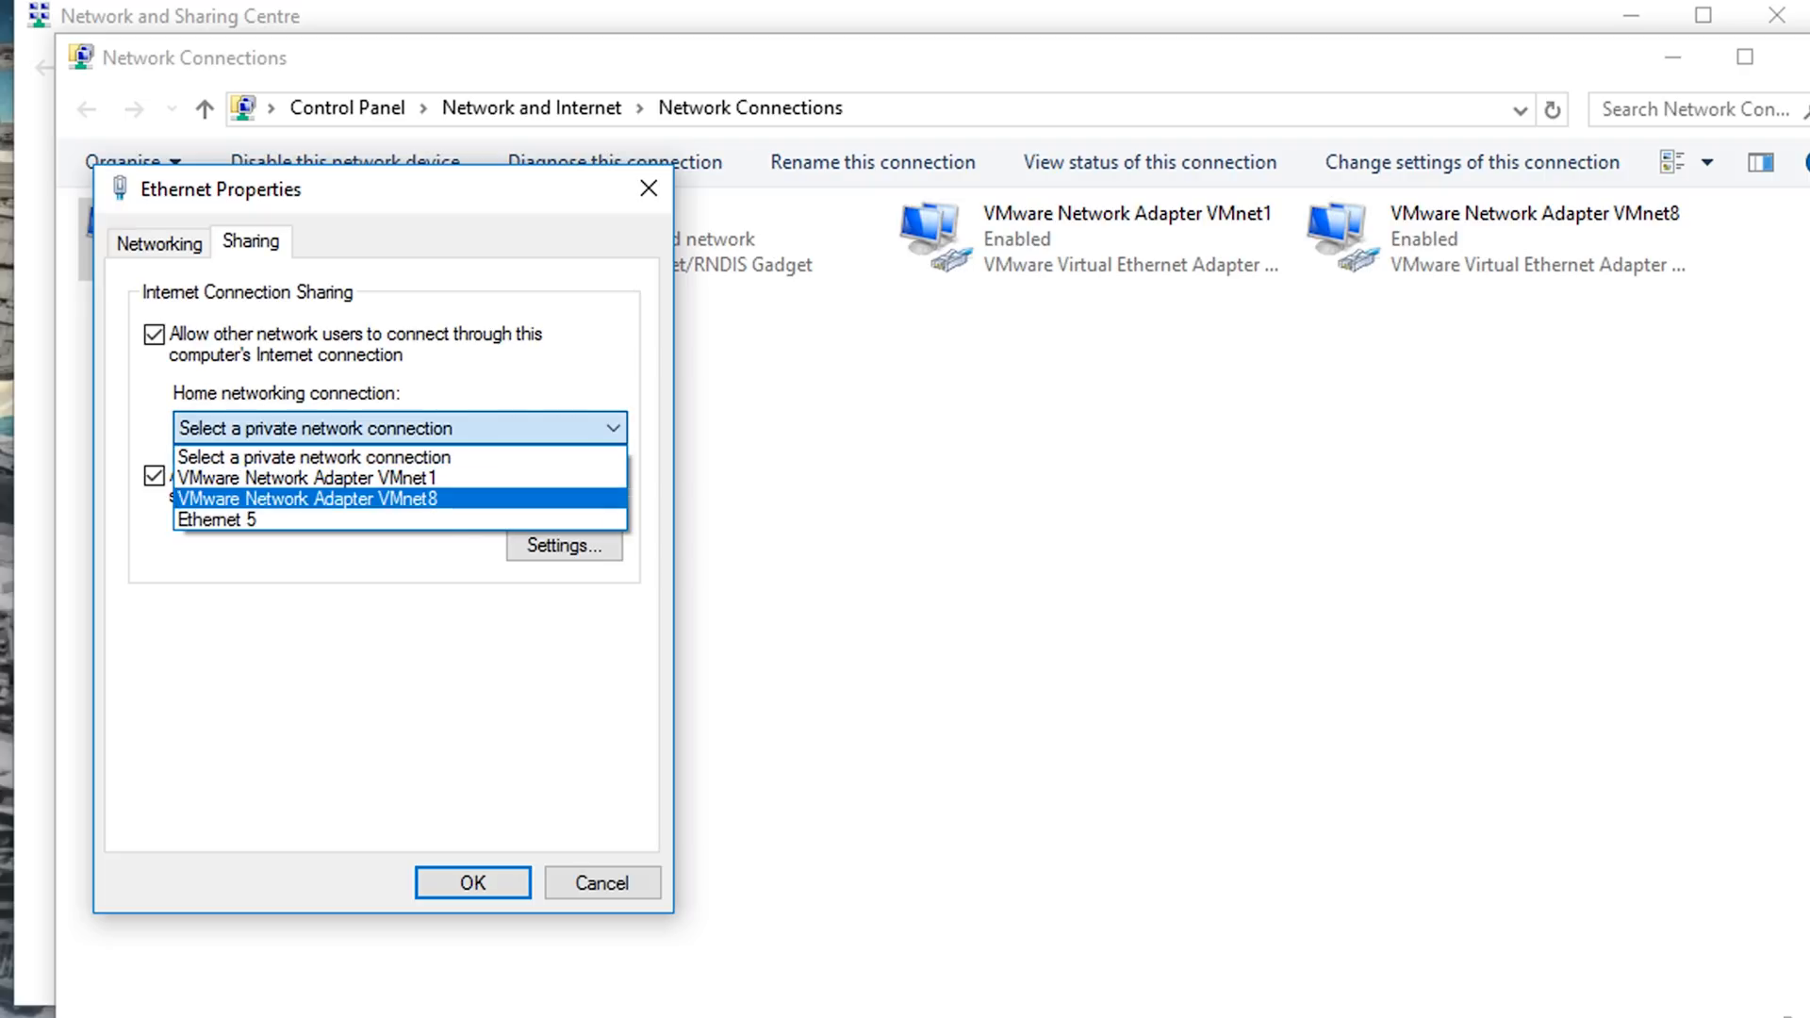
pyautogui.click(215, 519)
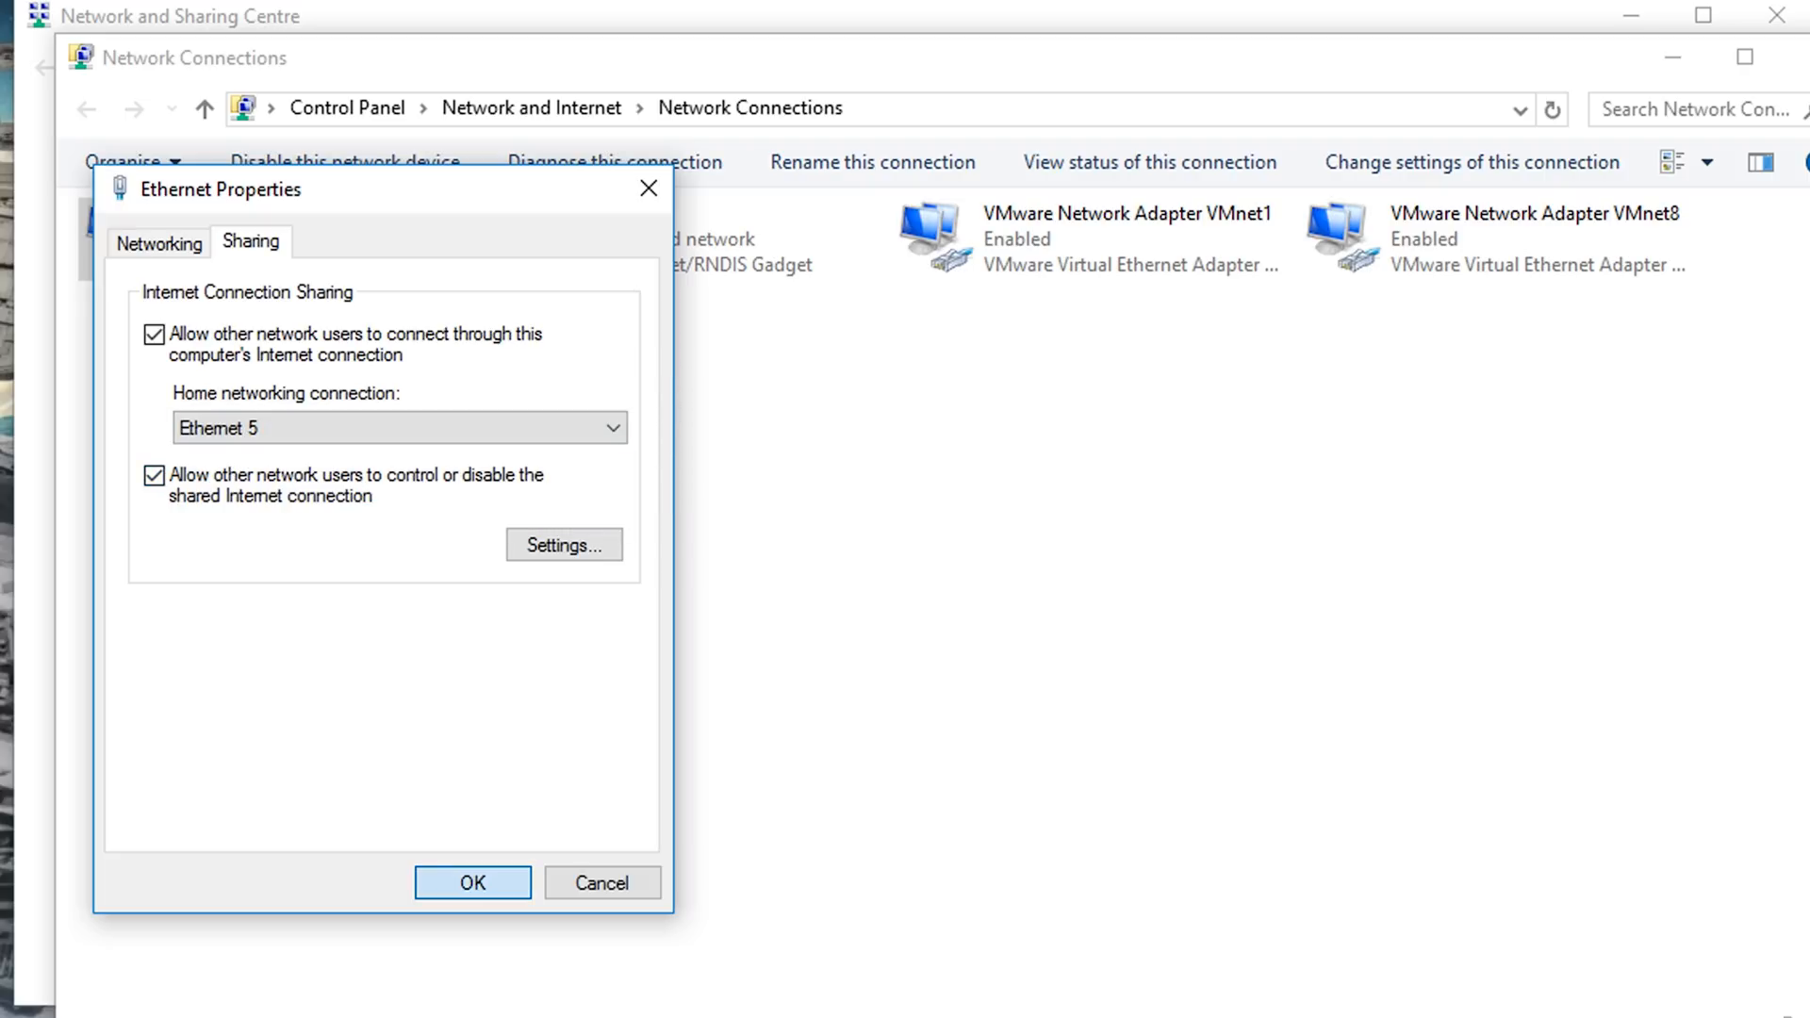
pyautogui.click(471, 883)
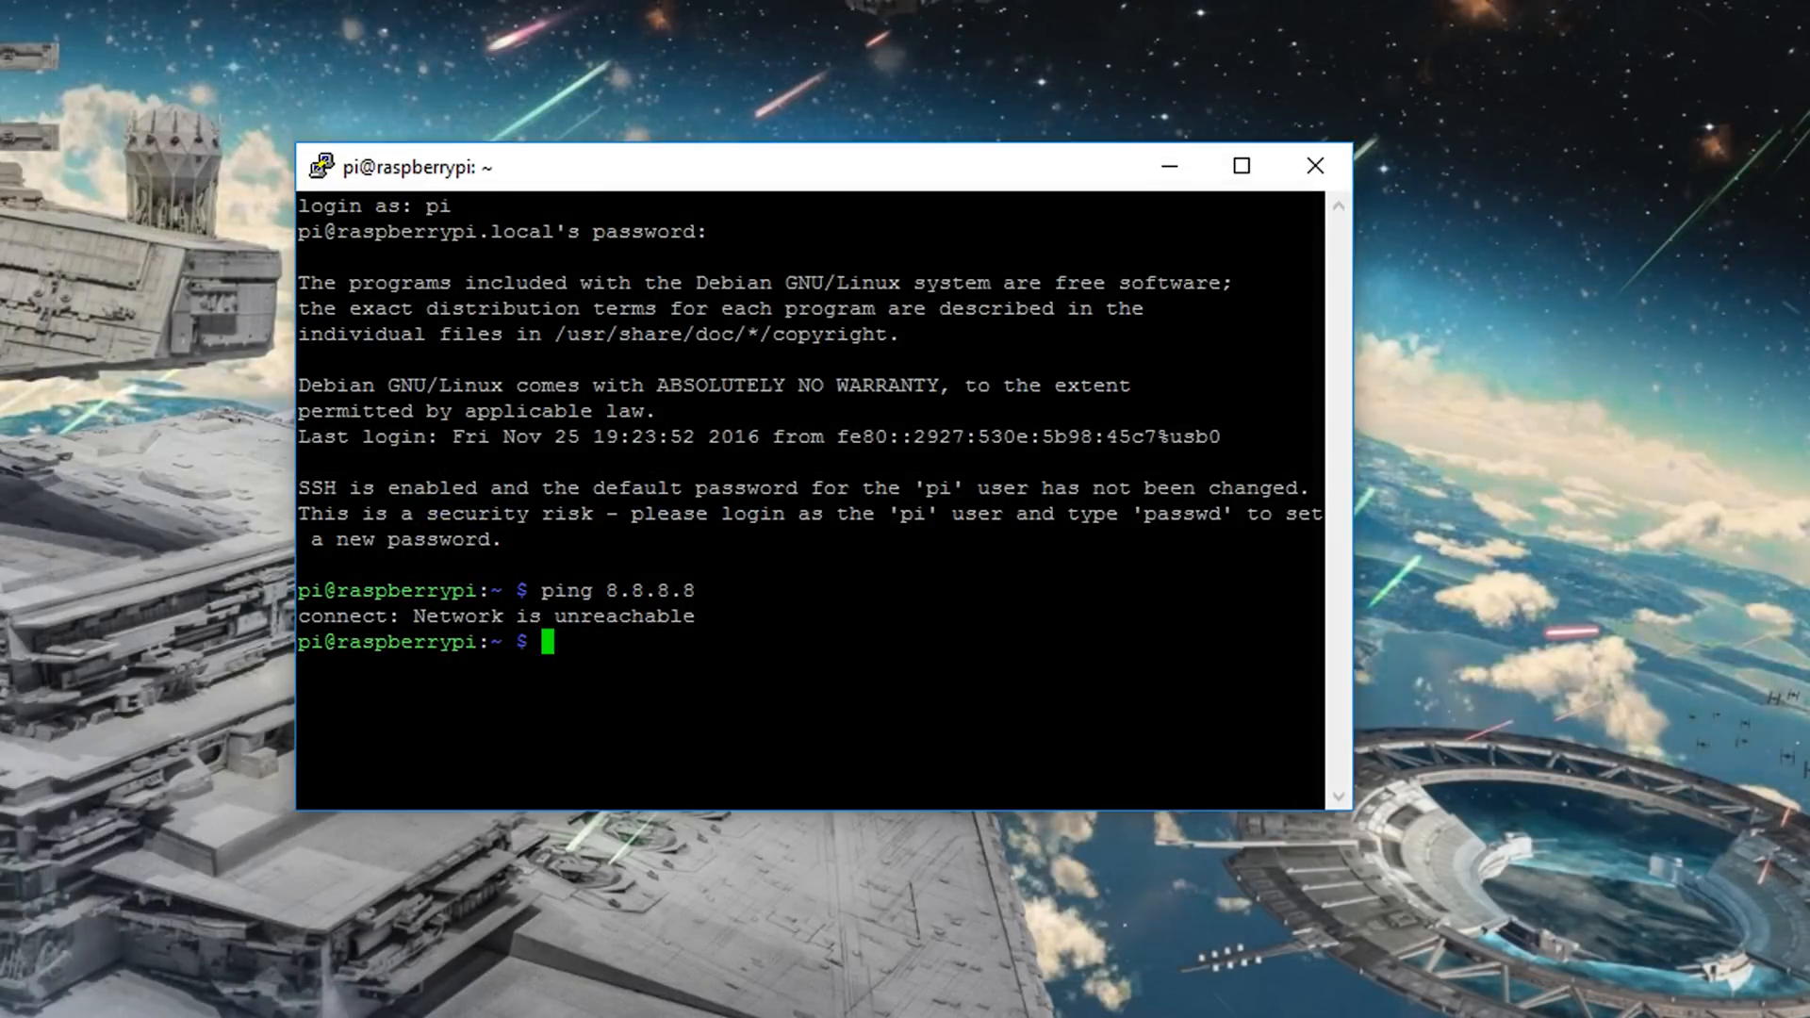
# Run sudo reboot, log back in as pi, and ping 8.8.8.8 again, now getting replies
pyautogui.write('sudo reboot')
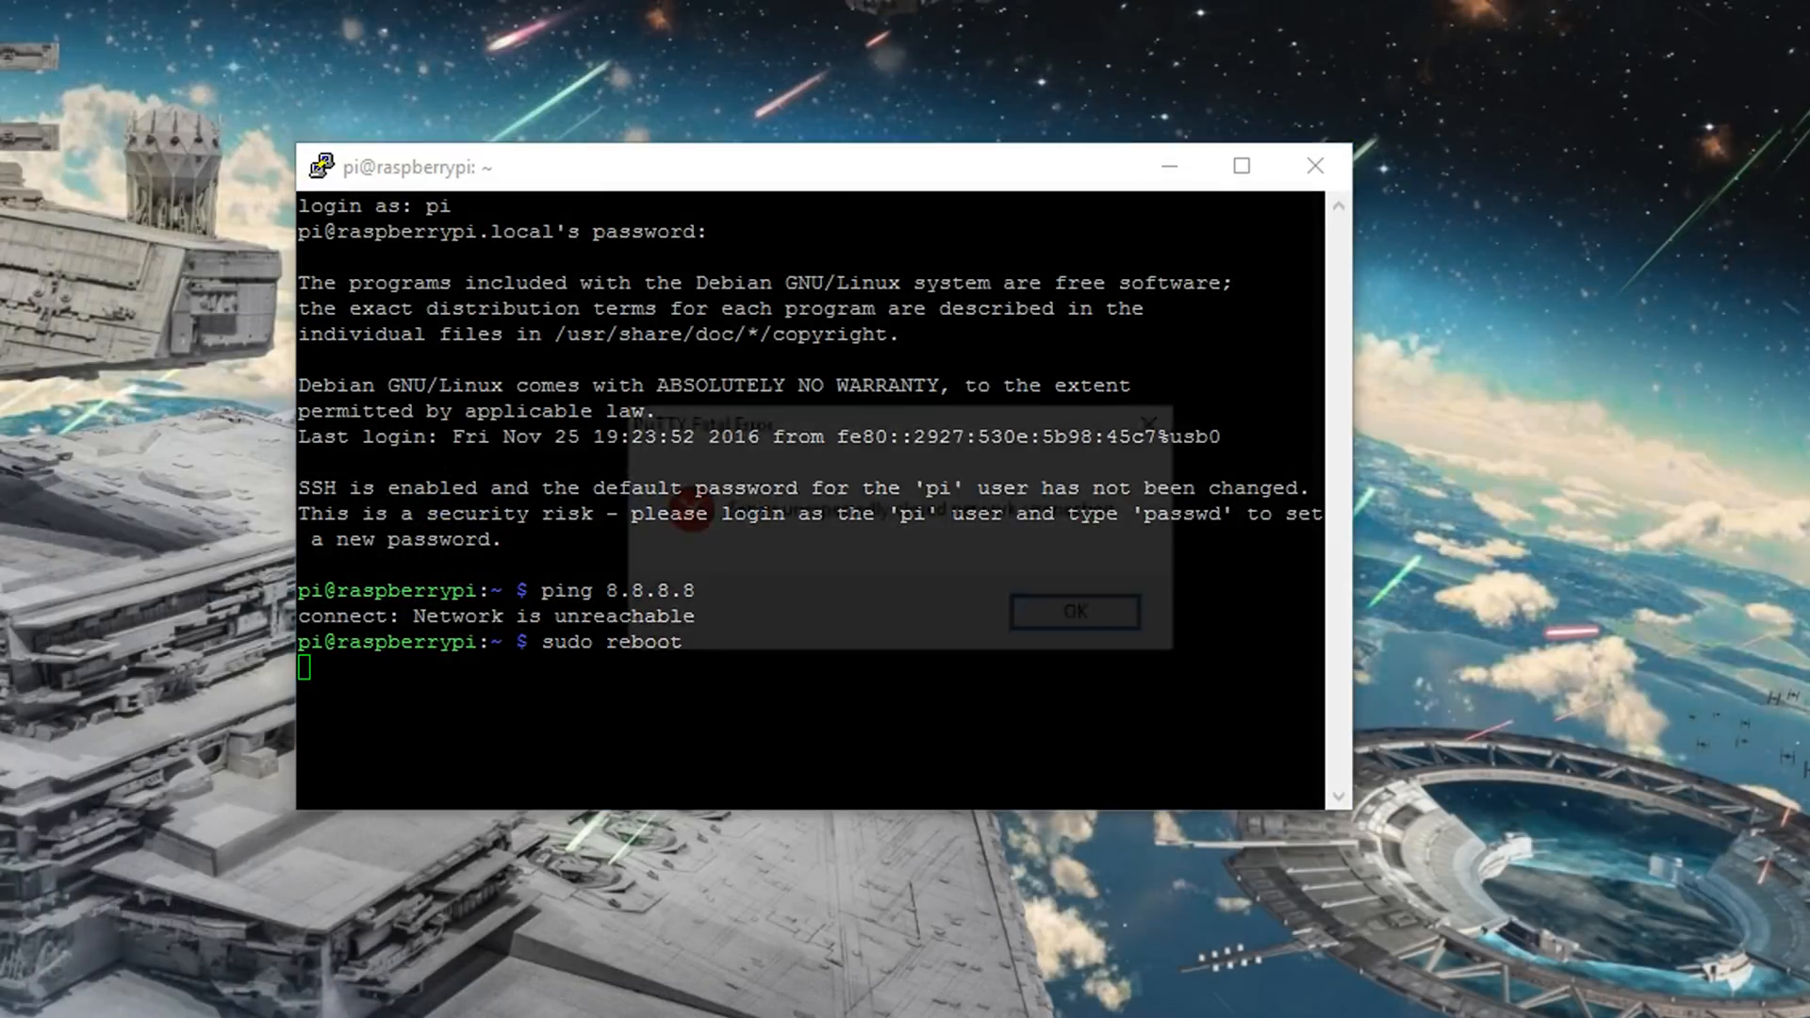
pyautogui.click(1073, 611)
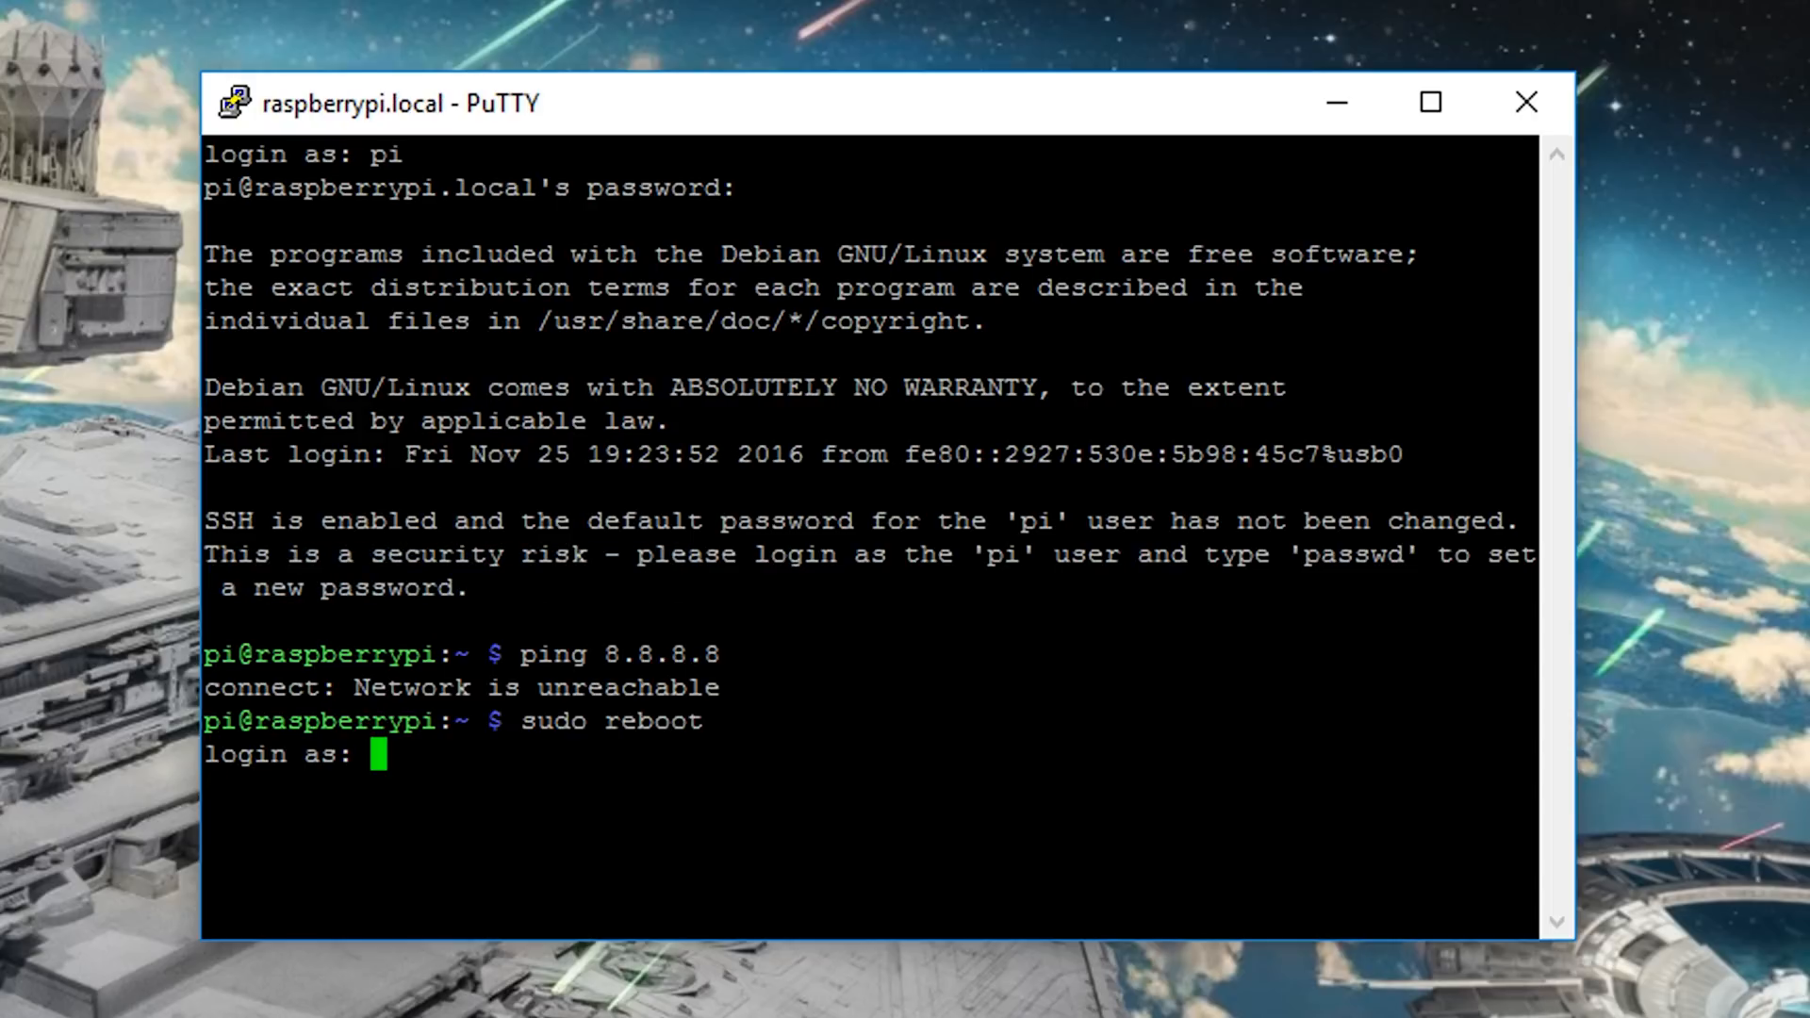
pyautogui.write('pi')
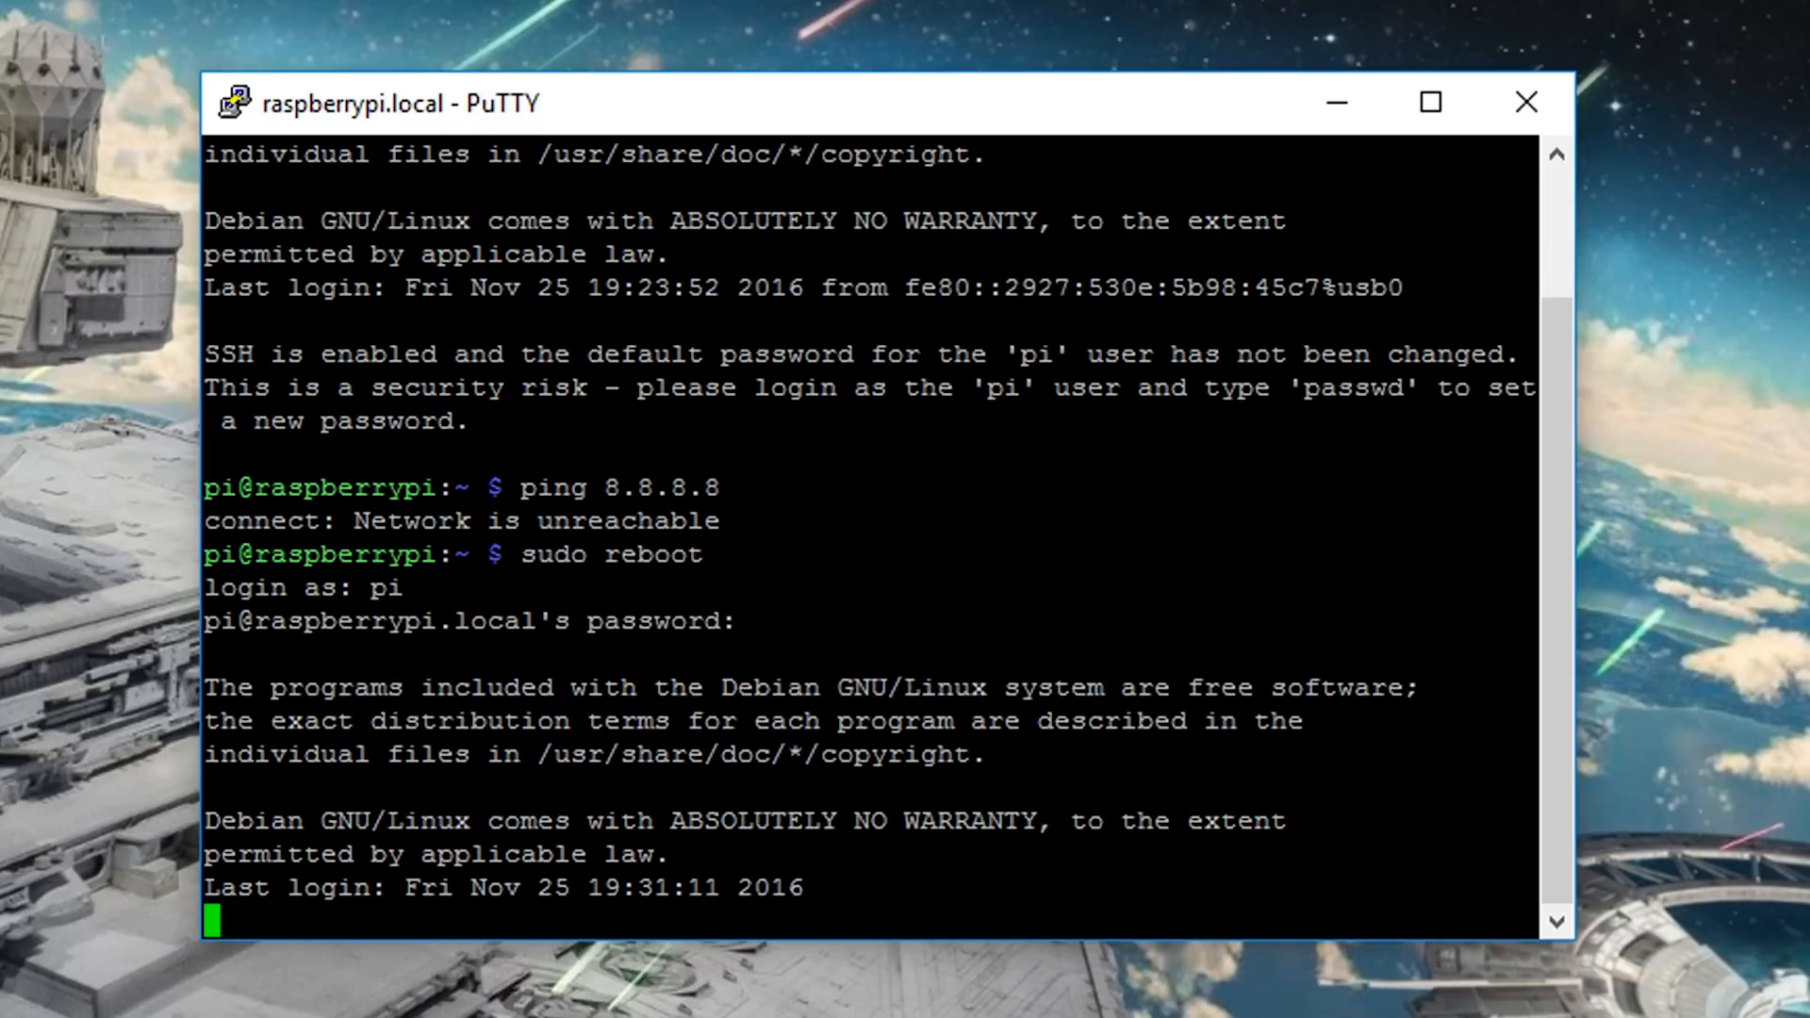
pyautogui.write('ping 8.8.8.8')
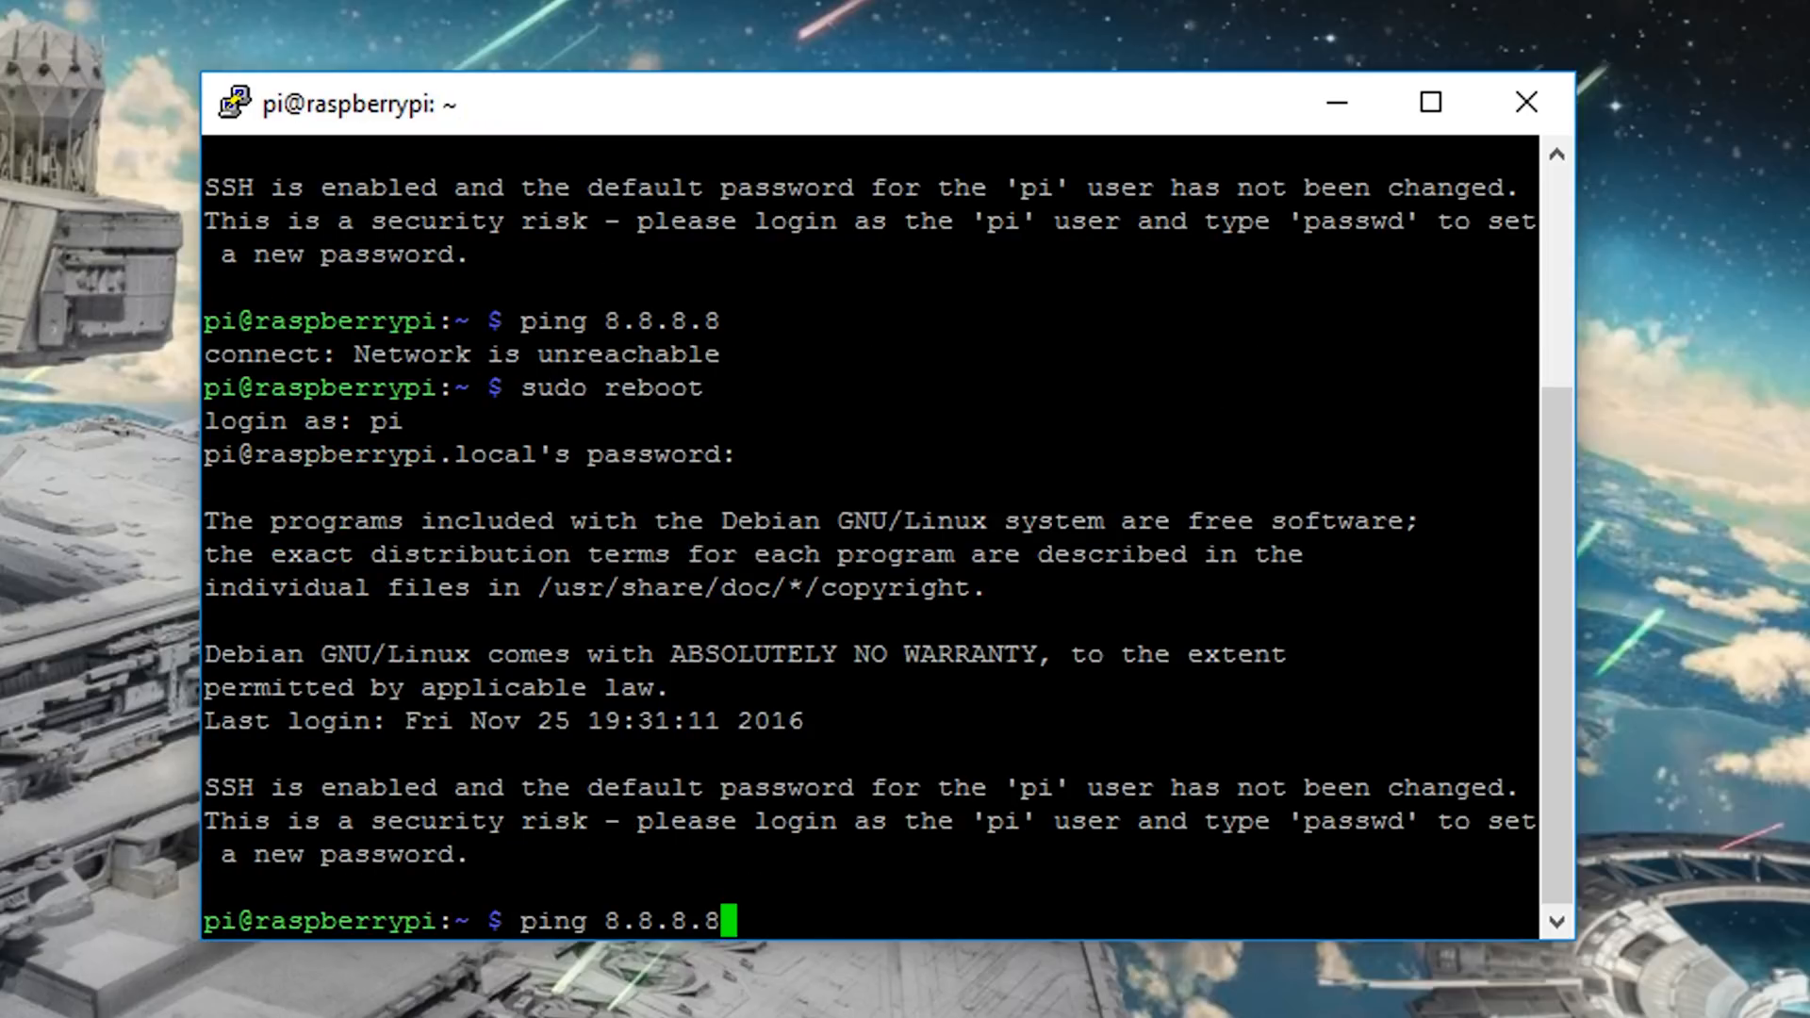
pyautogui.press('Return')
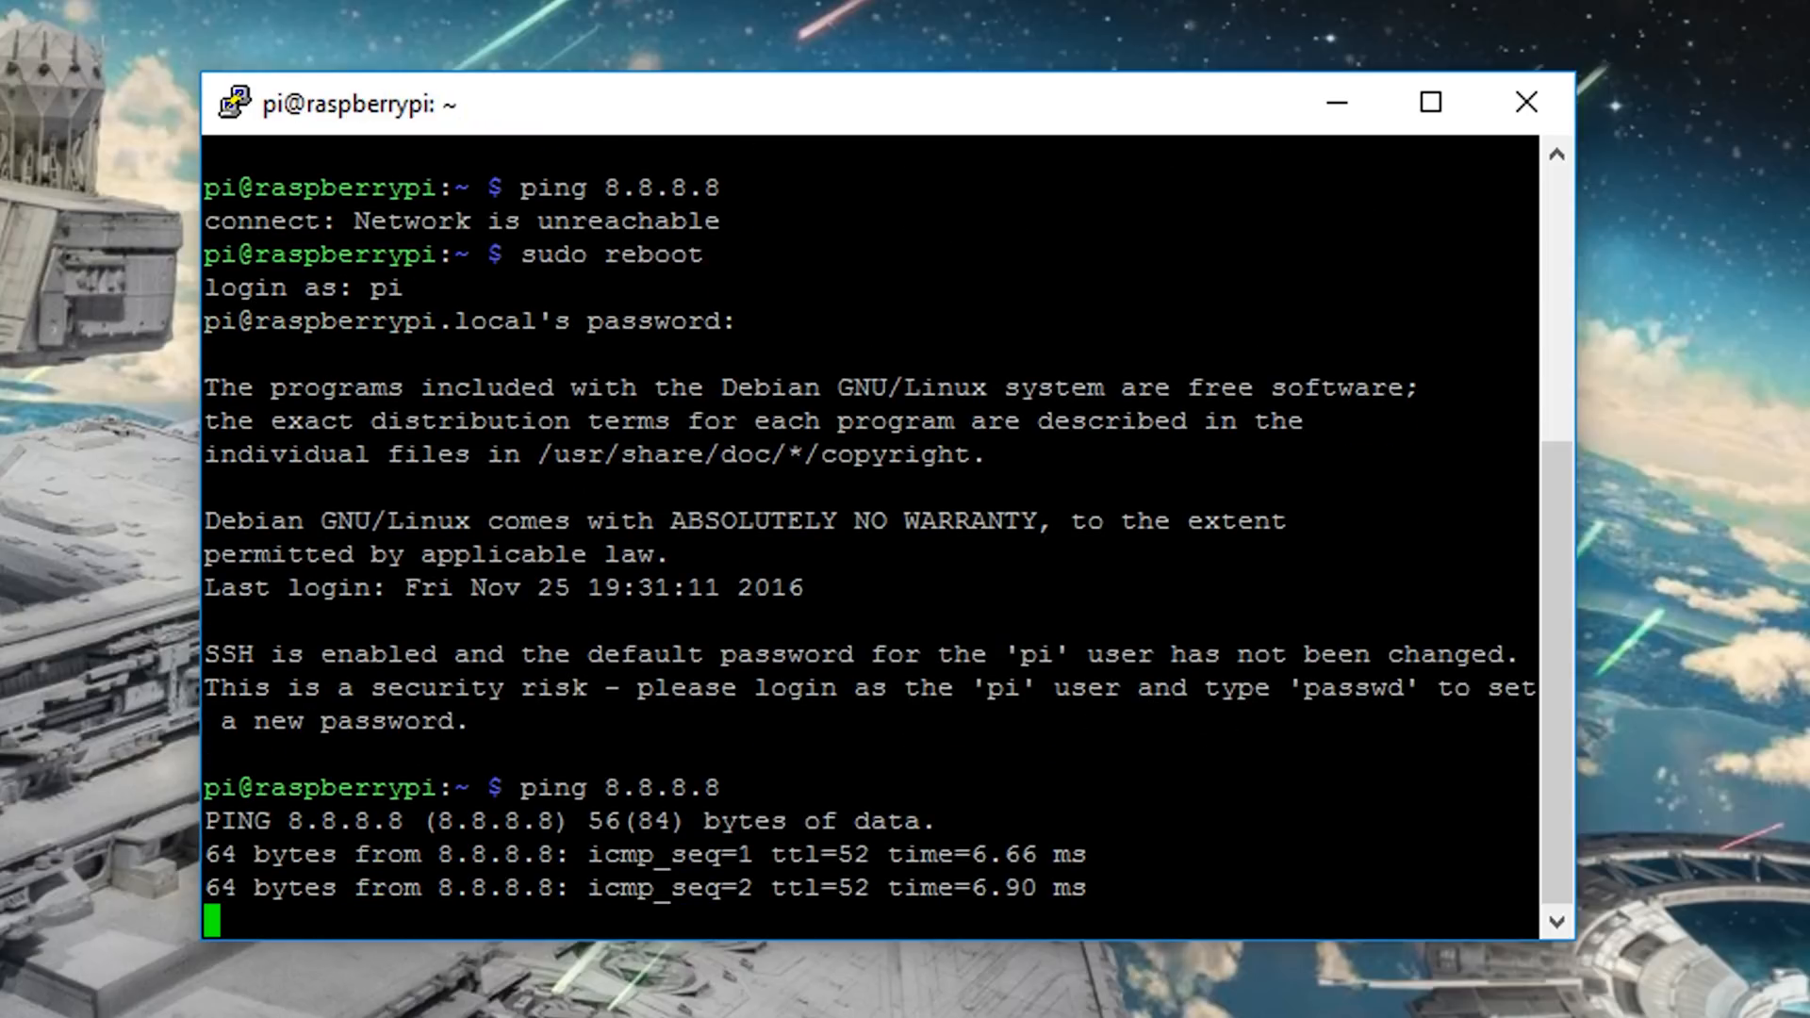